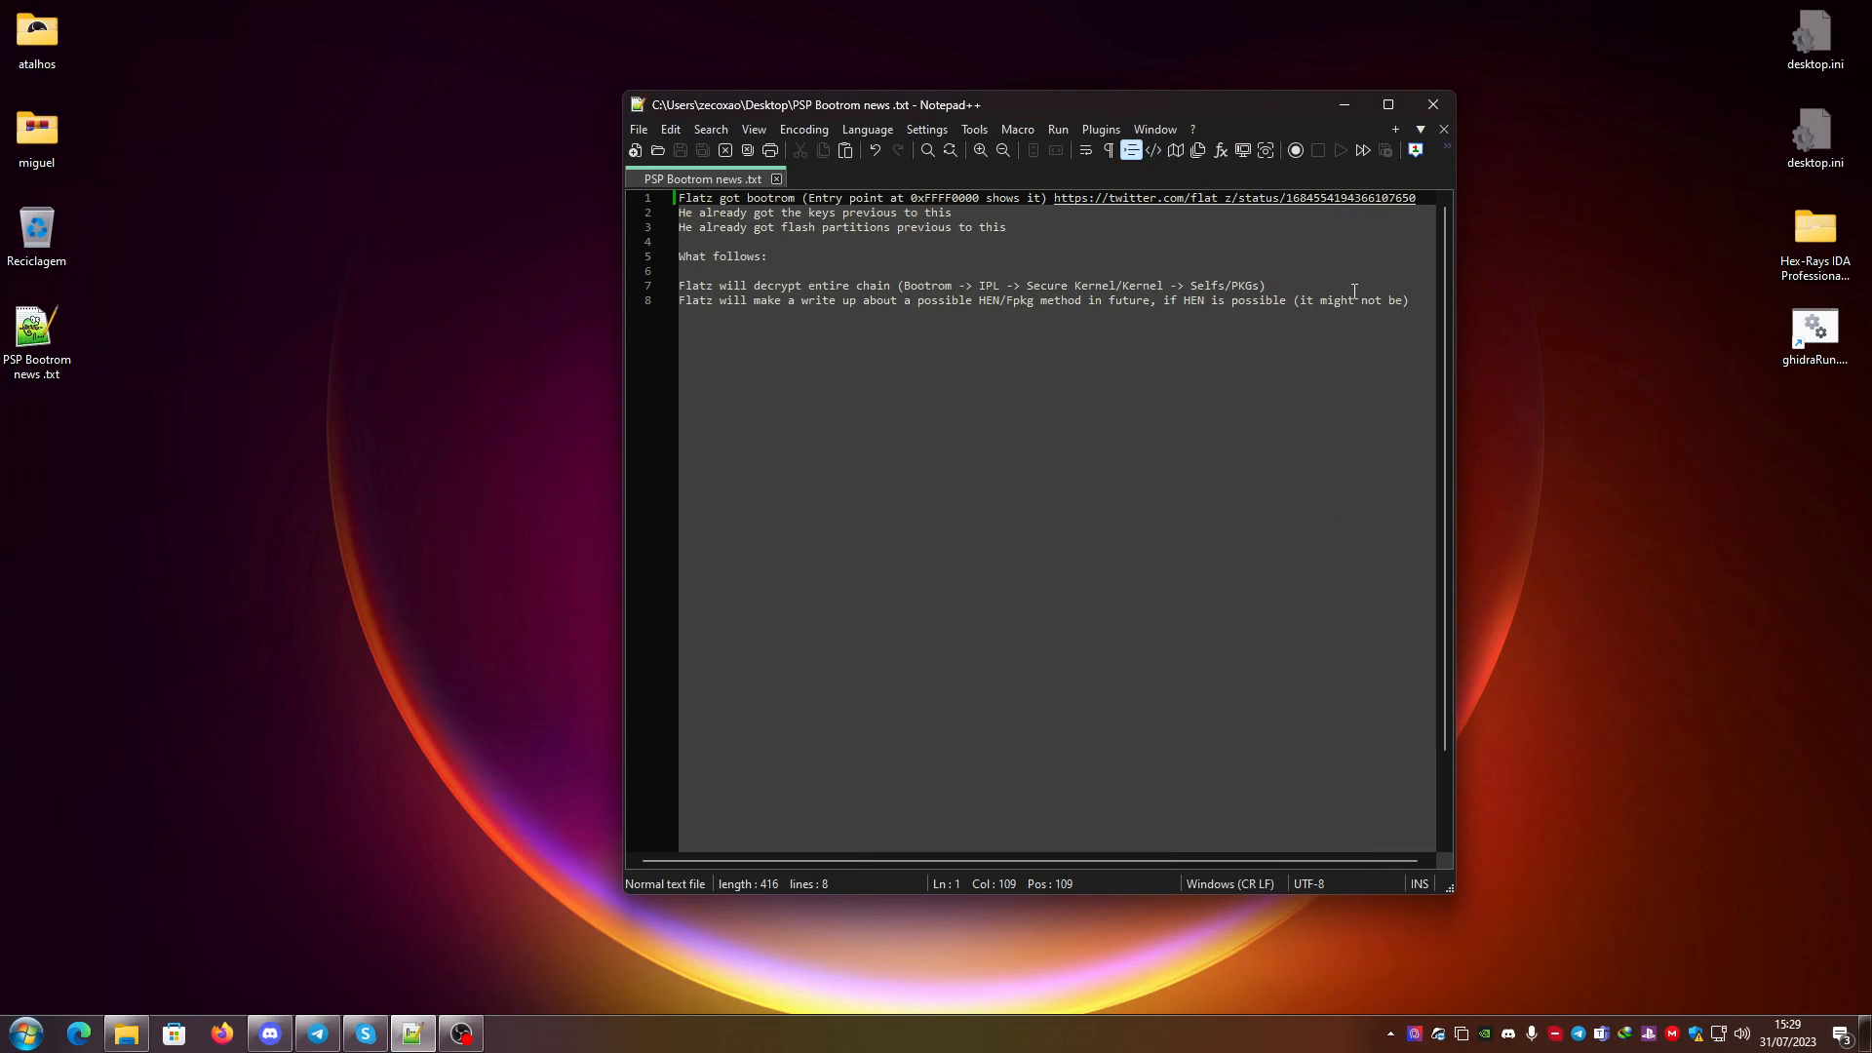
mouse_move(975, 307)
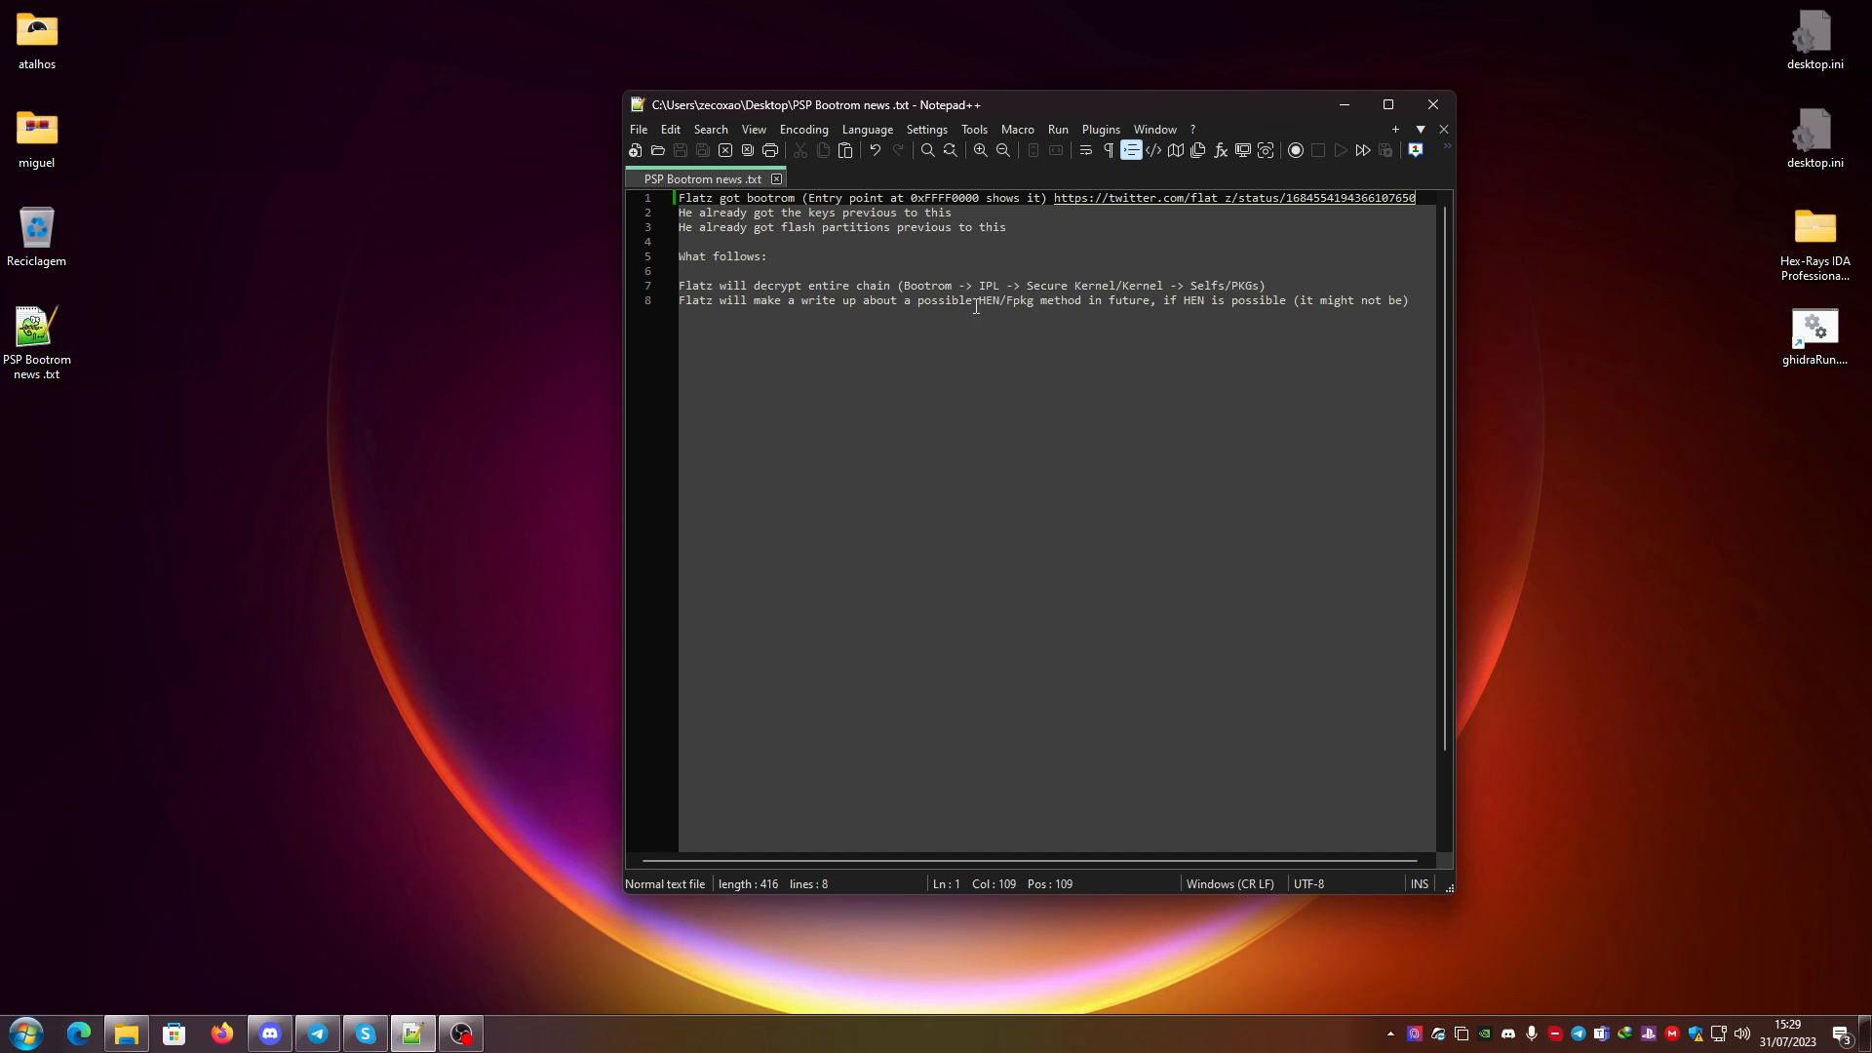
mouse_move(1045, 304)
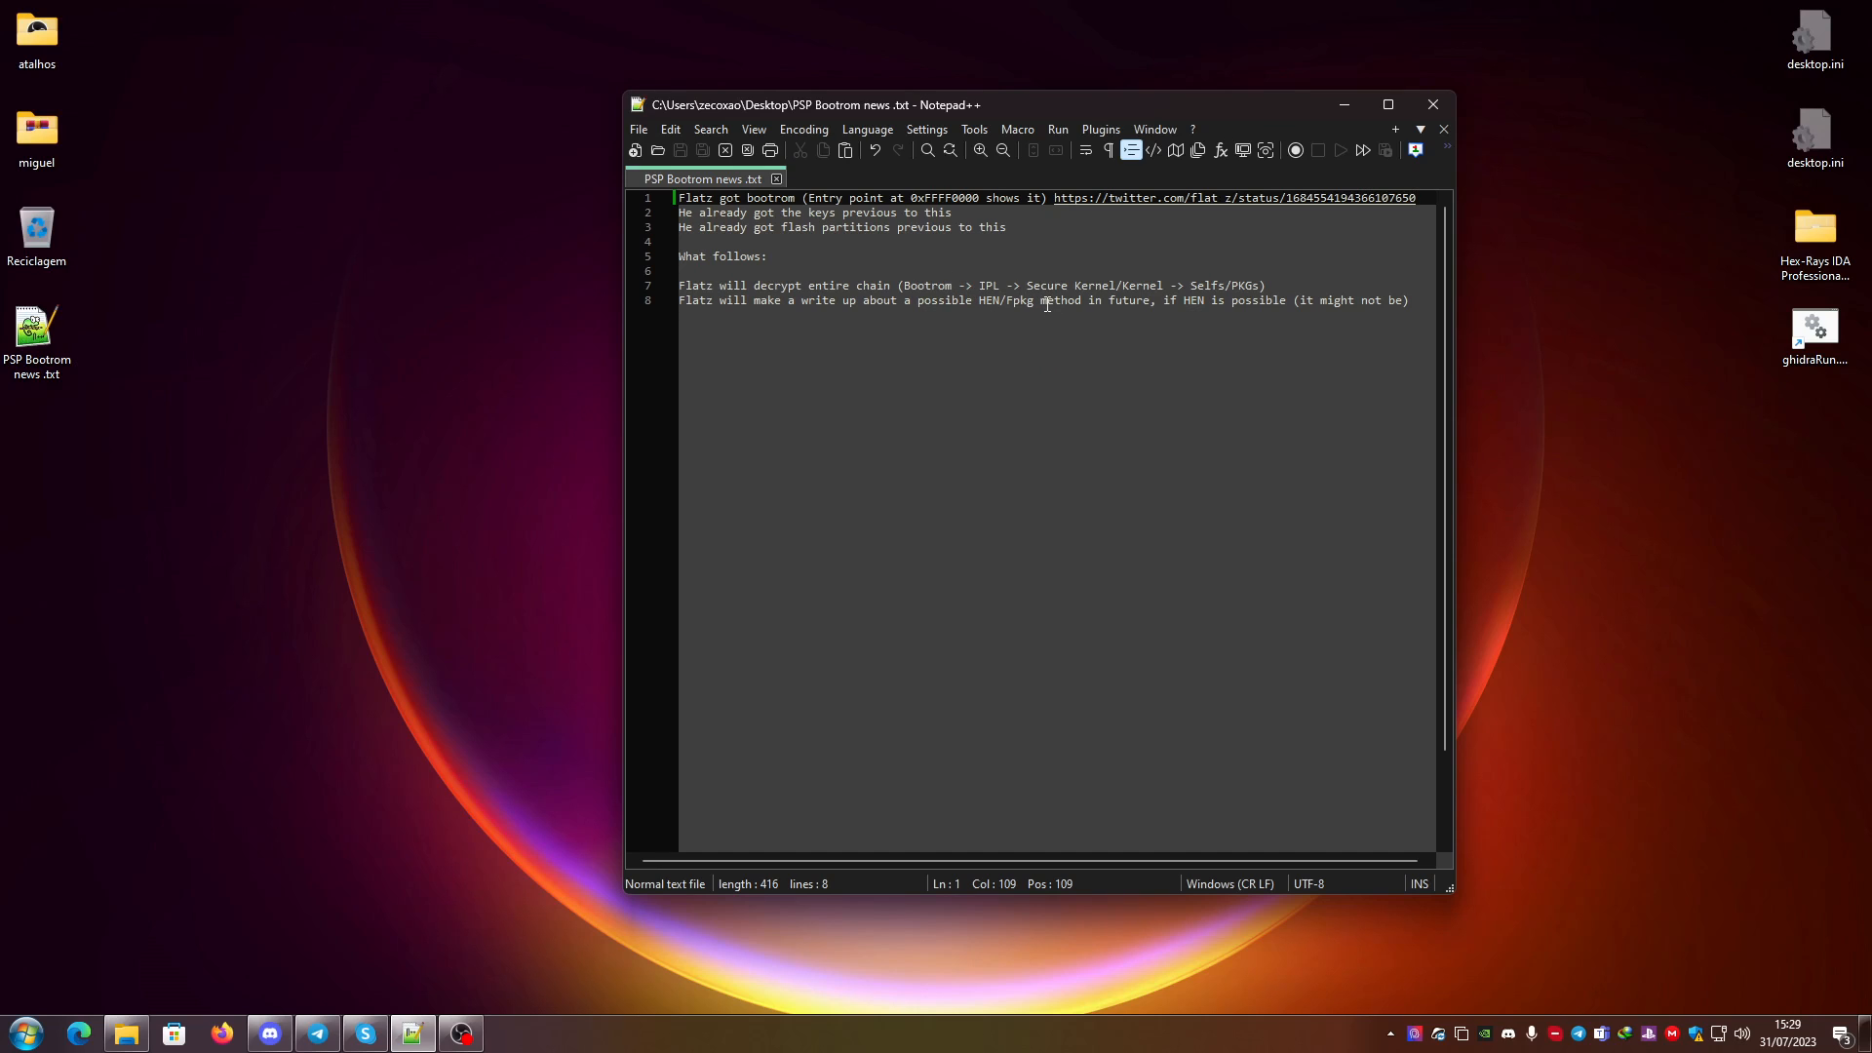
mouse_move(222, 535)
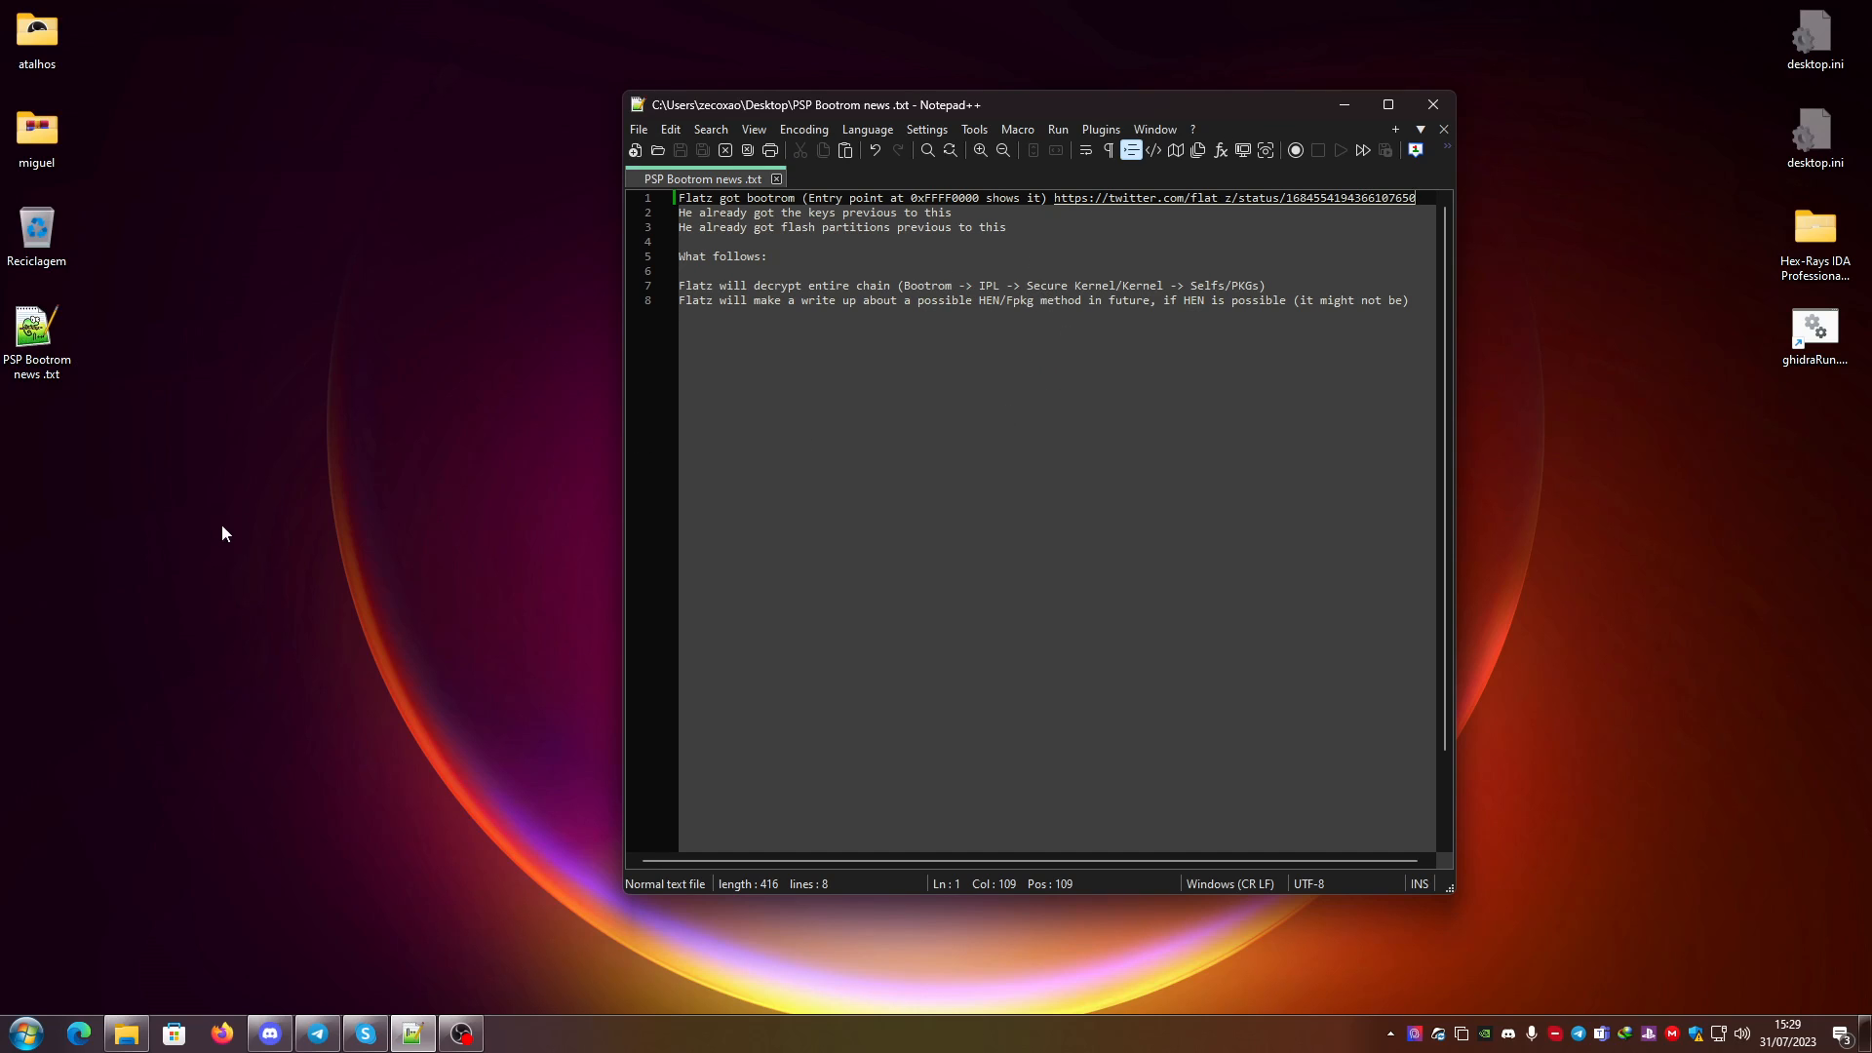
mouse_move(893, 466)
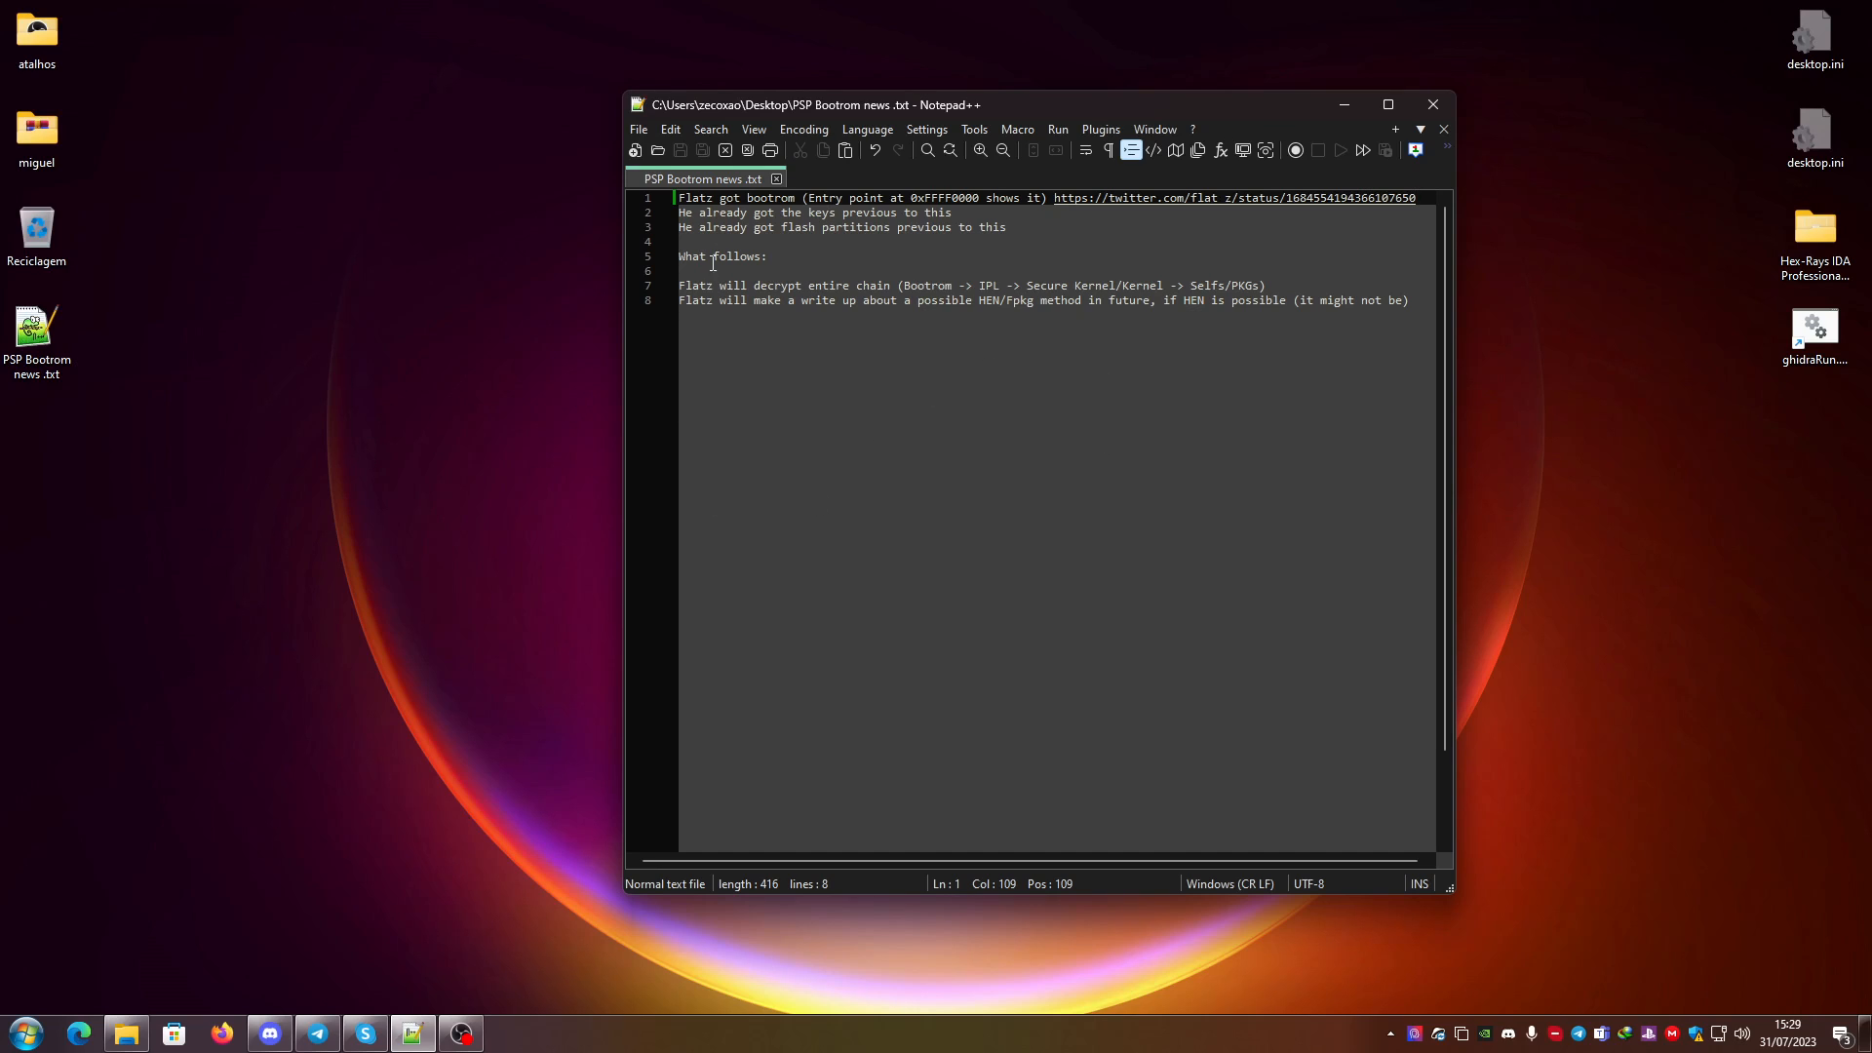
mouse_move(741, 306)
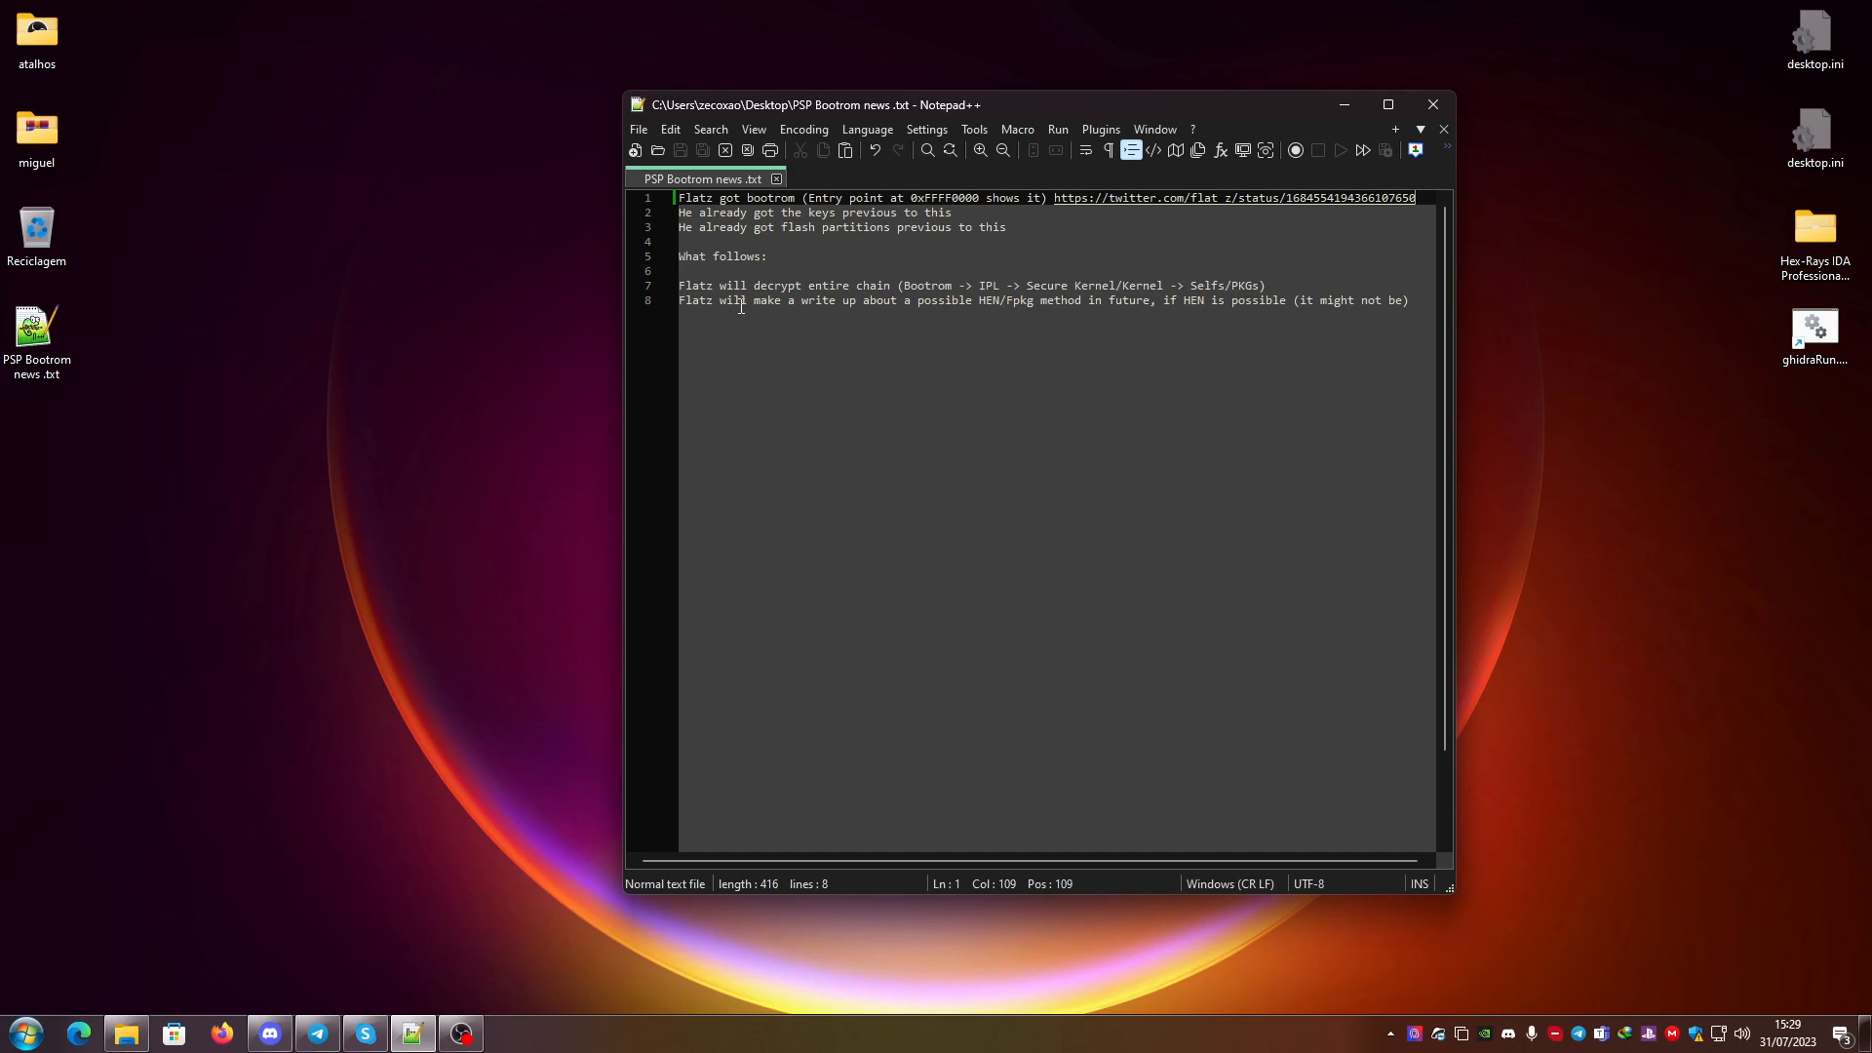
mouse_move(905, 263)
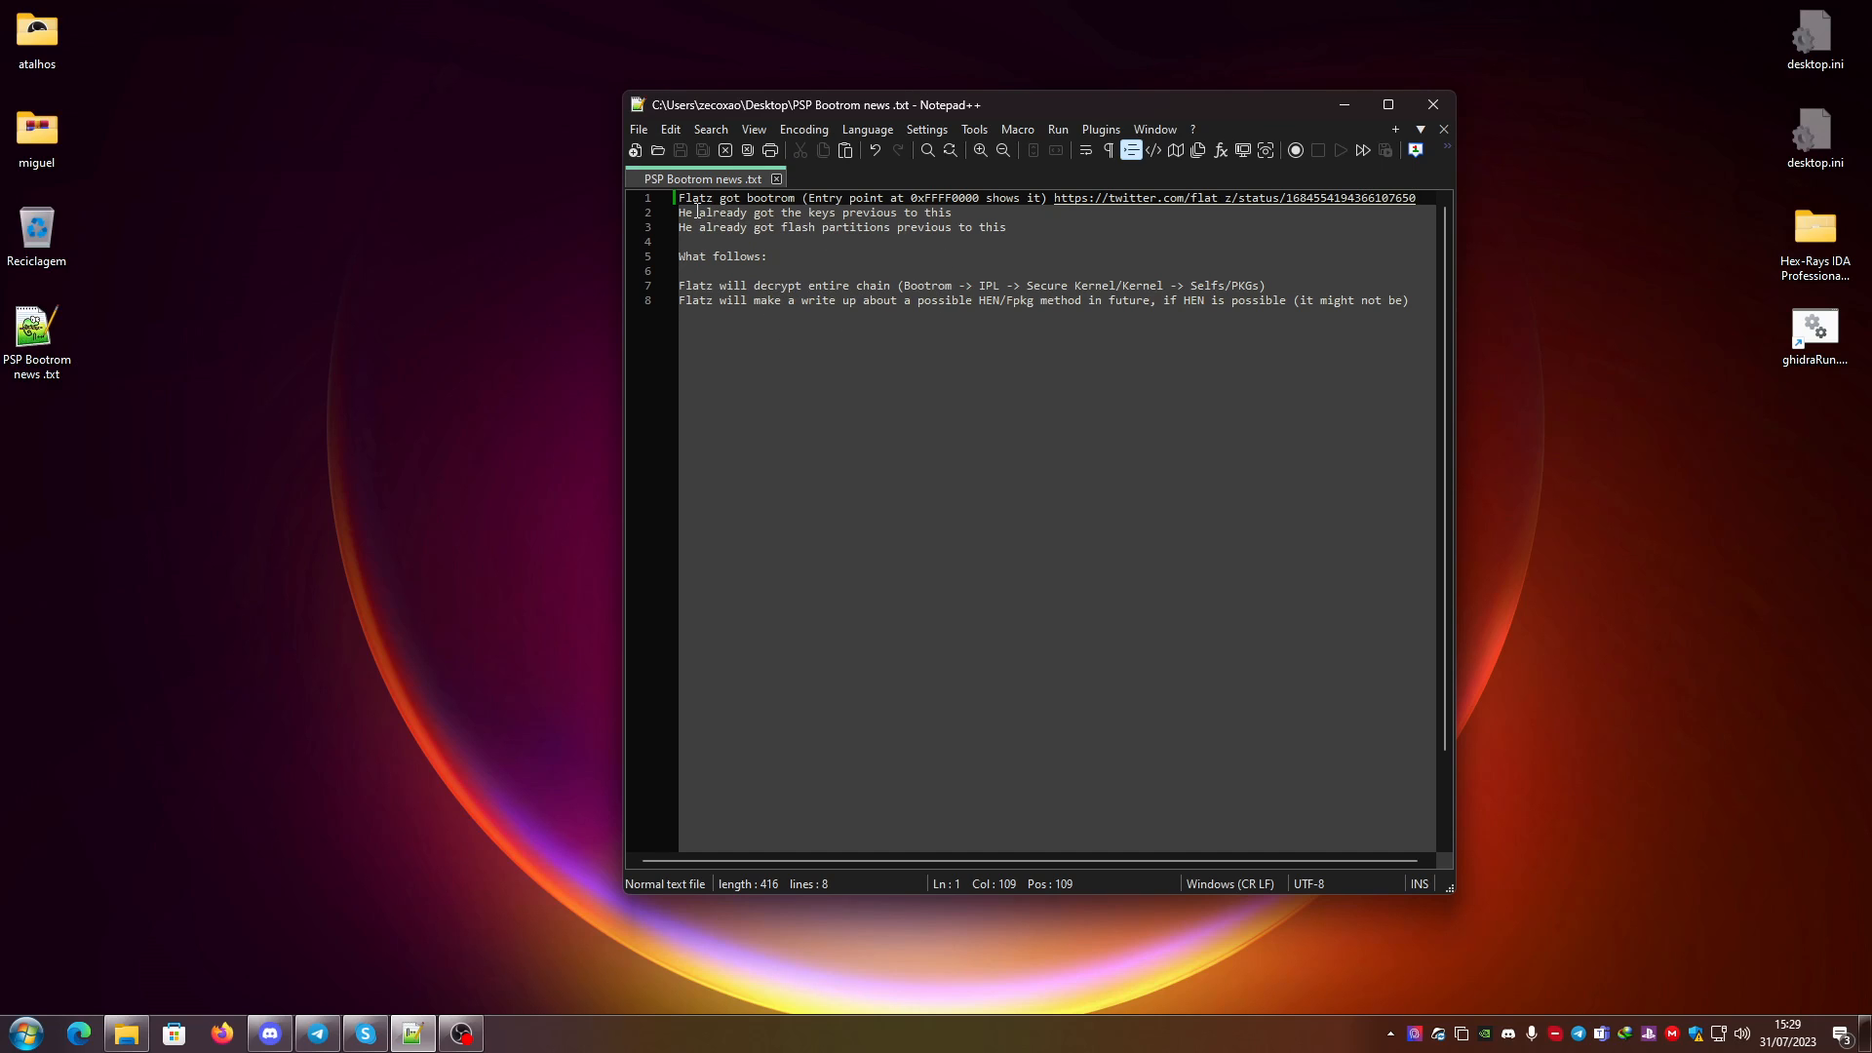
mouse_move(1094, 205)
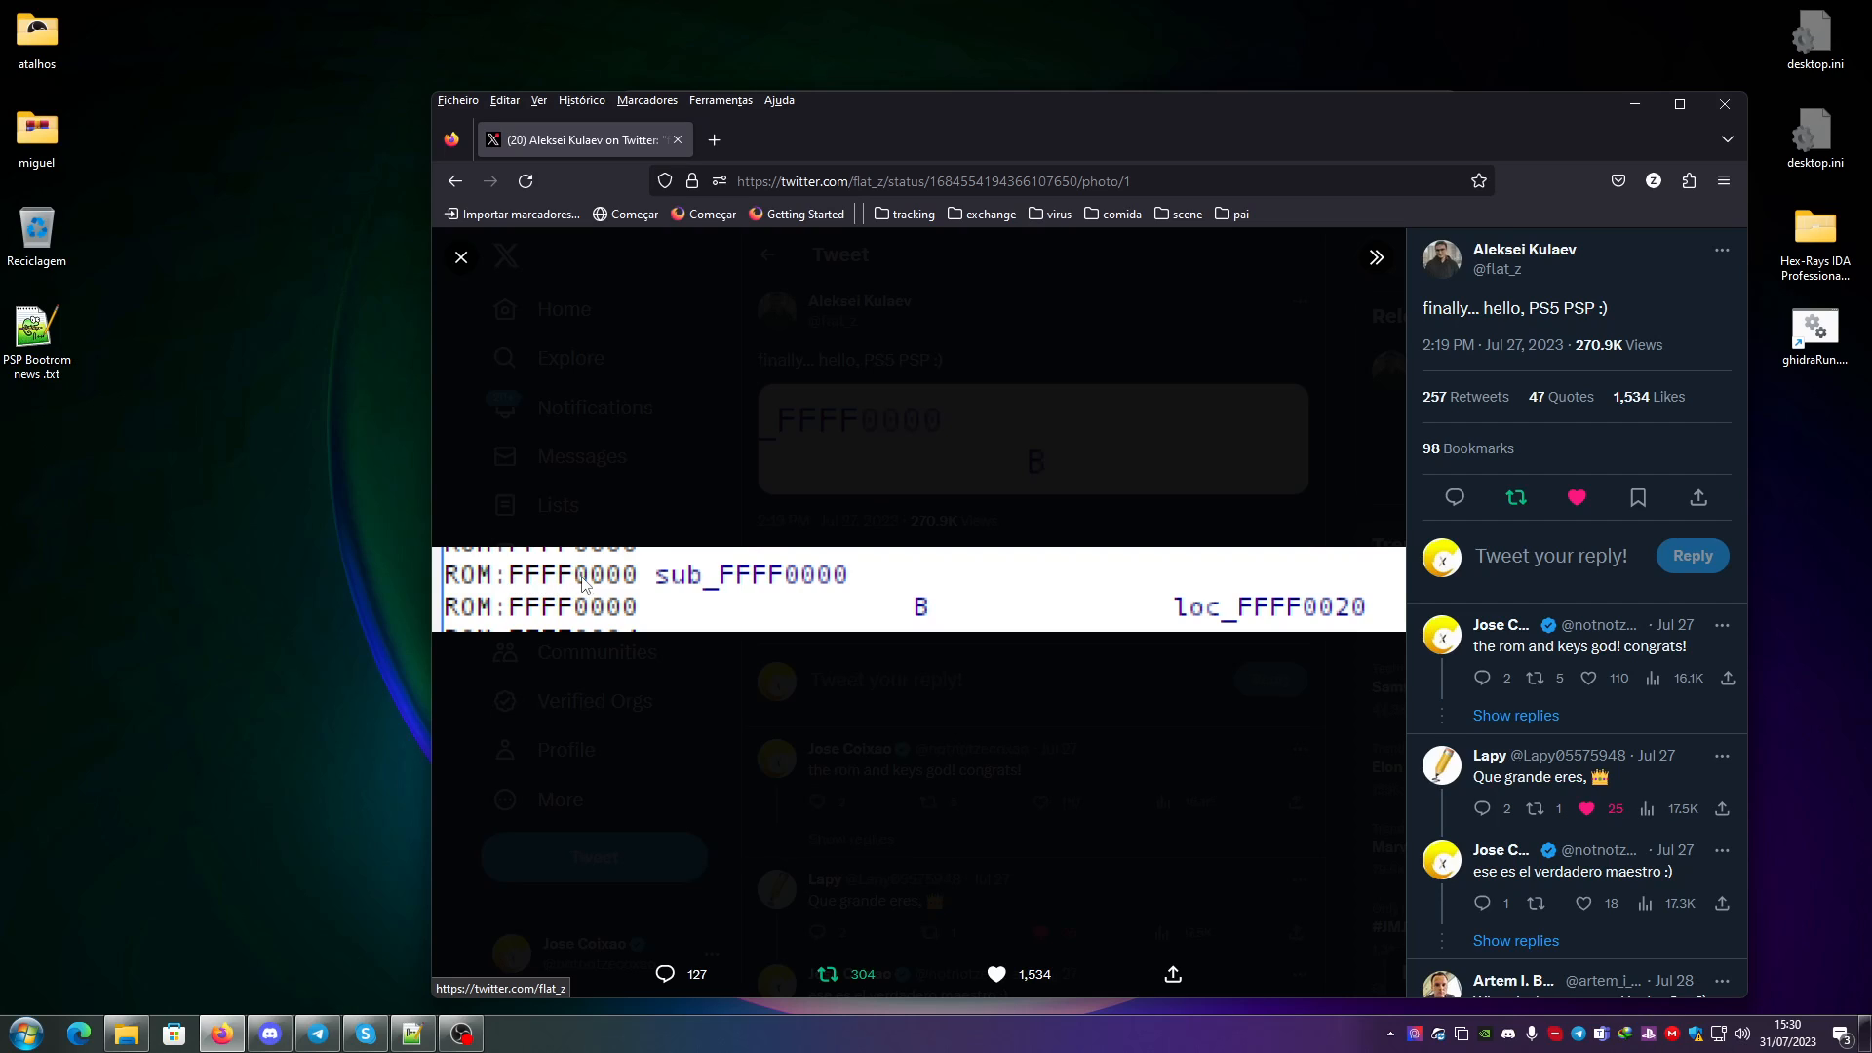
mouse_move(681, 600)
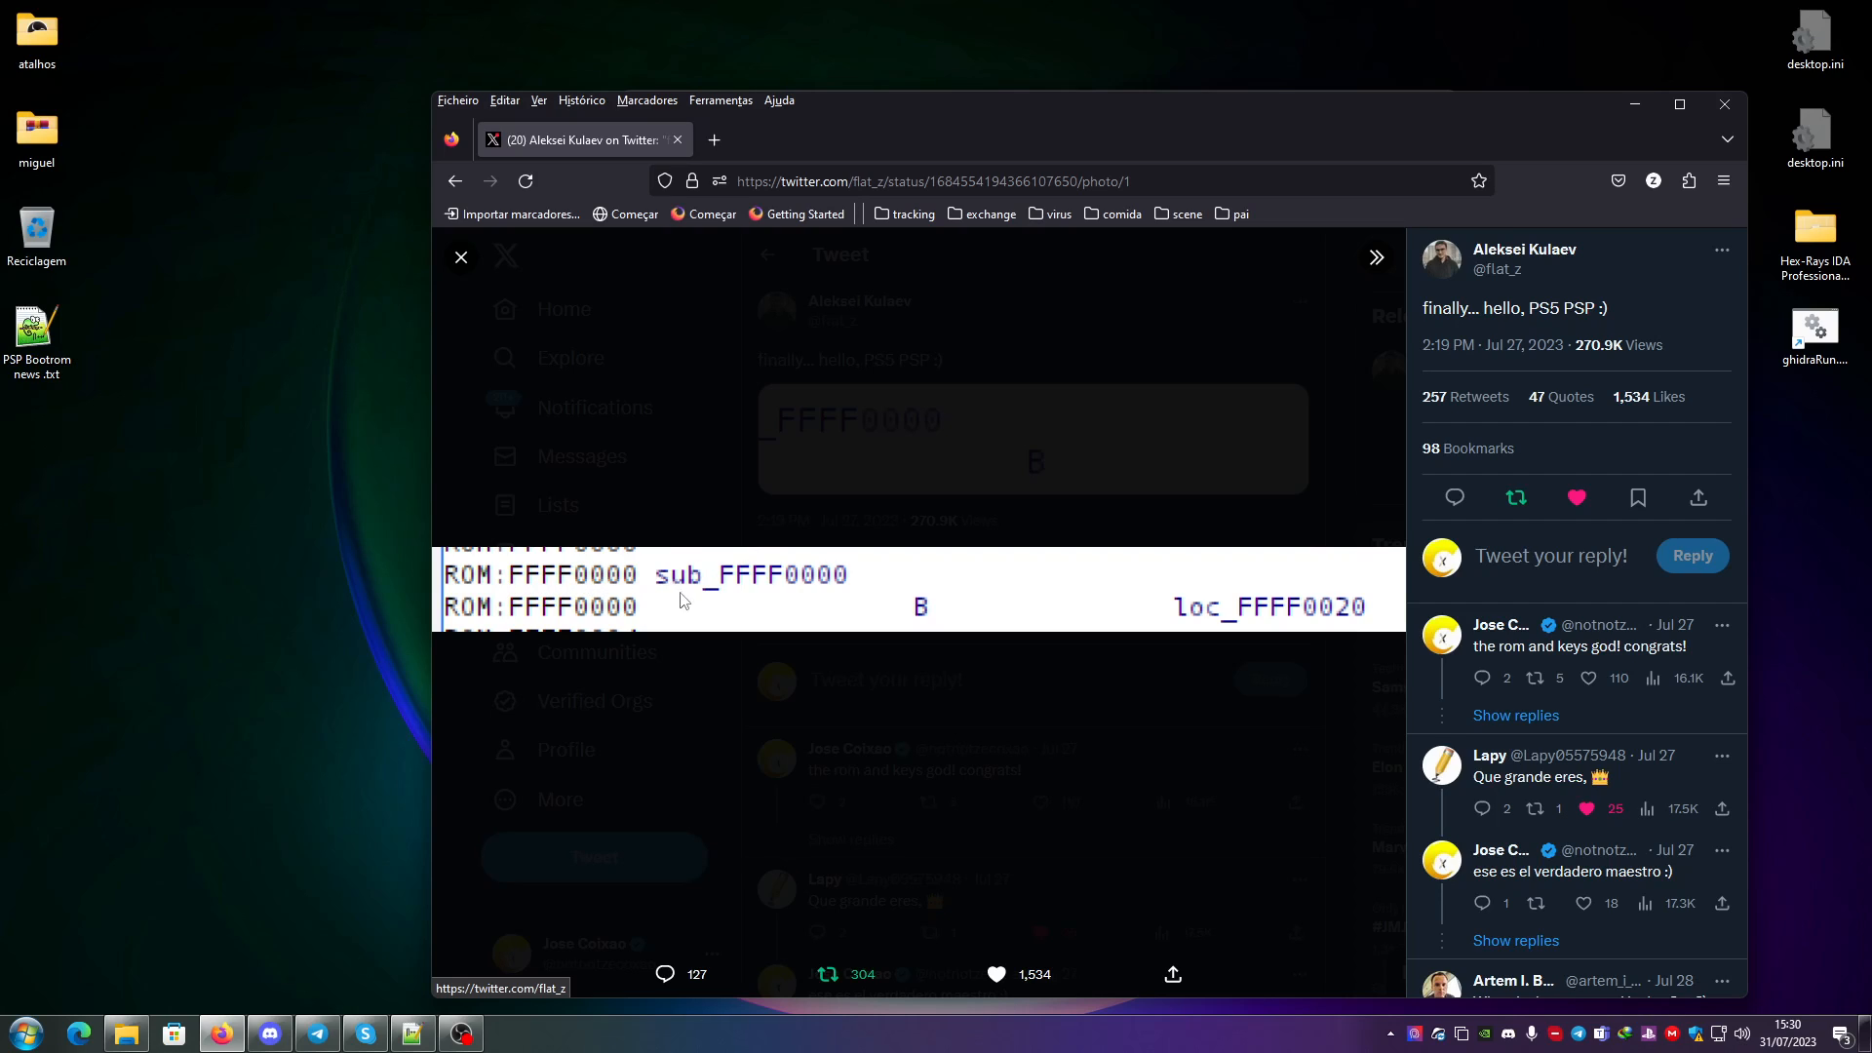
mouse_move(786, 577)
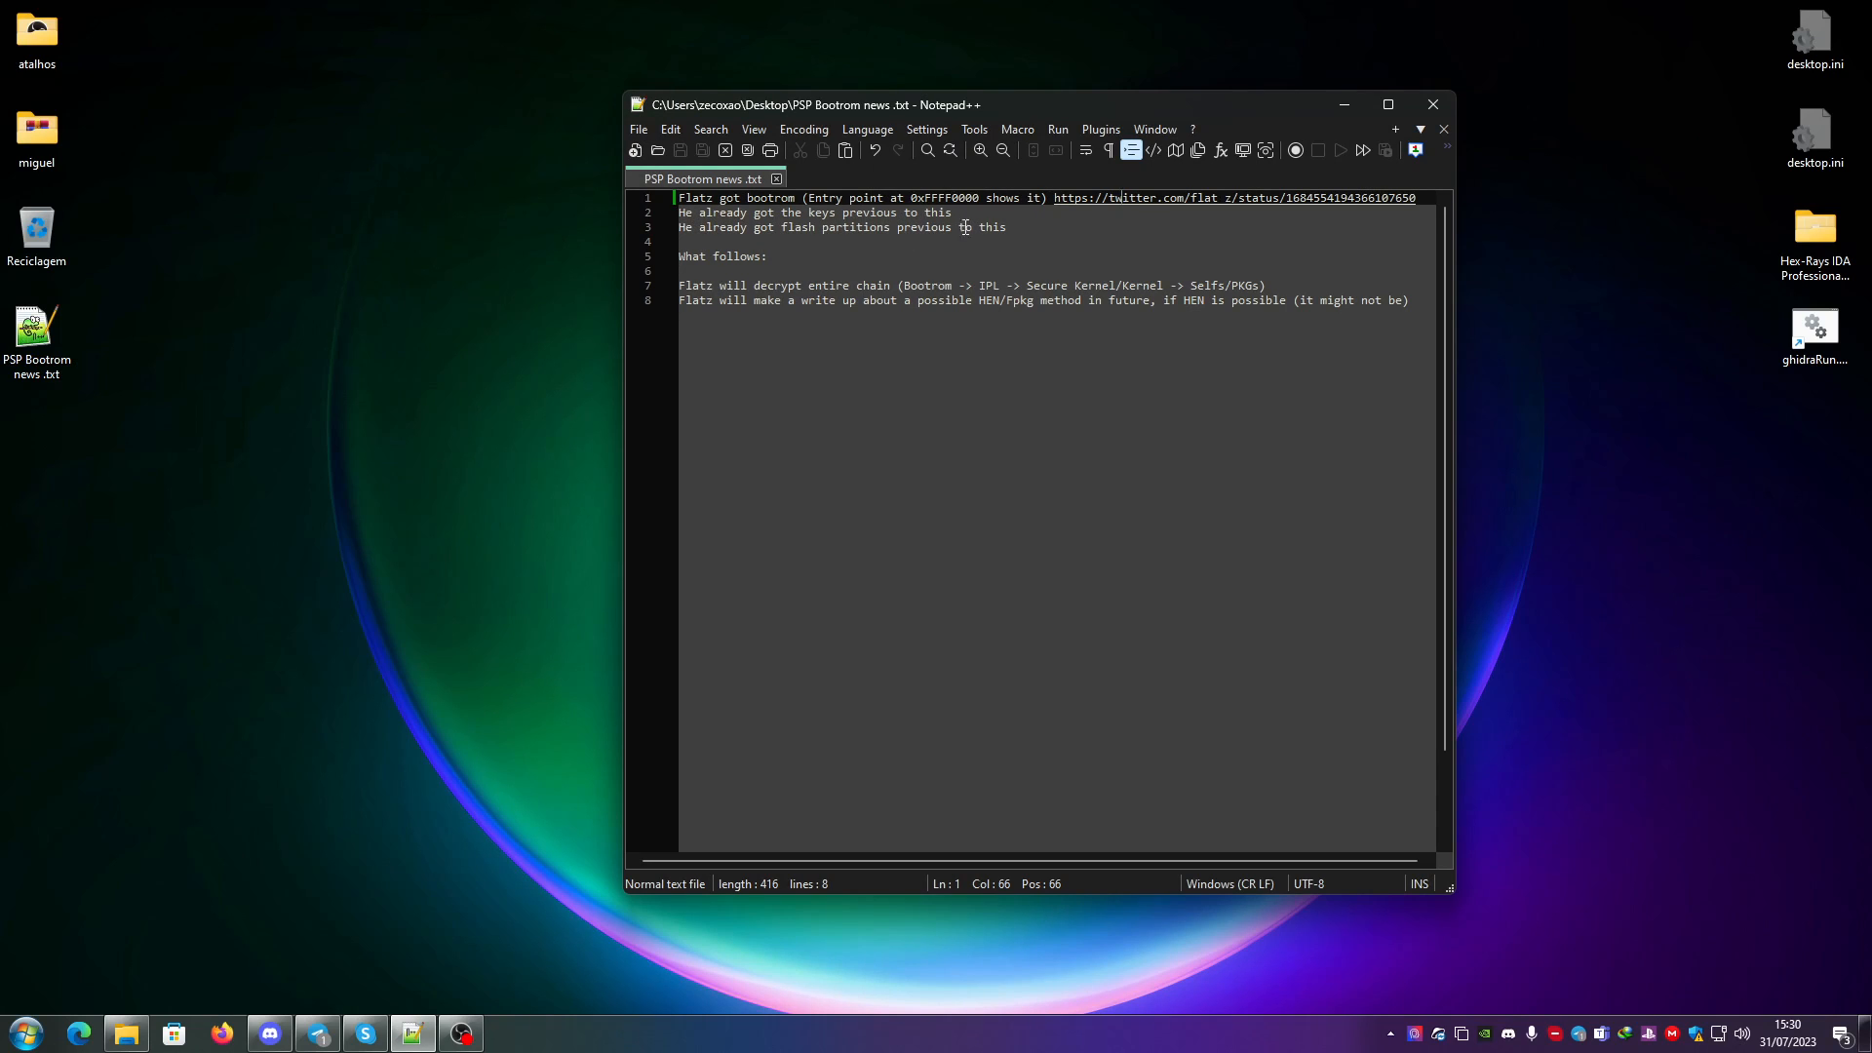
mouse_move(861, 211)
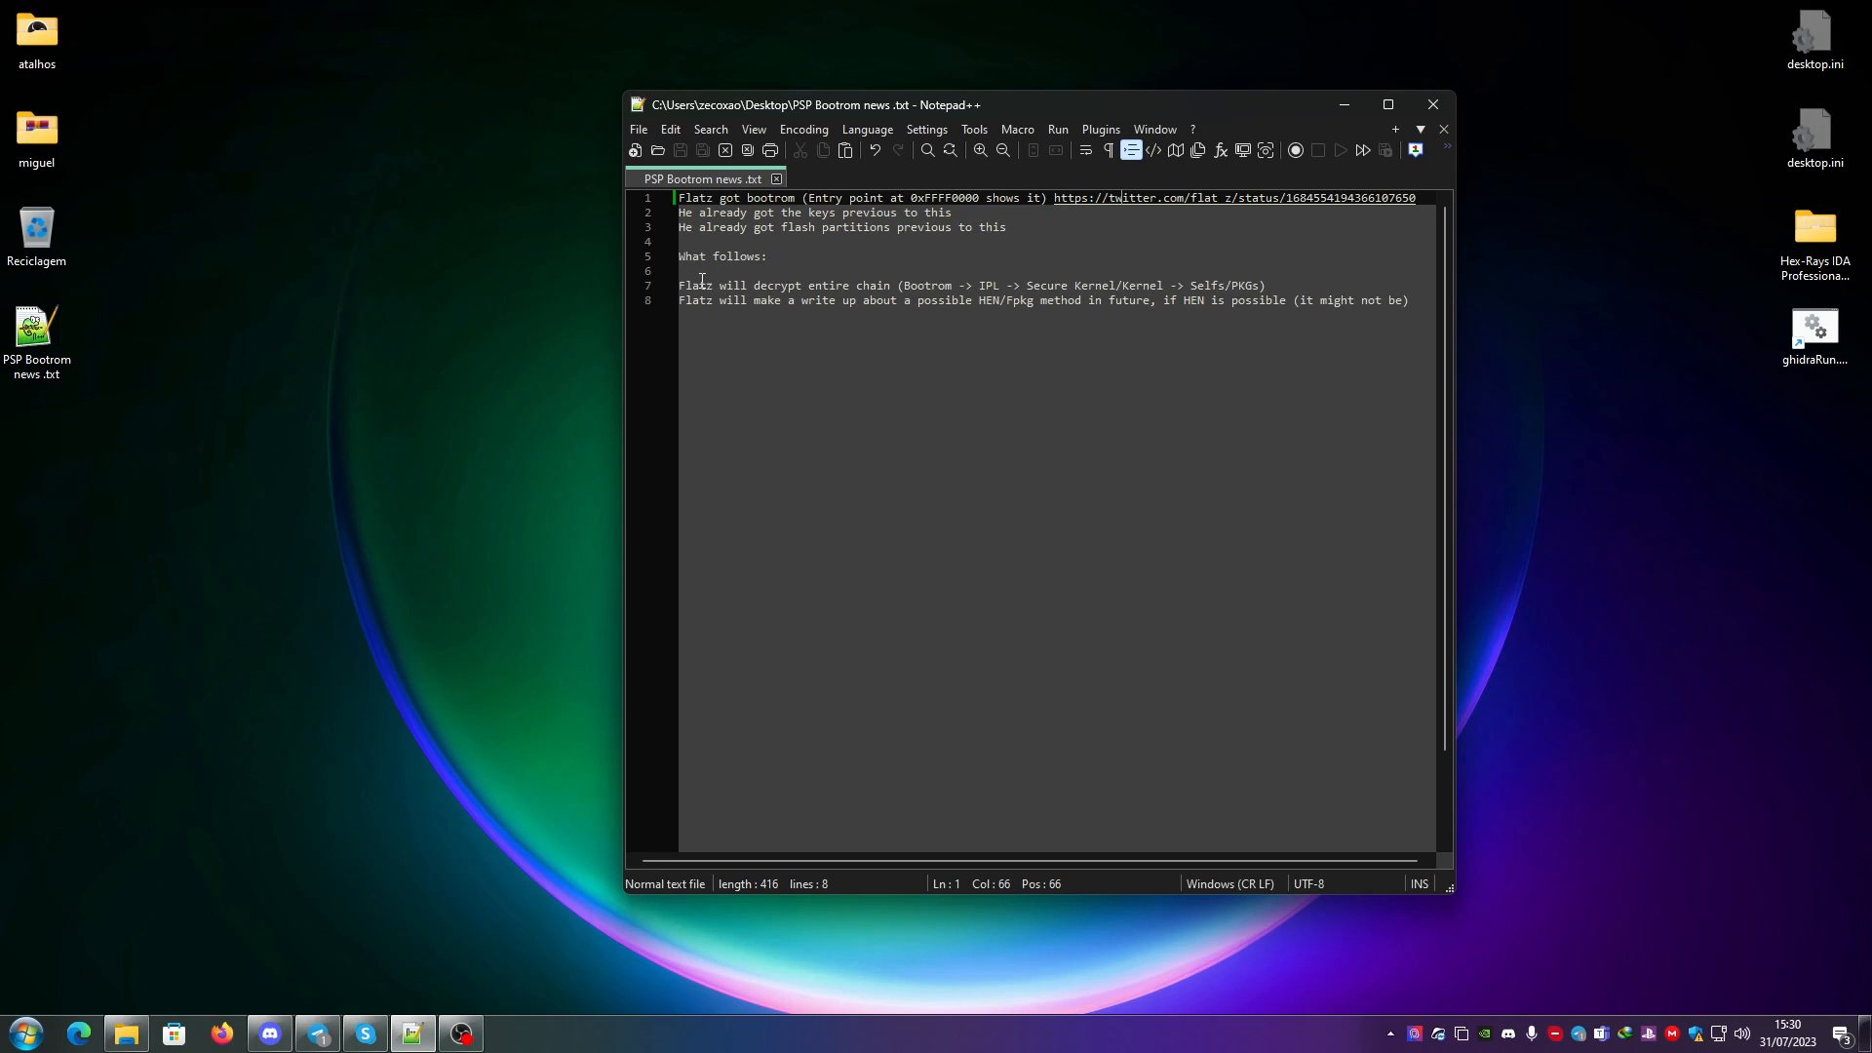
mouse_move(821, 213)
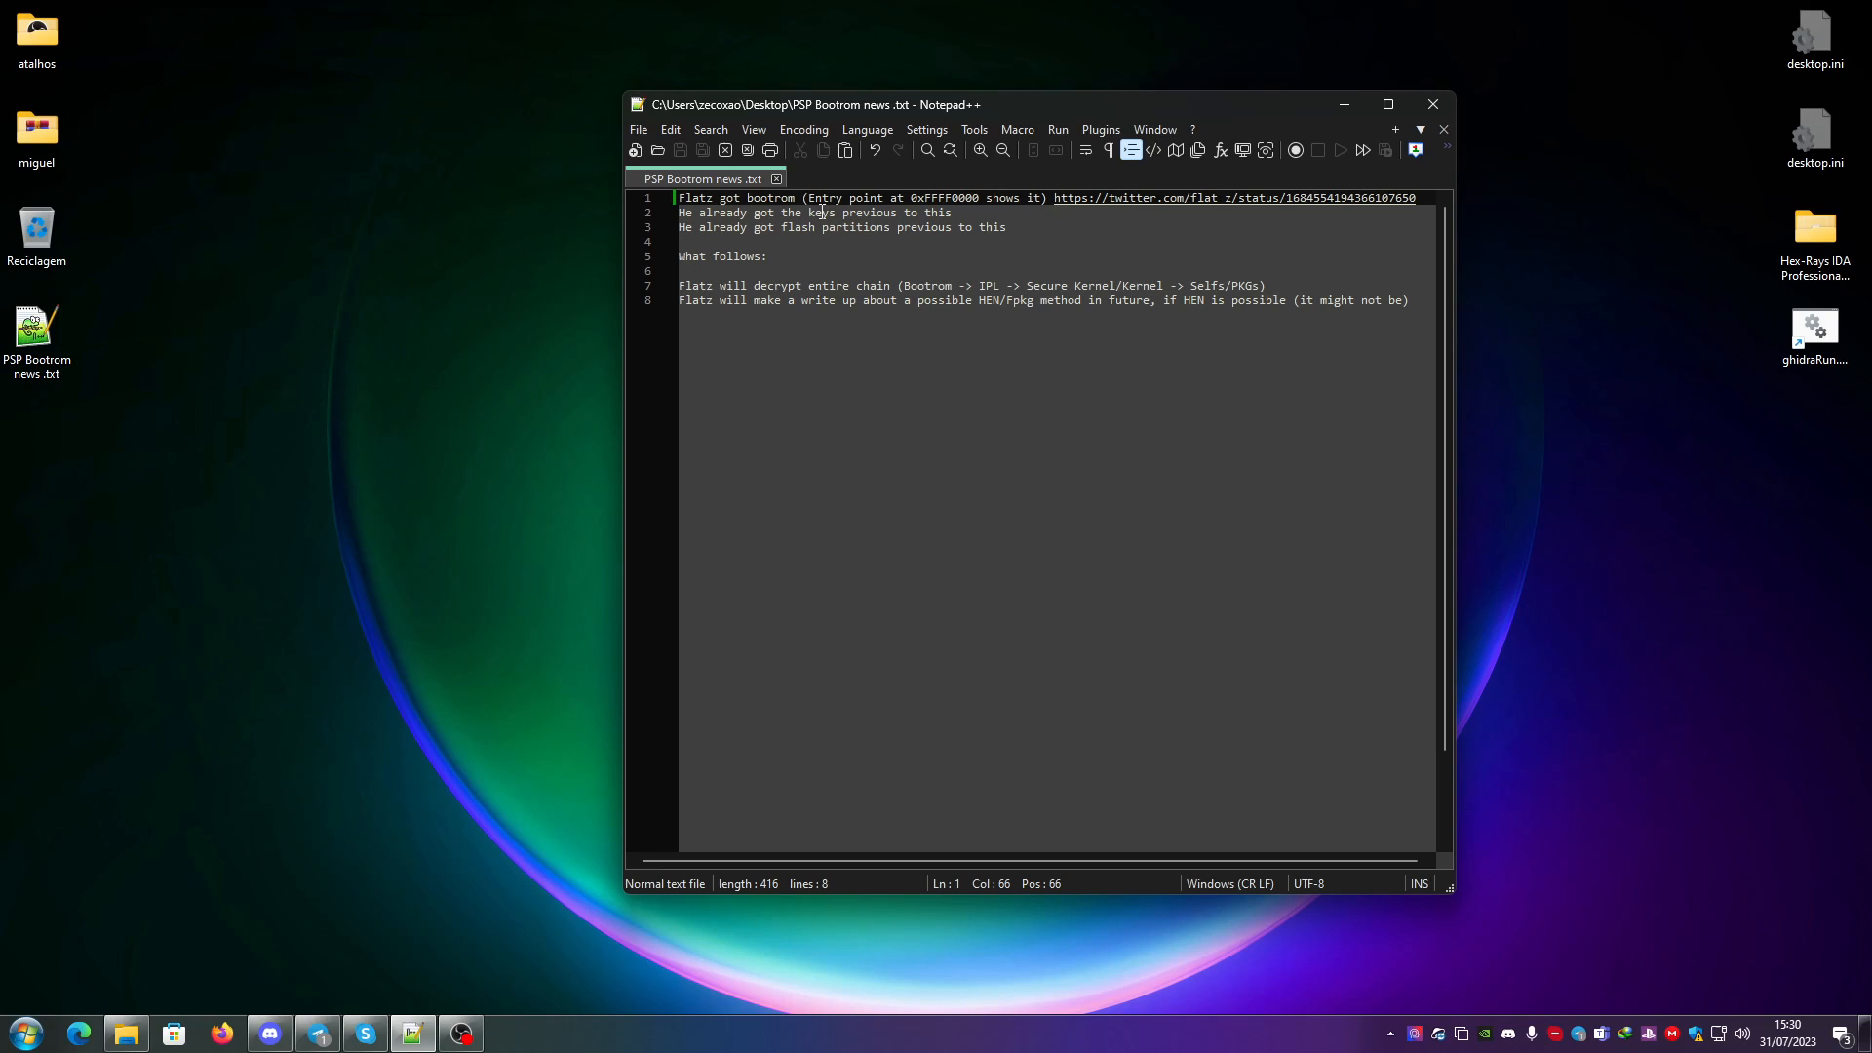
mouse_move(955, 226)
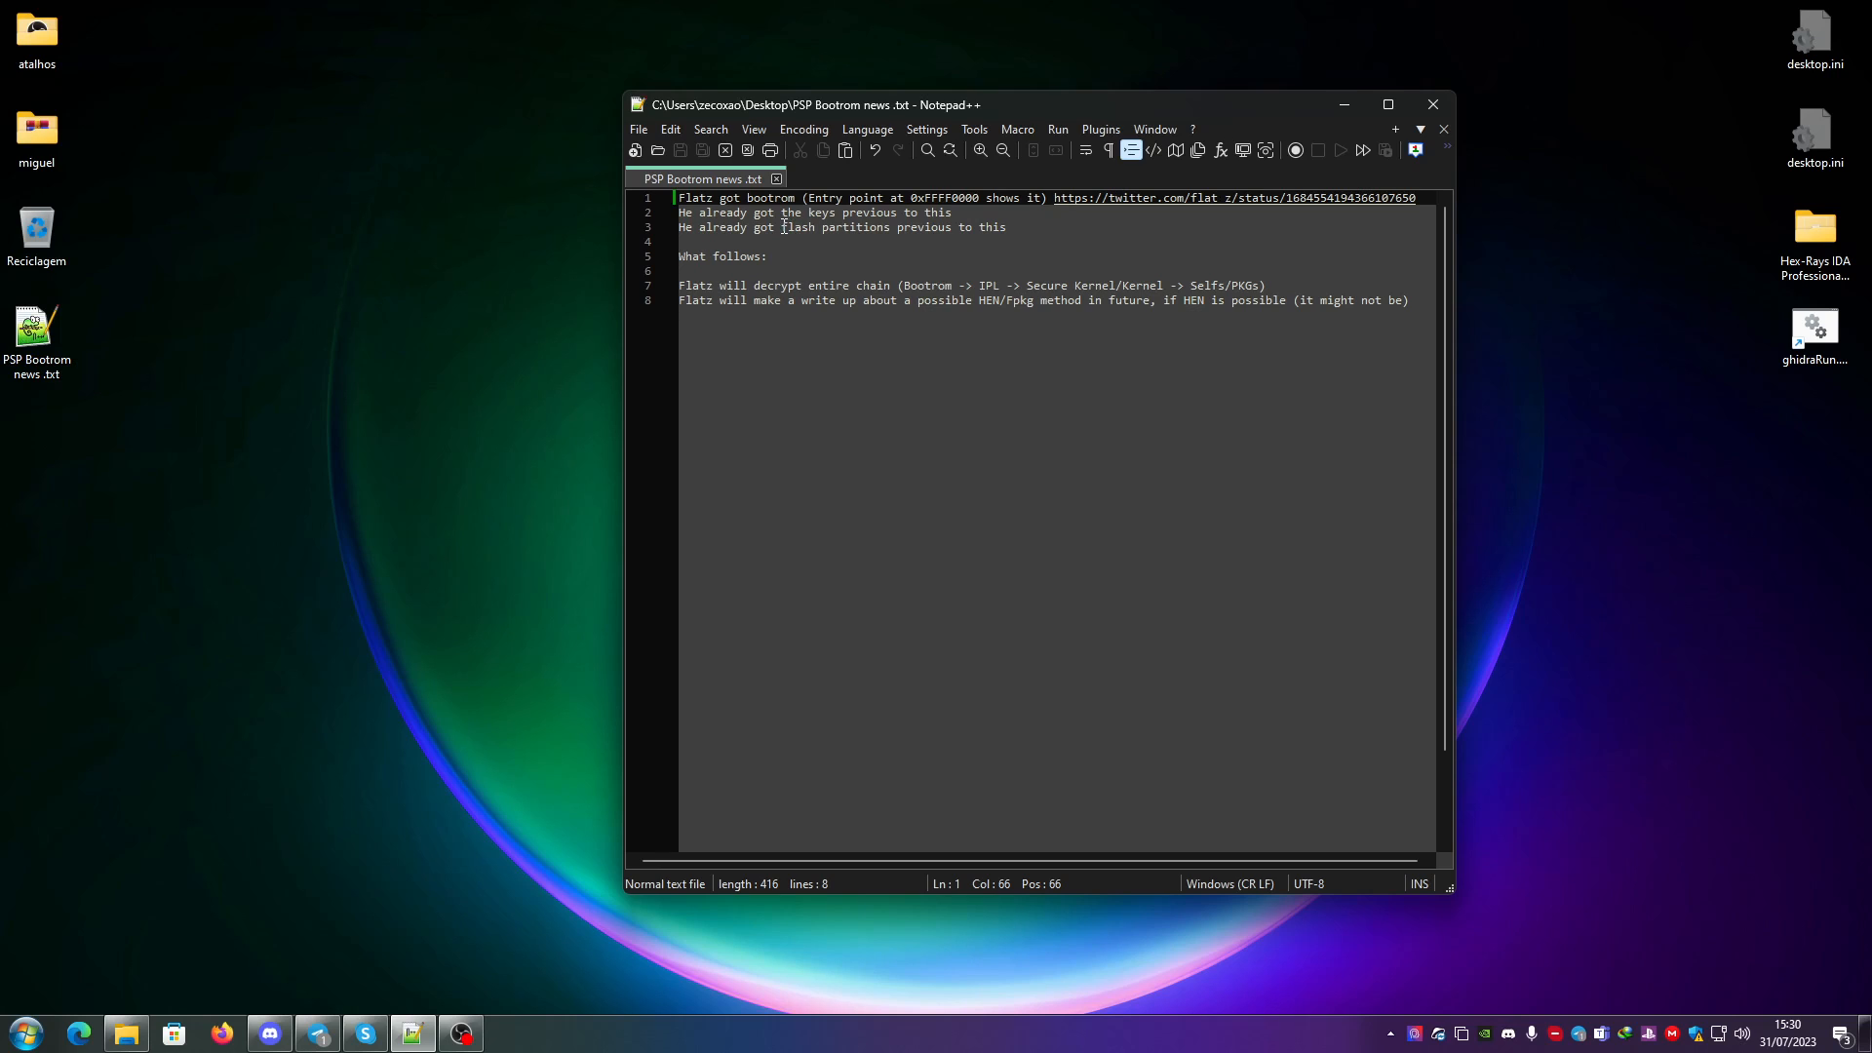
left_click(1004, 227)
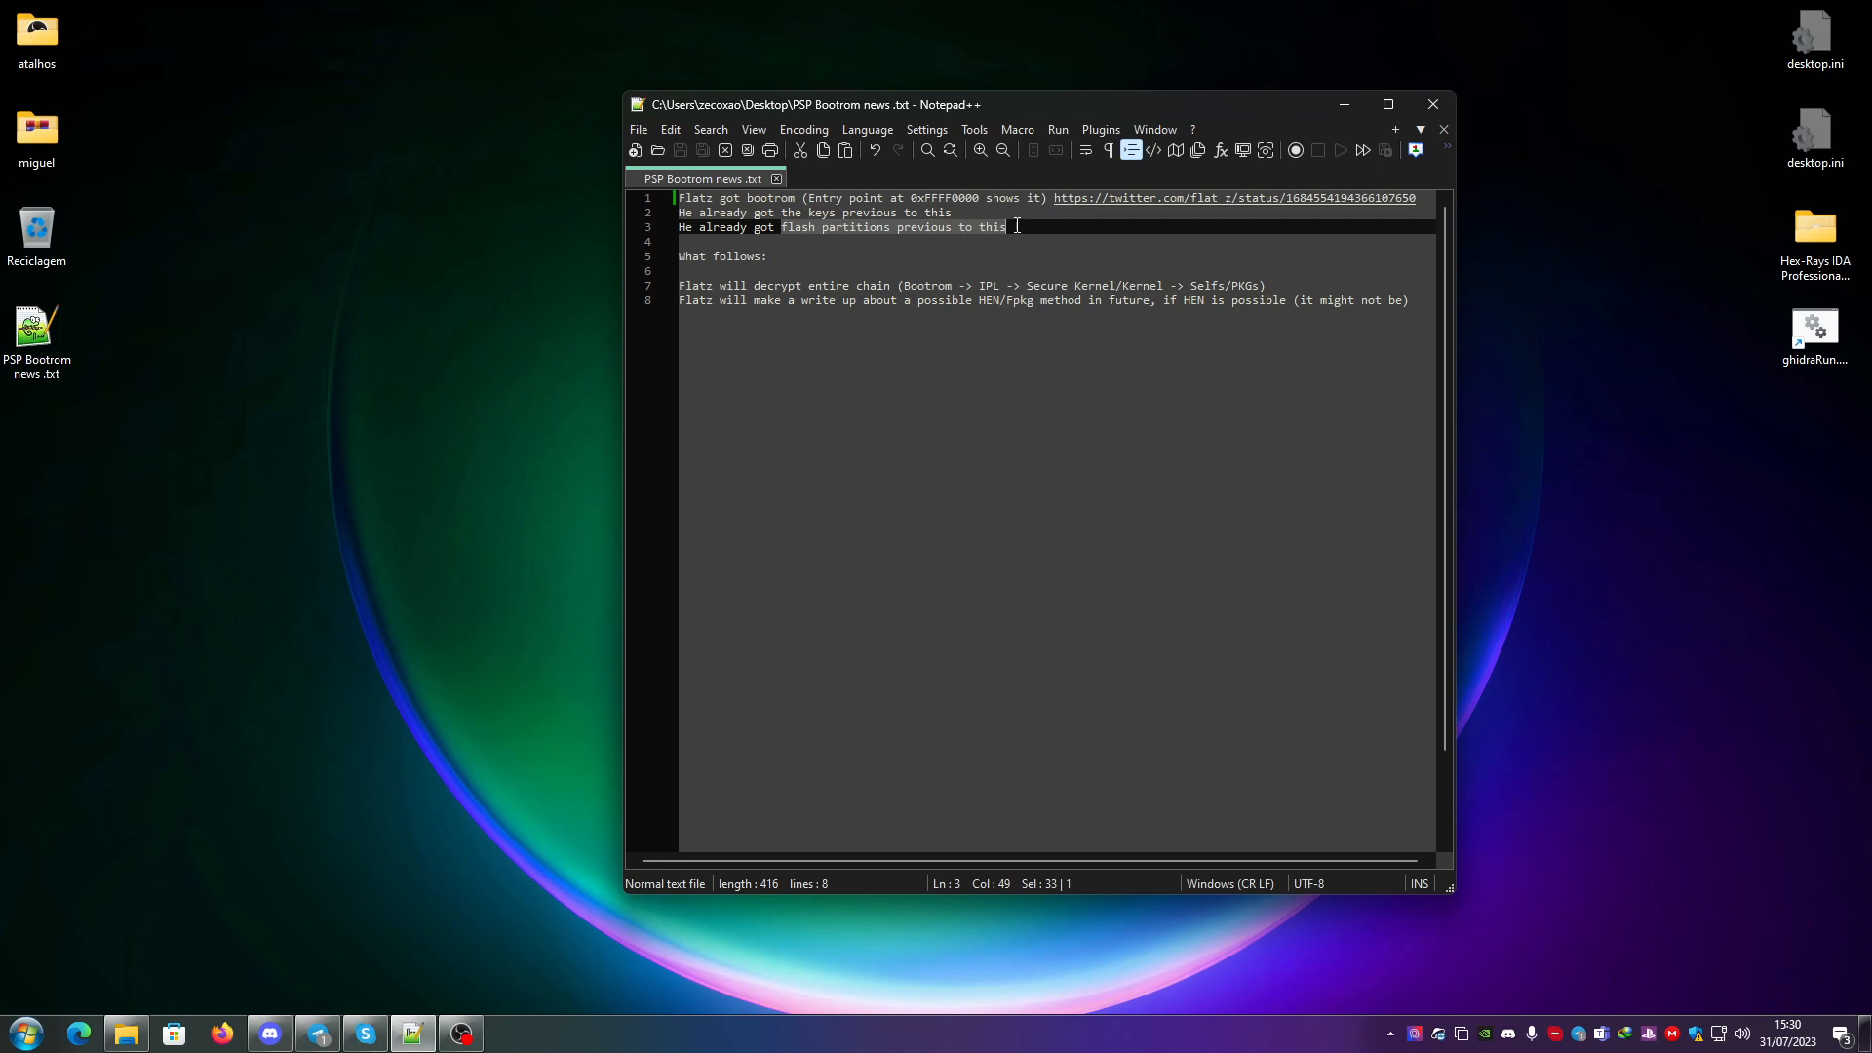
mouse_move(889, 274)
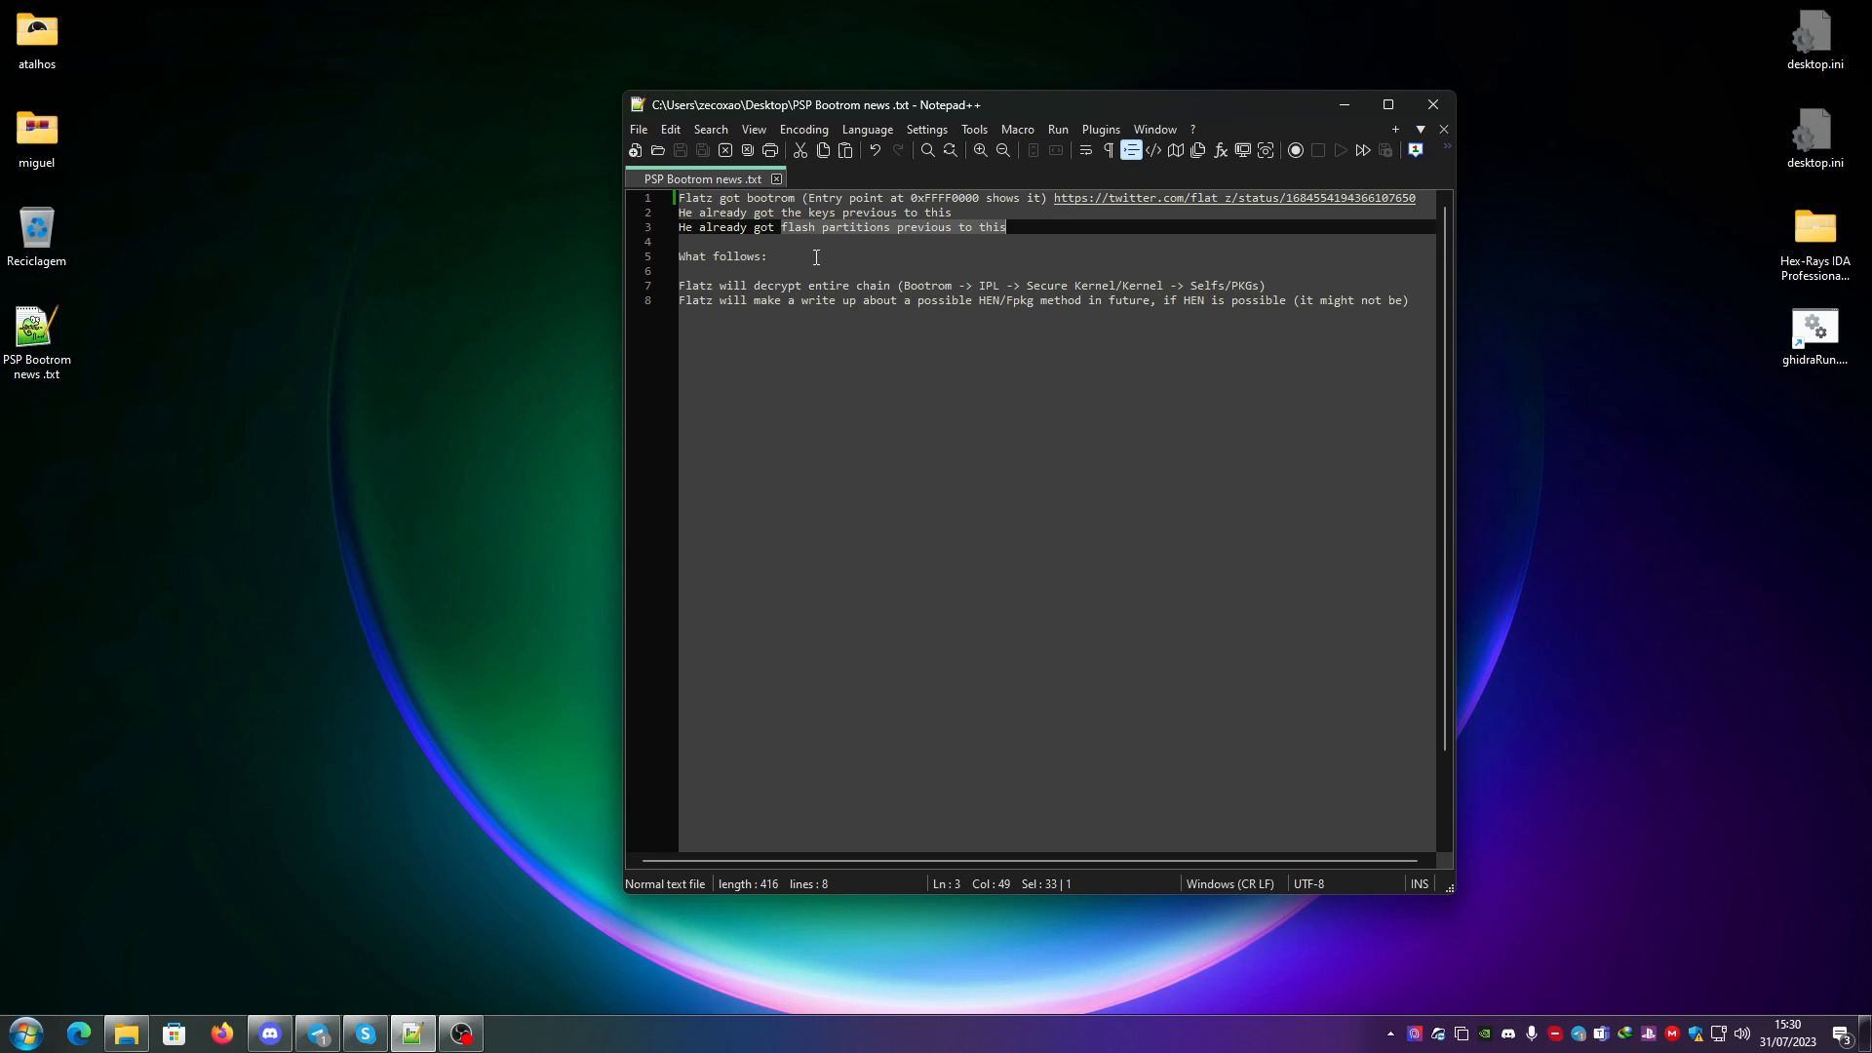
mouse_move(866, 254)
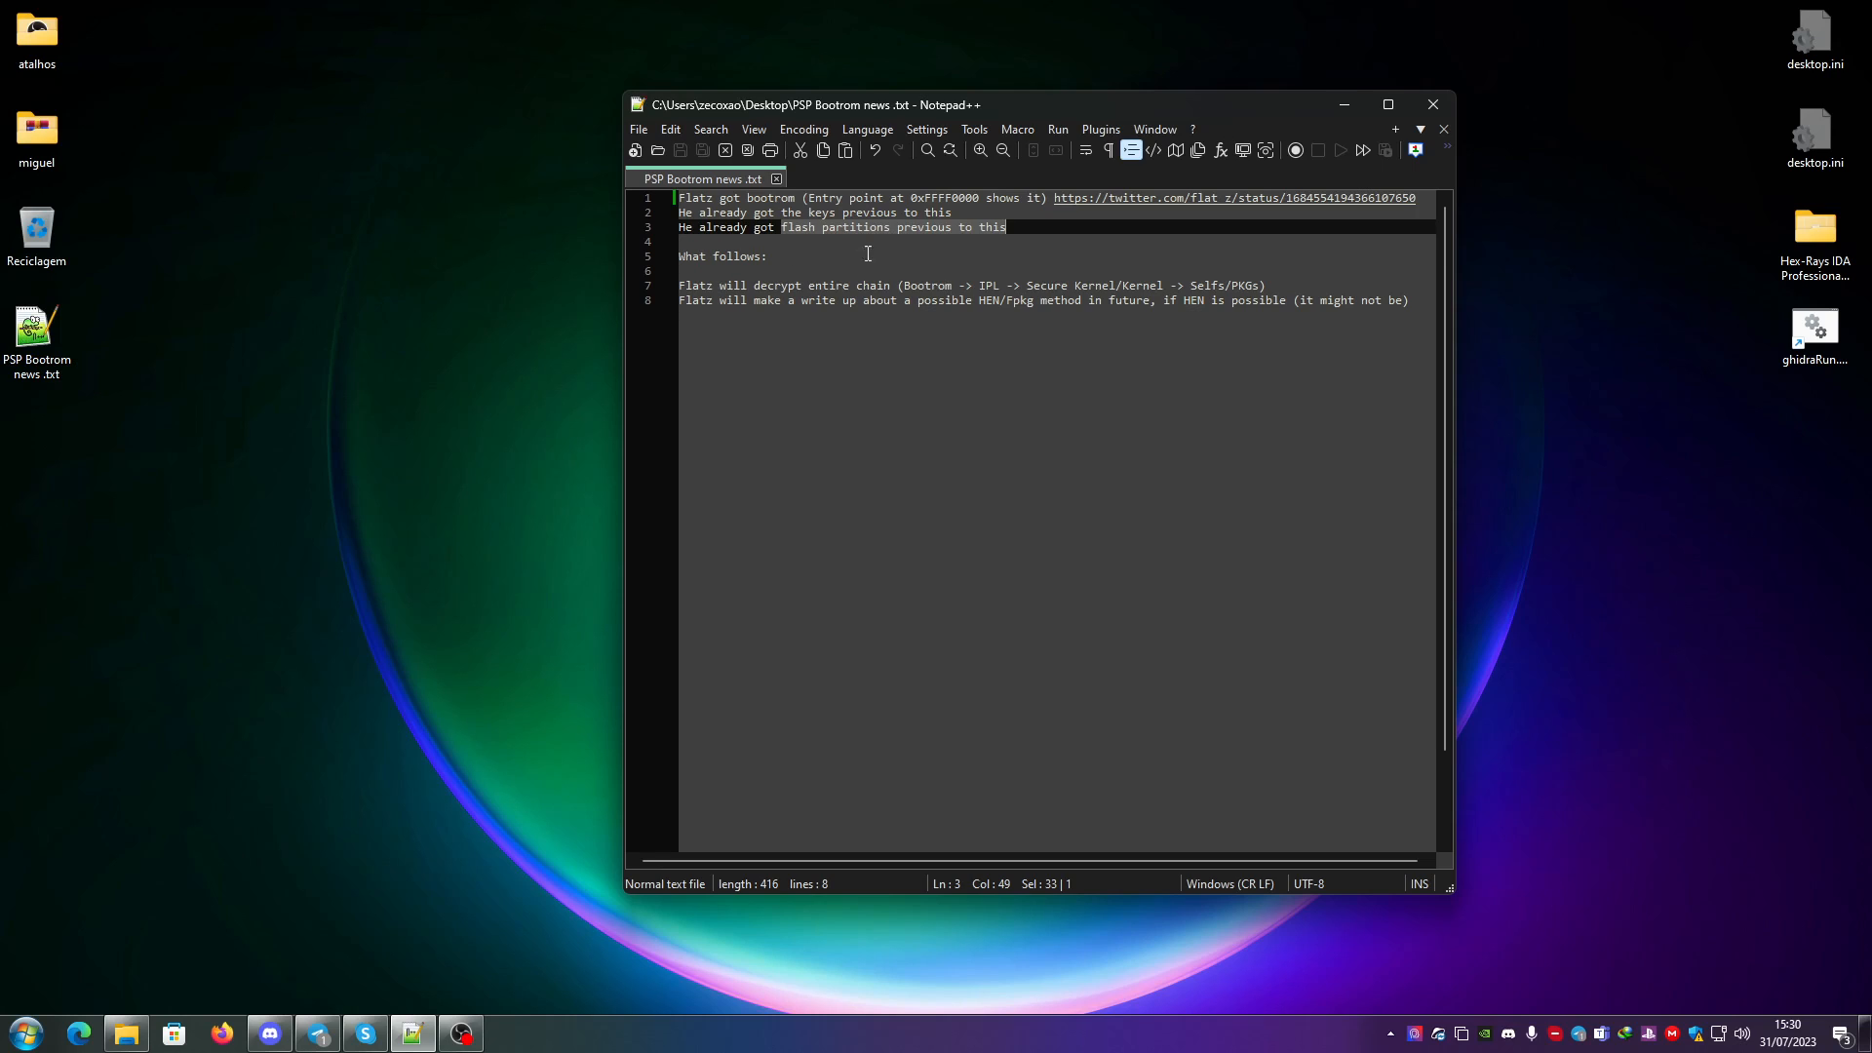
mouse_move(872, 247)
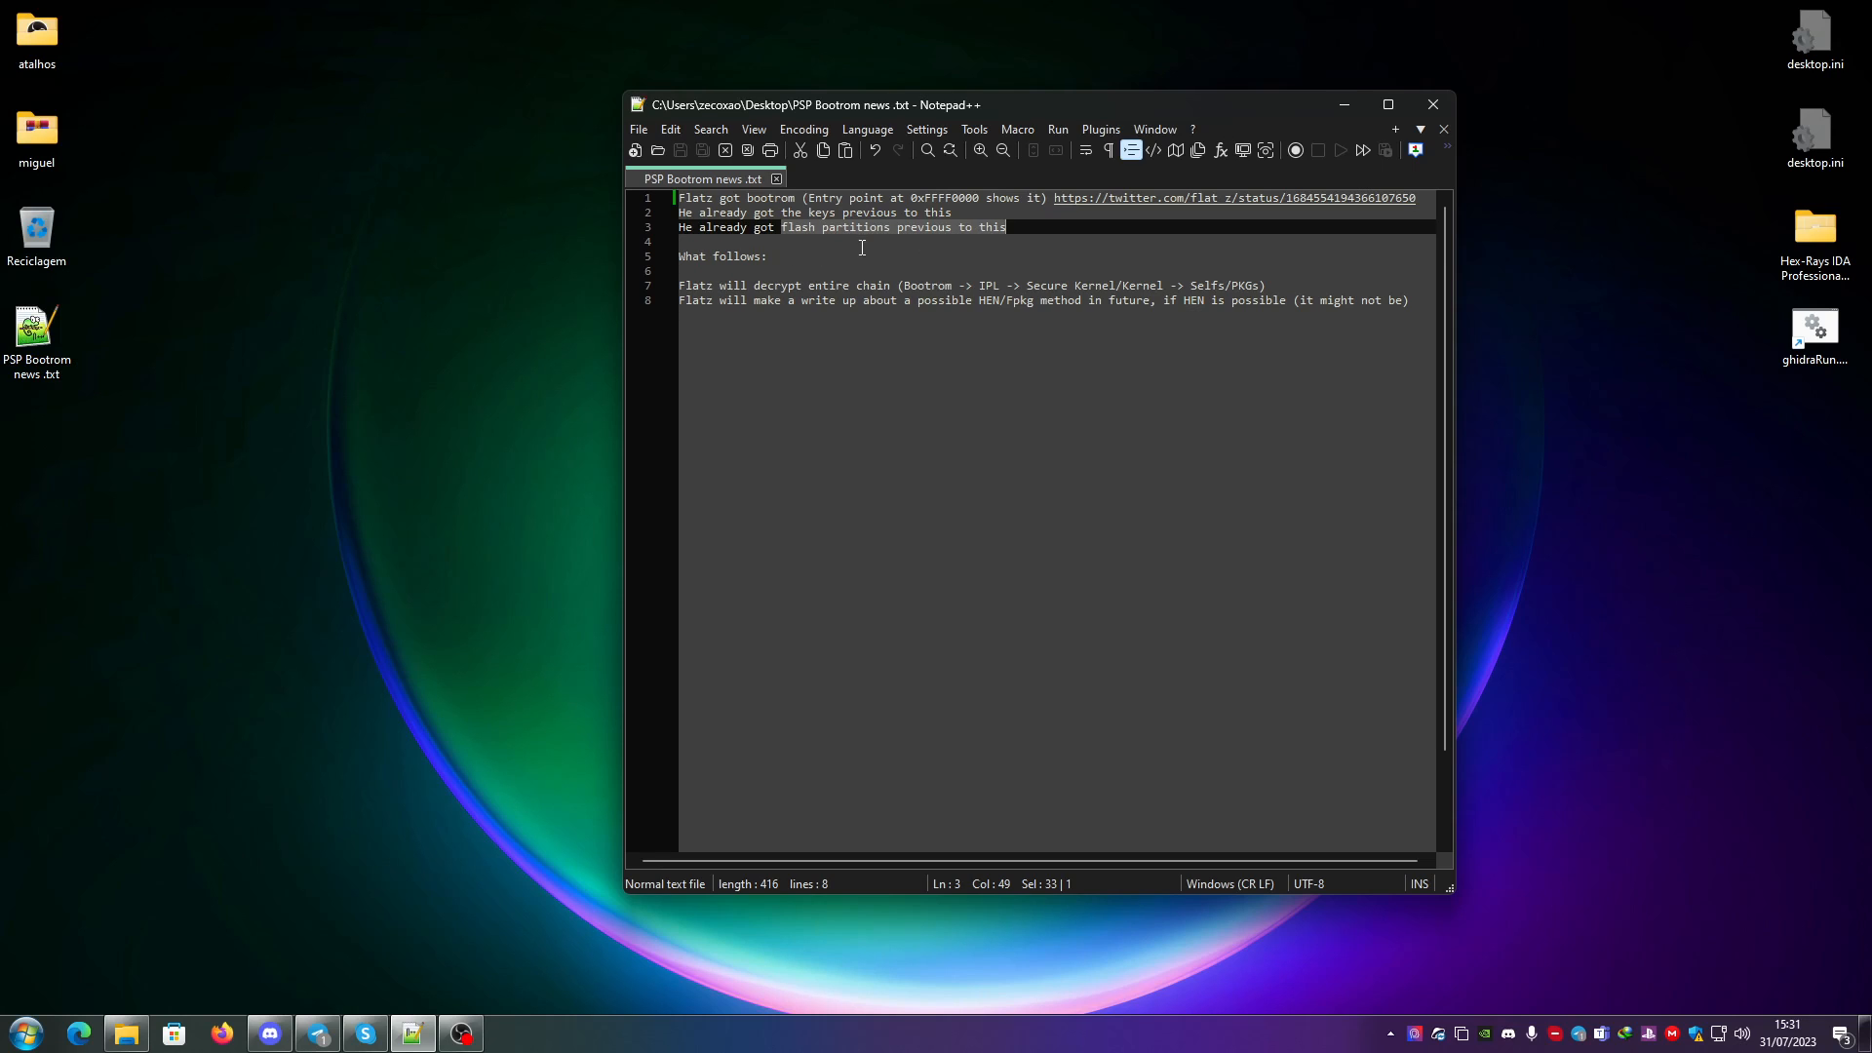
mouse_move(991, 232)
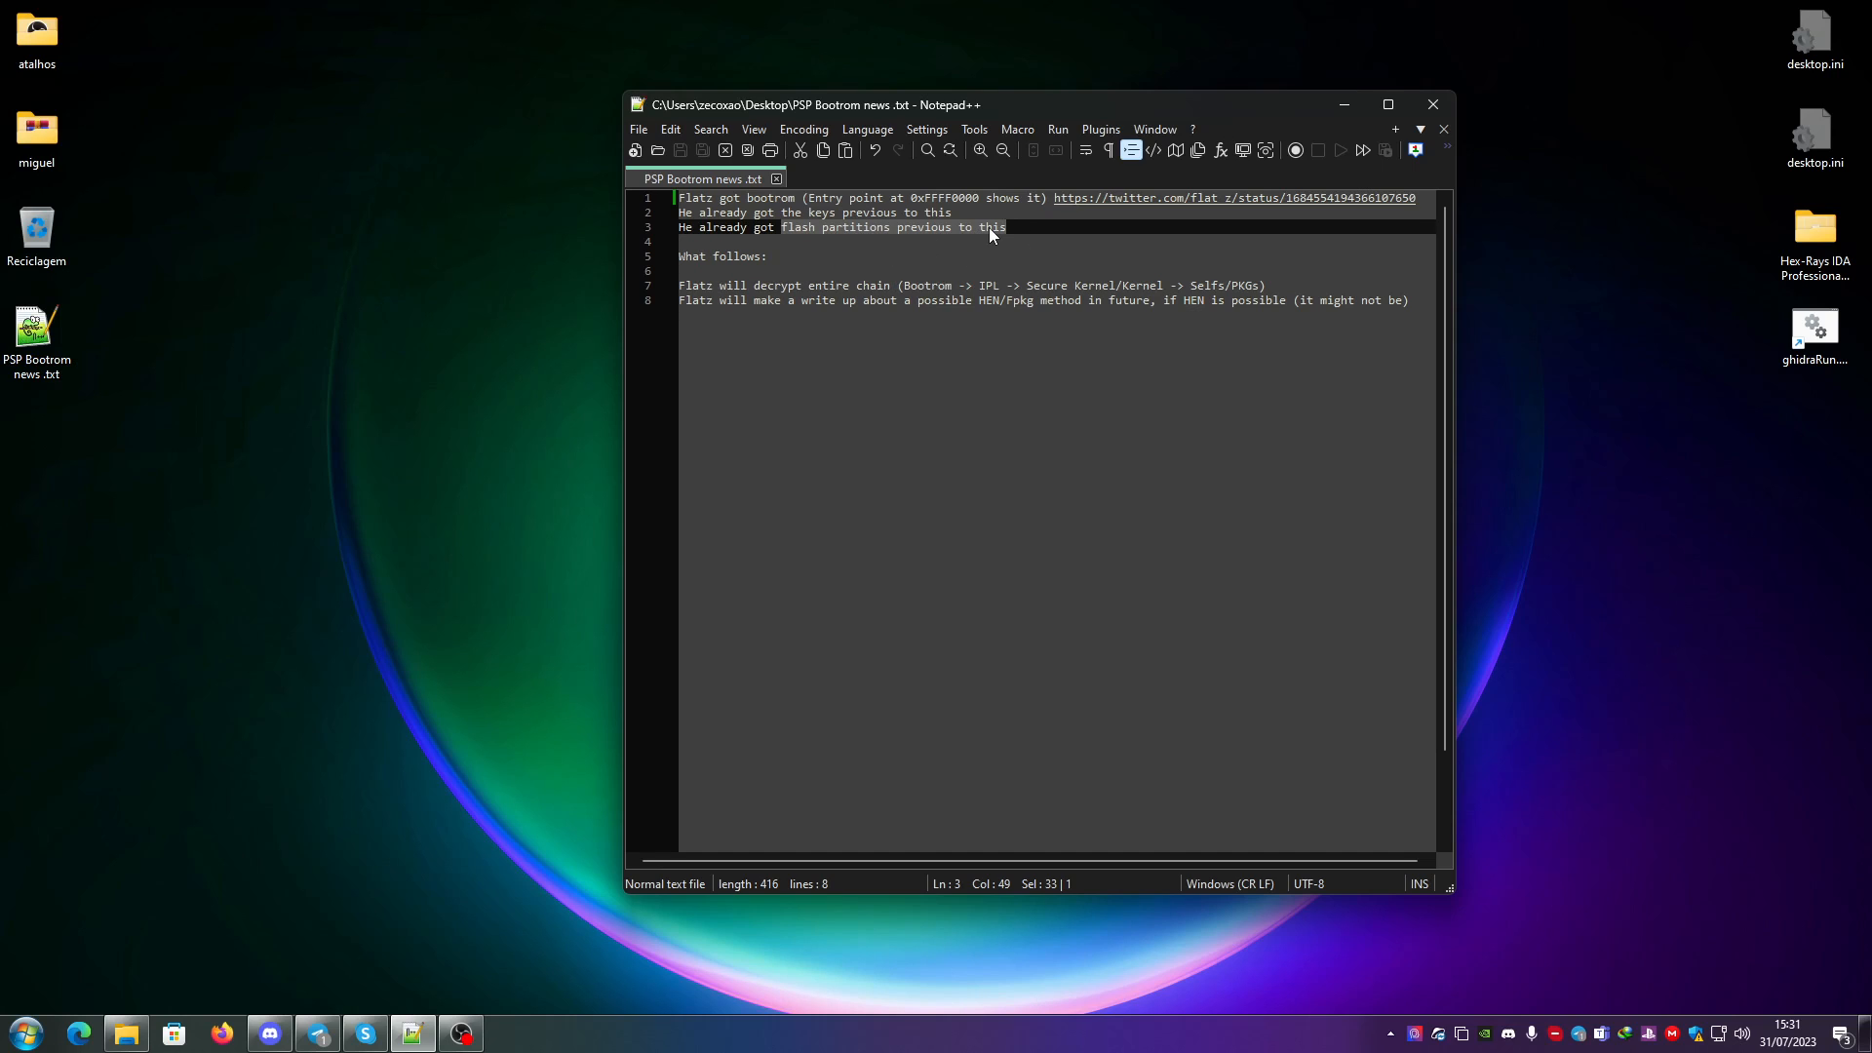
left_click(1006, 226)
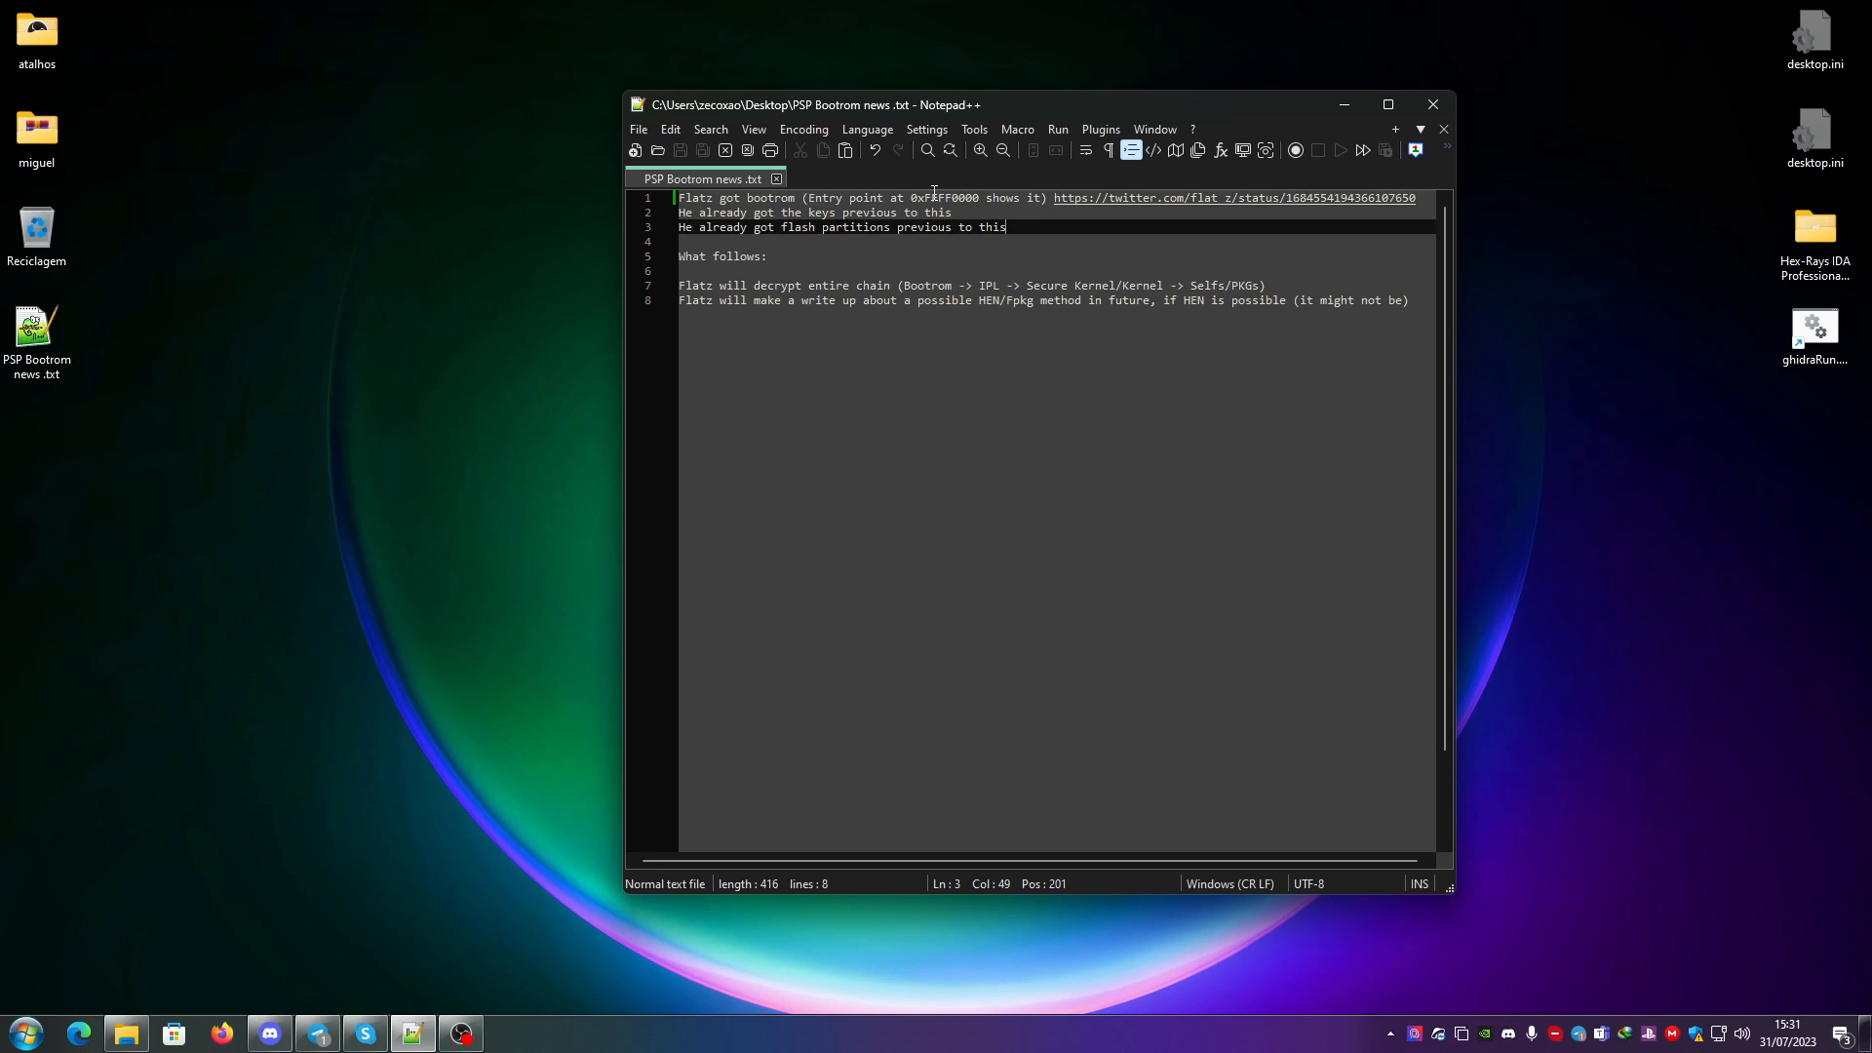
left_click(922, 213)
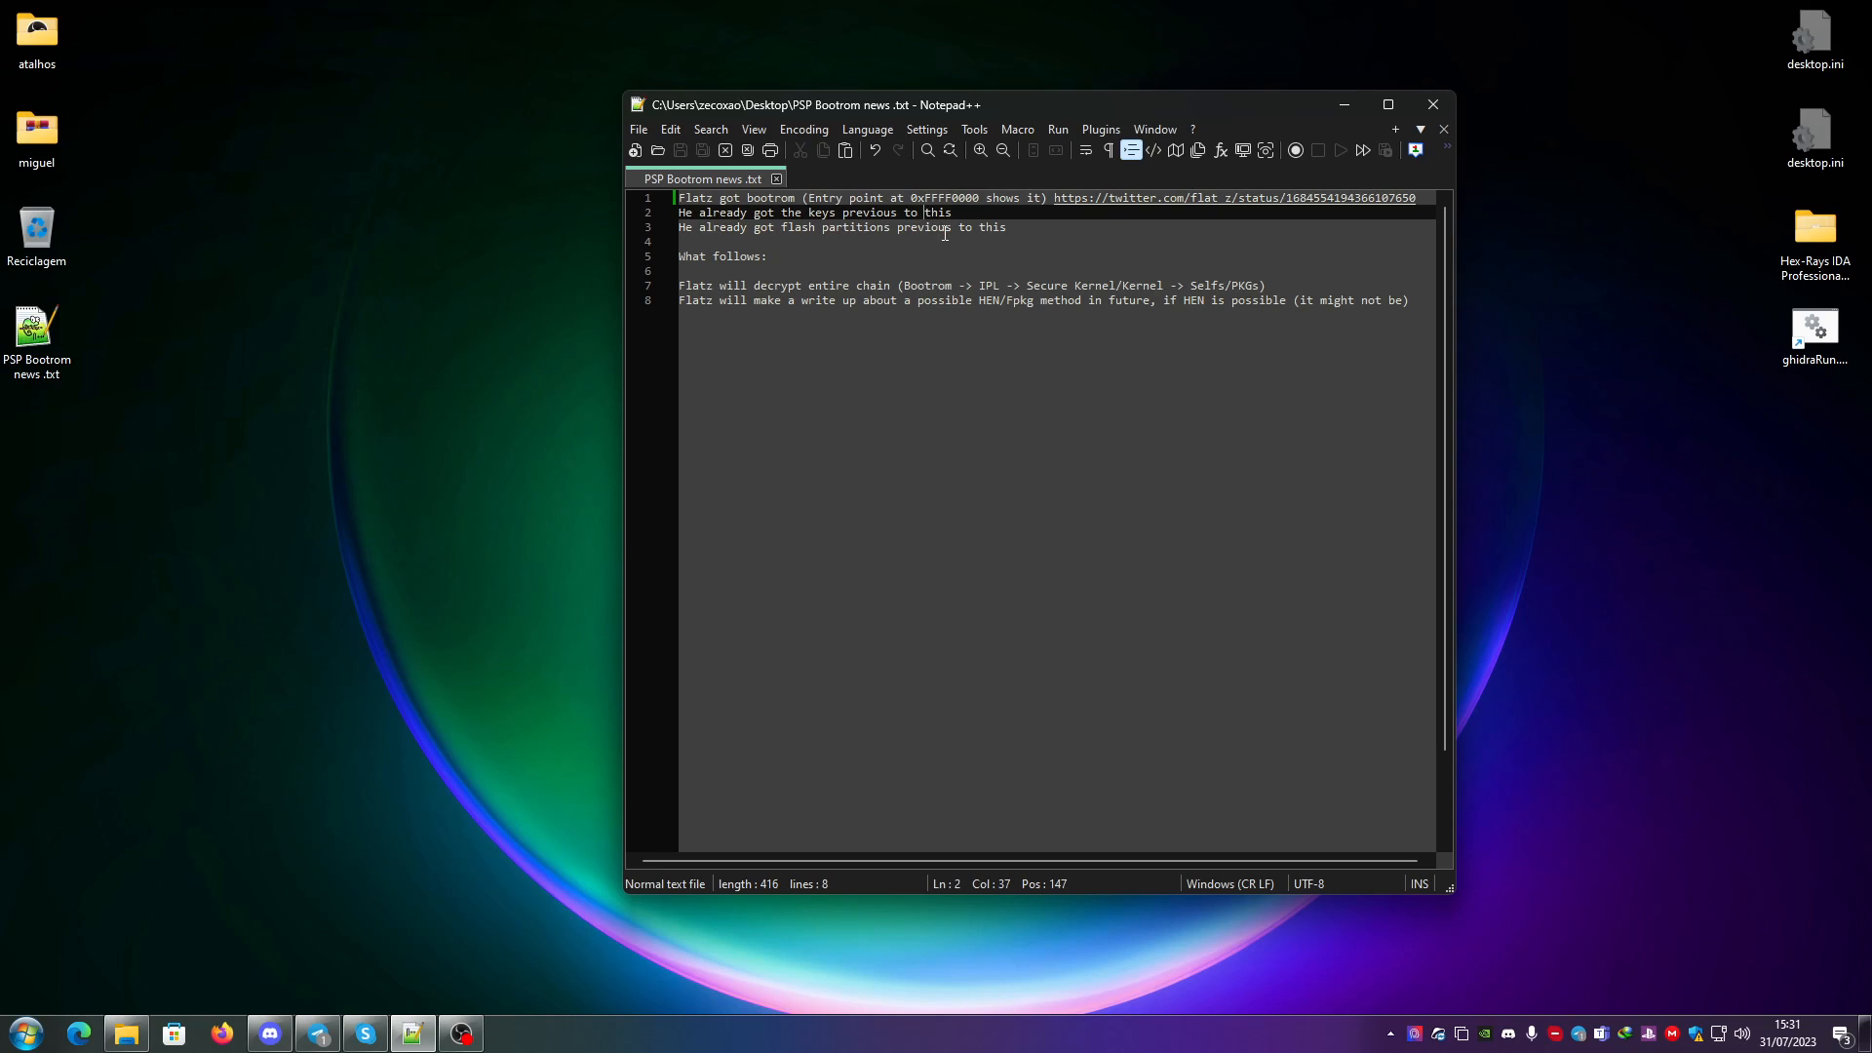
left_click(1006, 226)
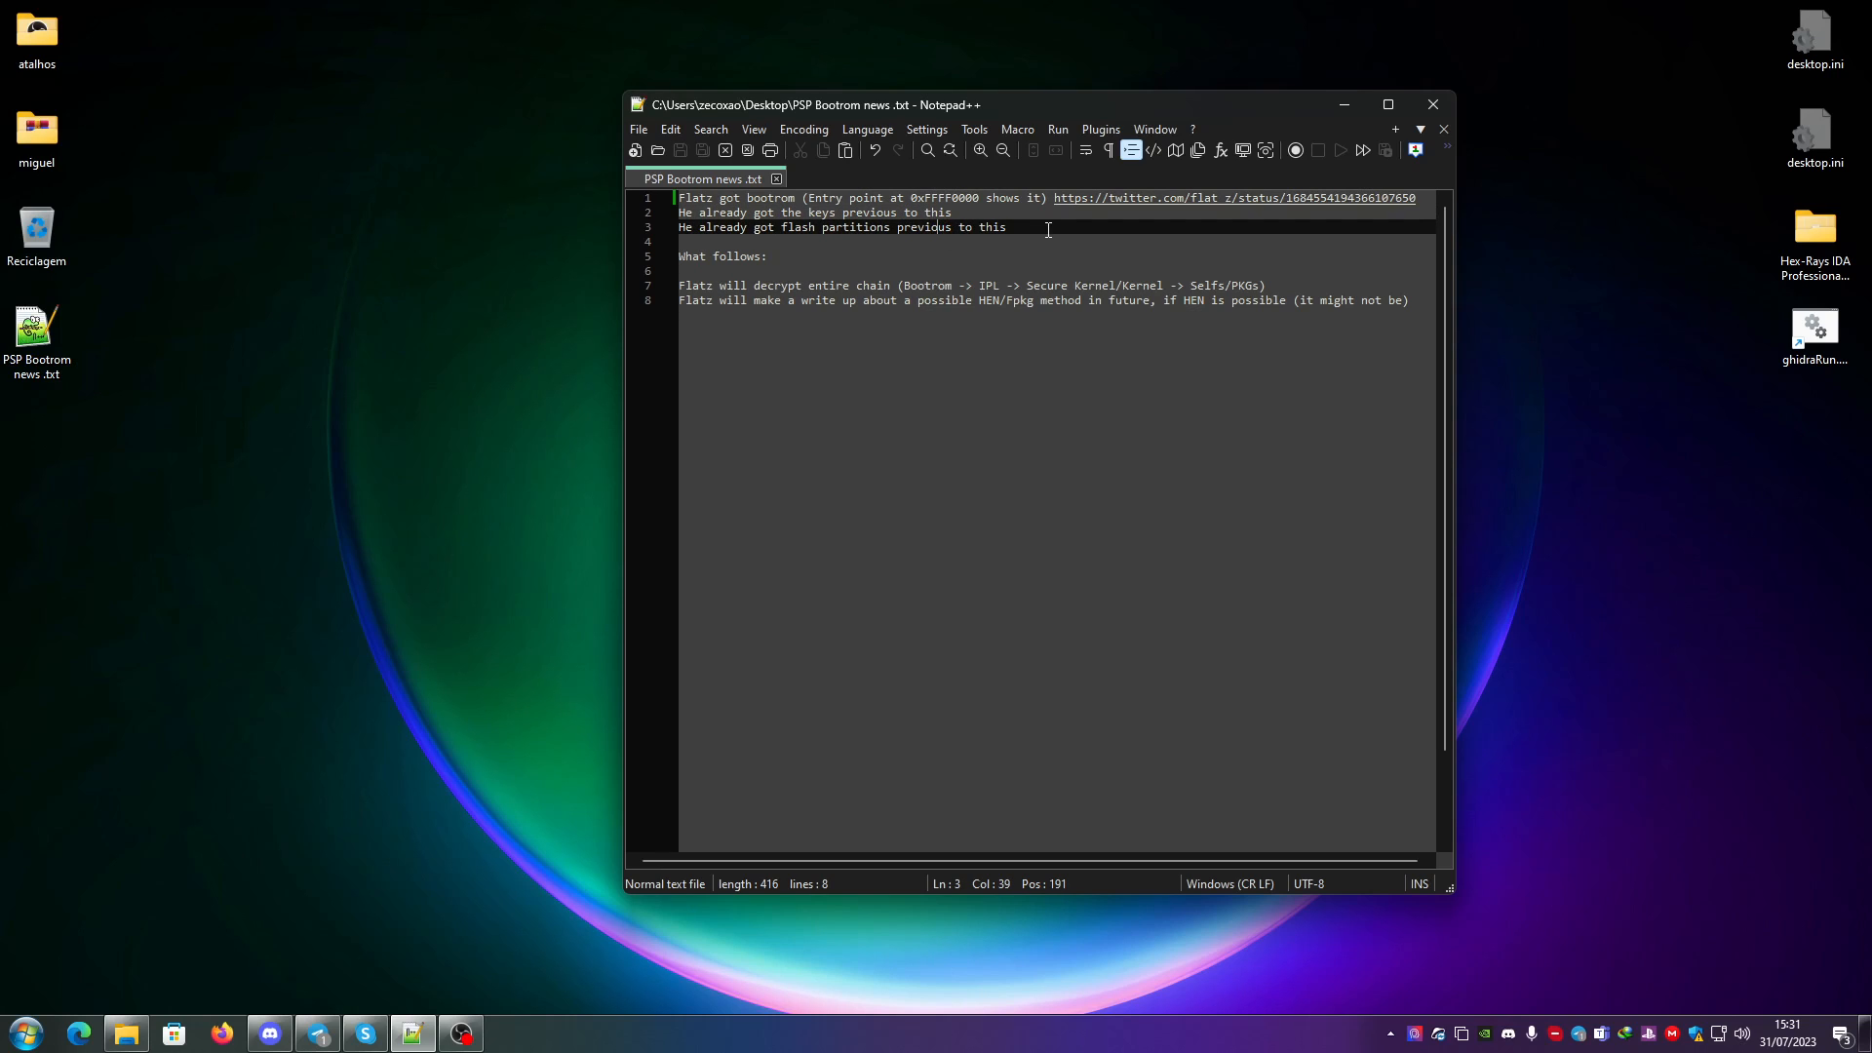
left_click(774, 255)
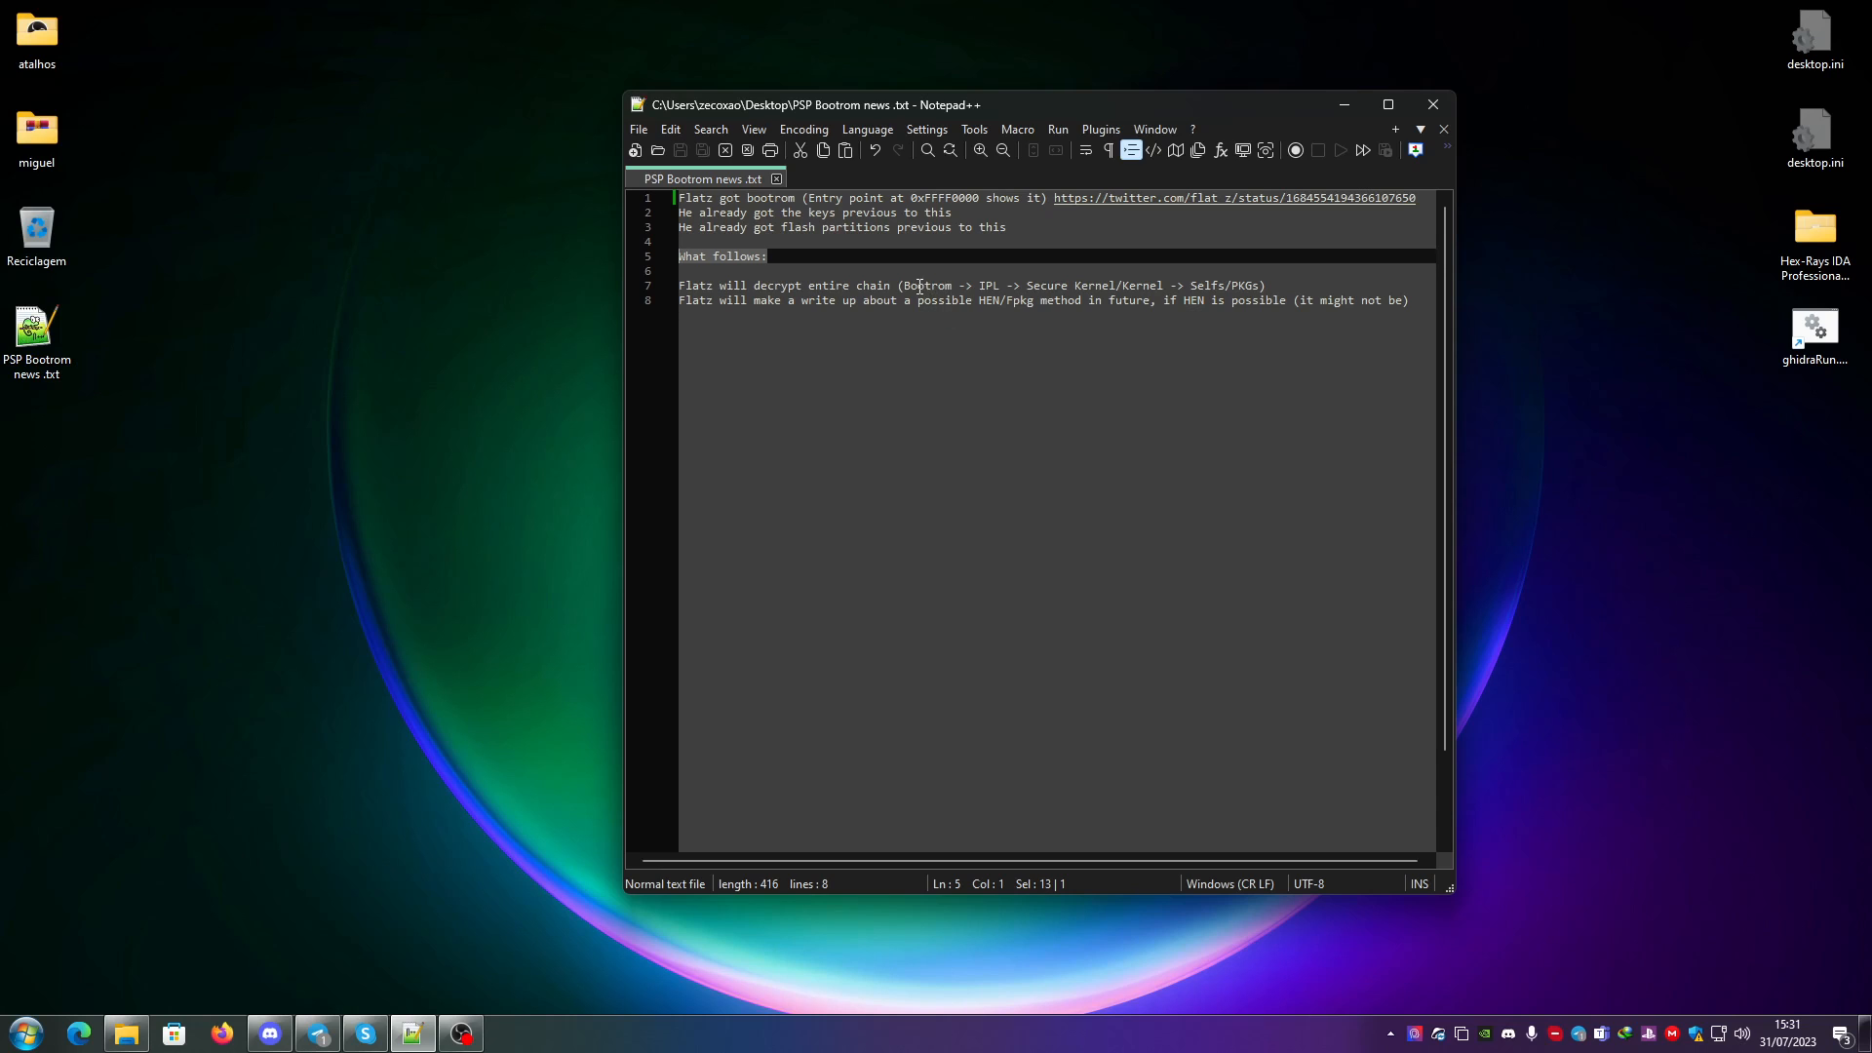
double_click(925, 284)
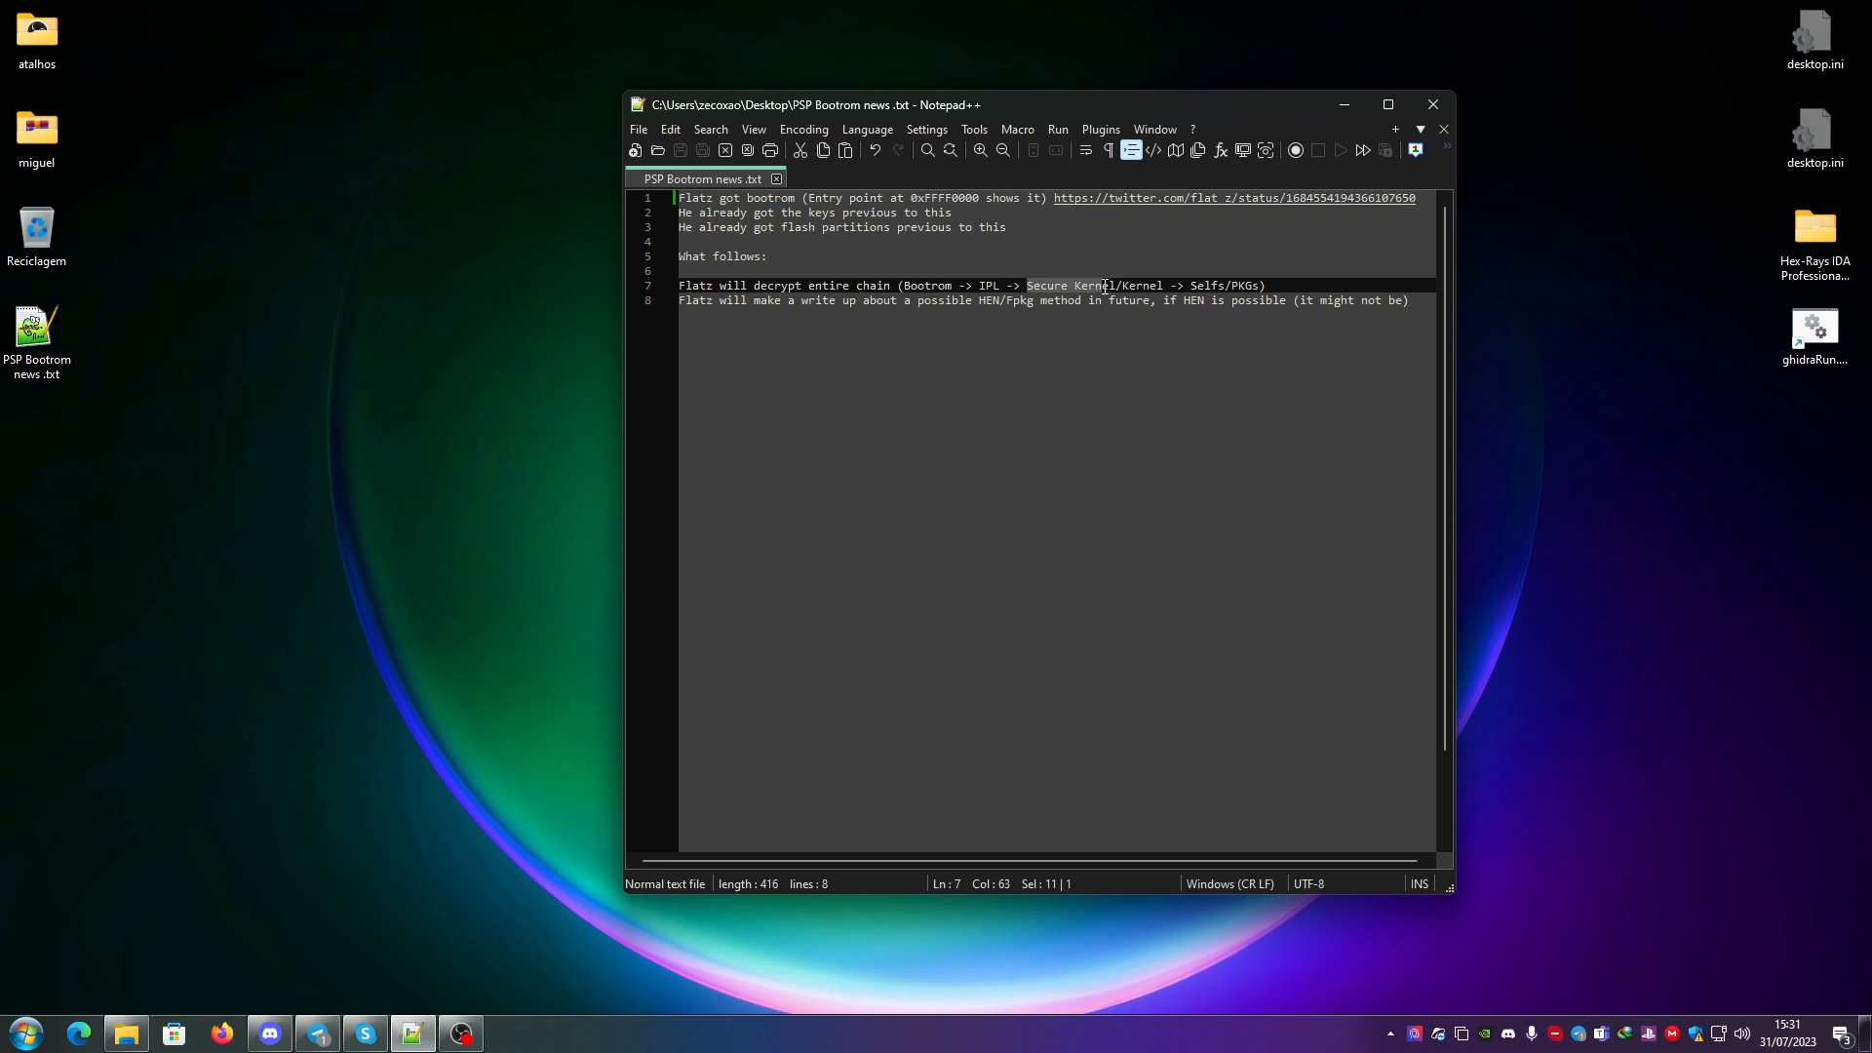
double_click(1140, 284)
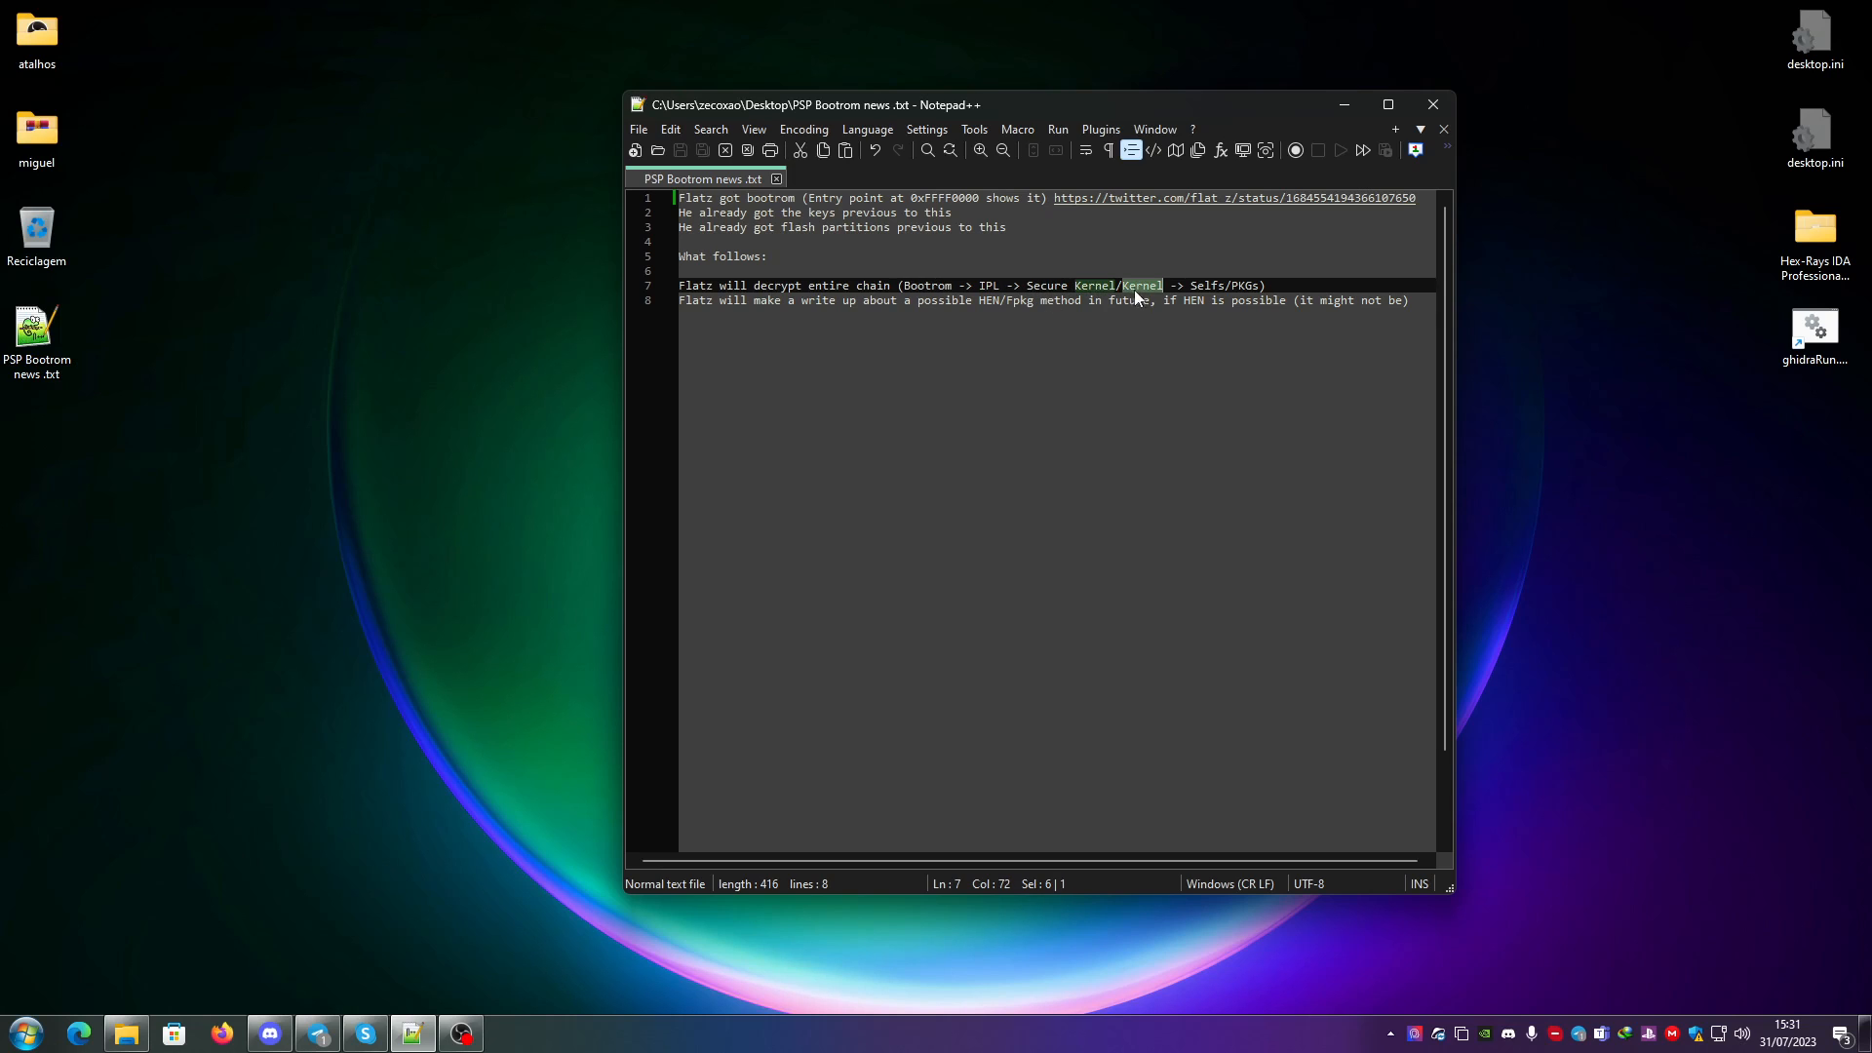
left_click(1168, 285)
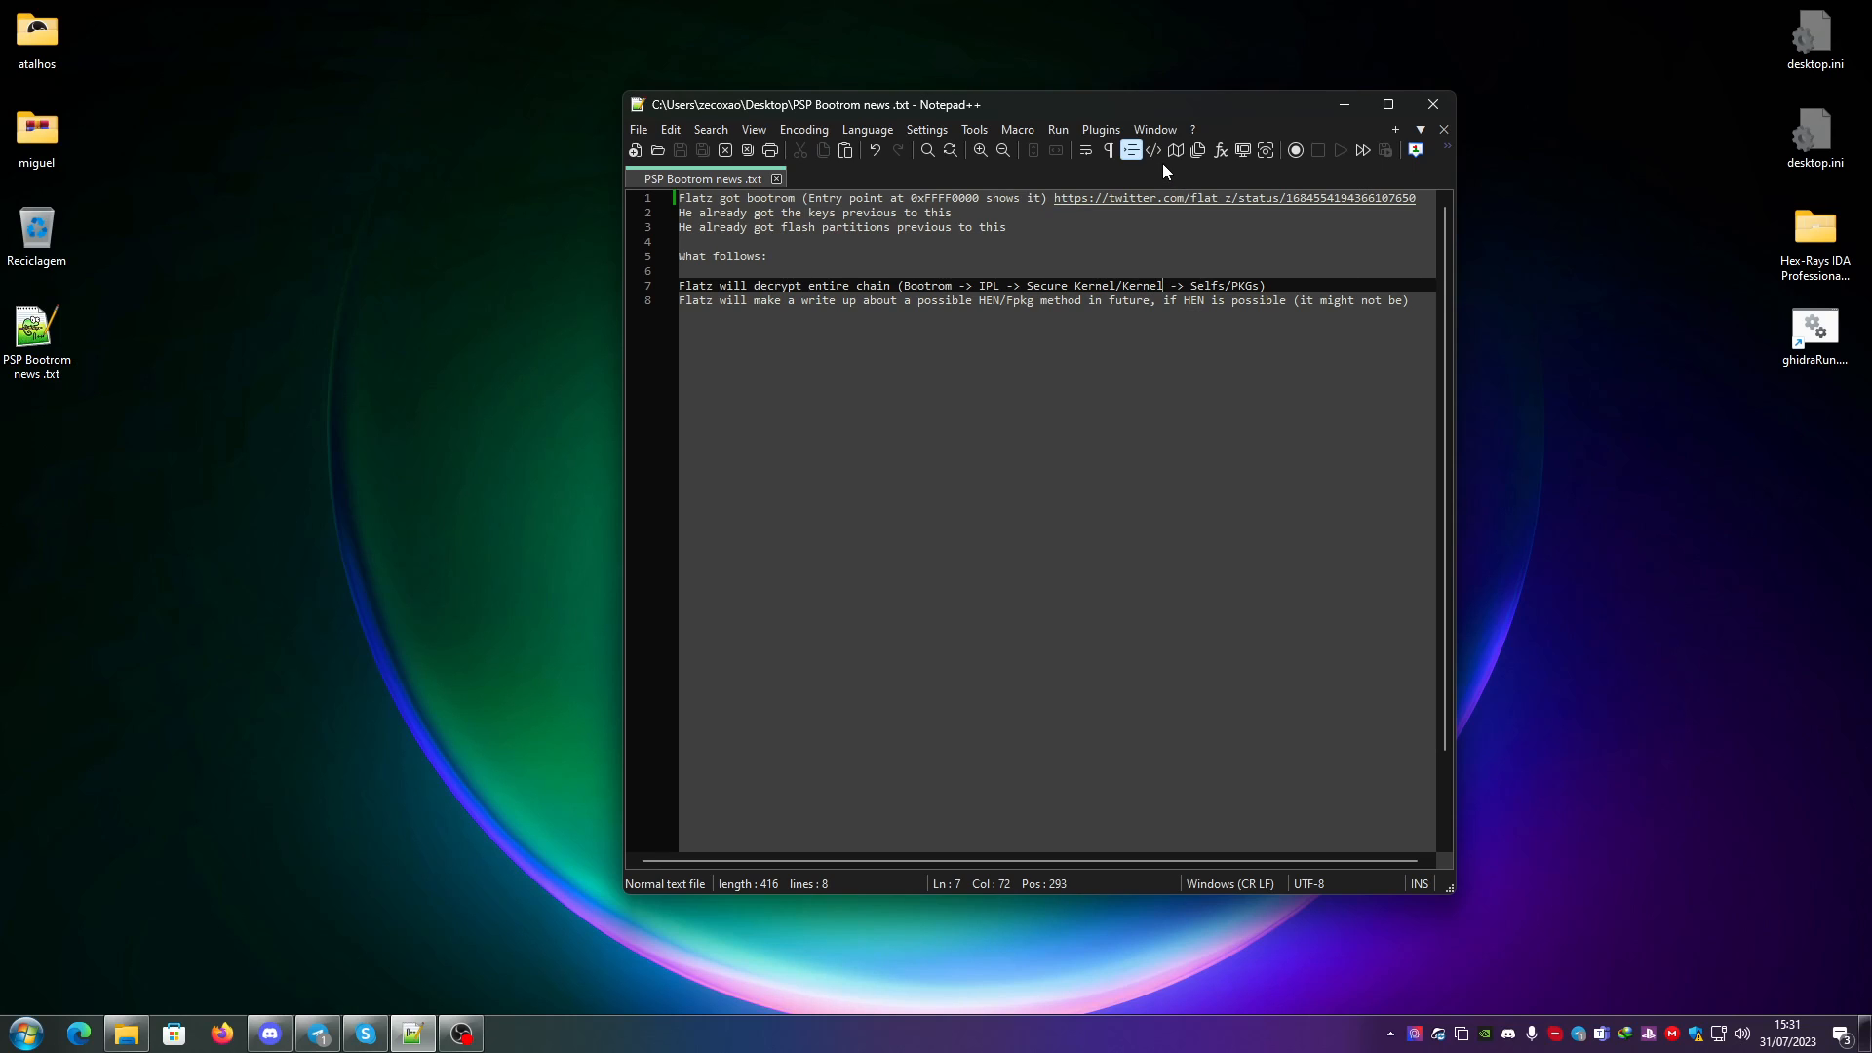
type("/Hypervisor")
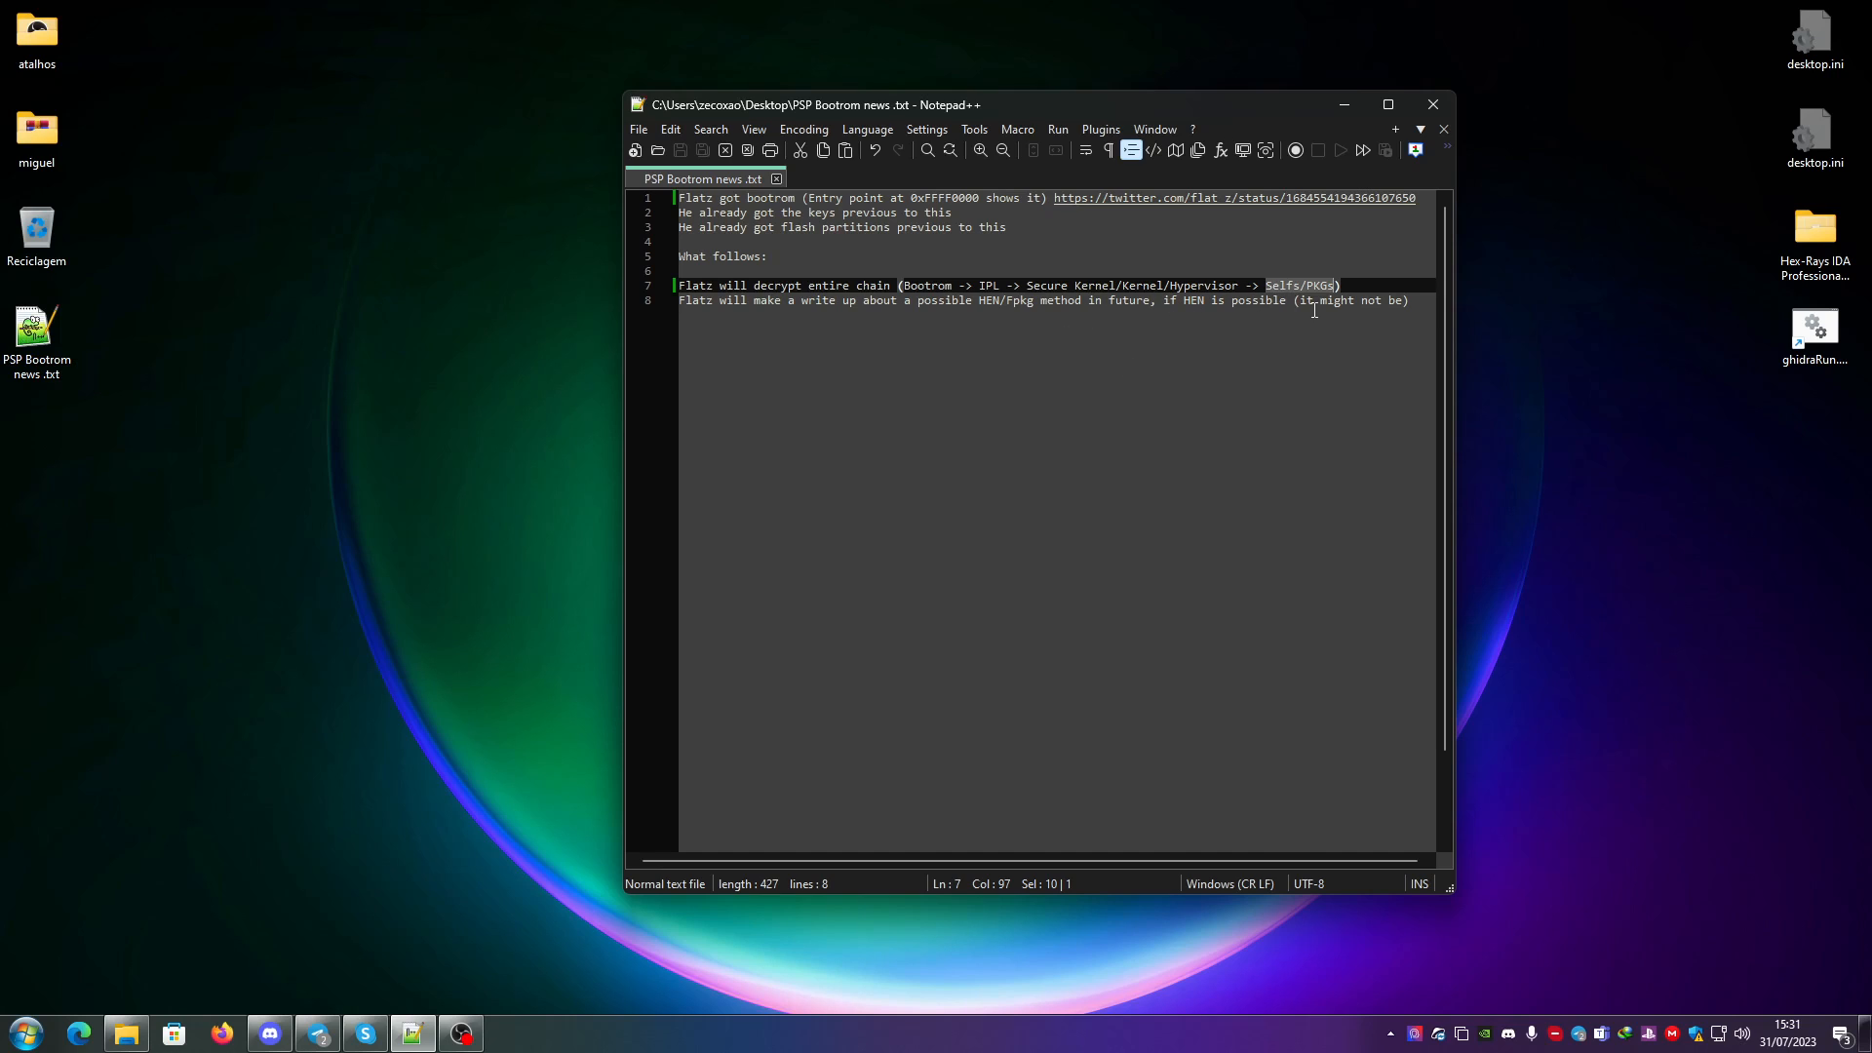
mouse_move(1277, 290)
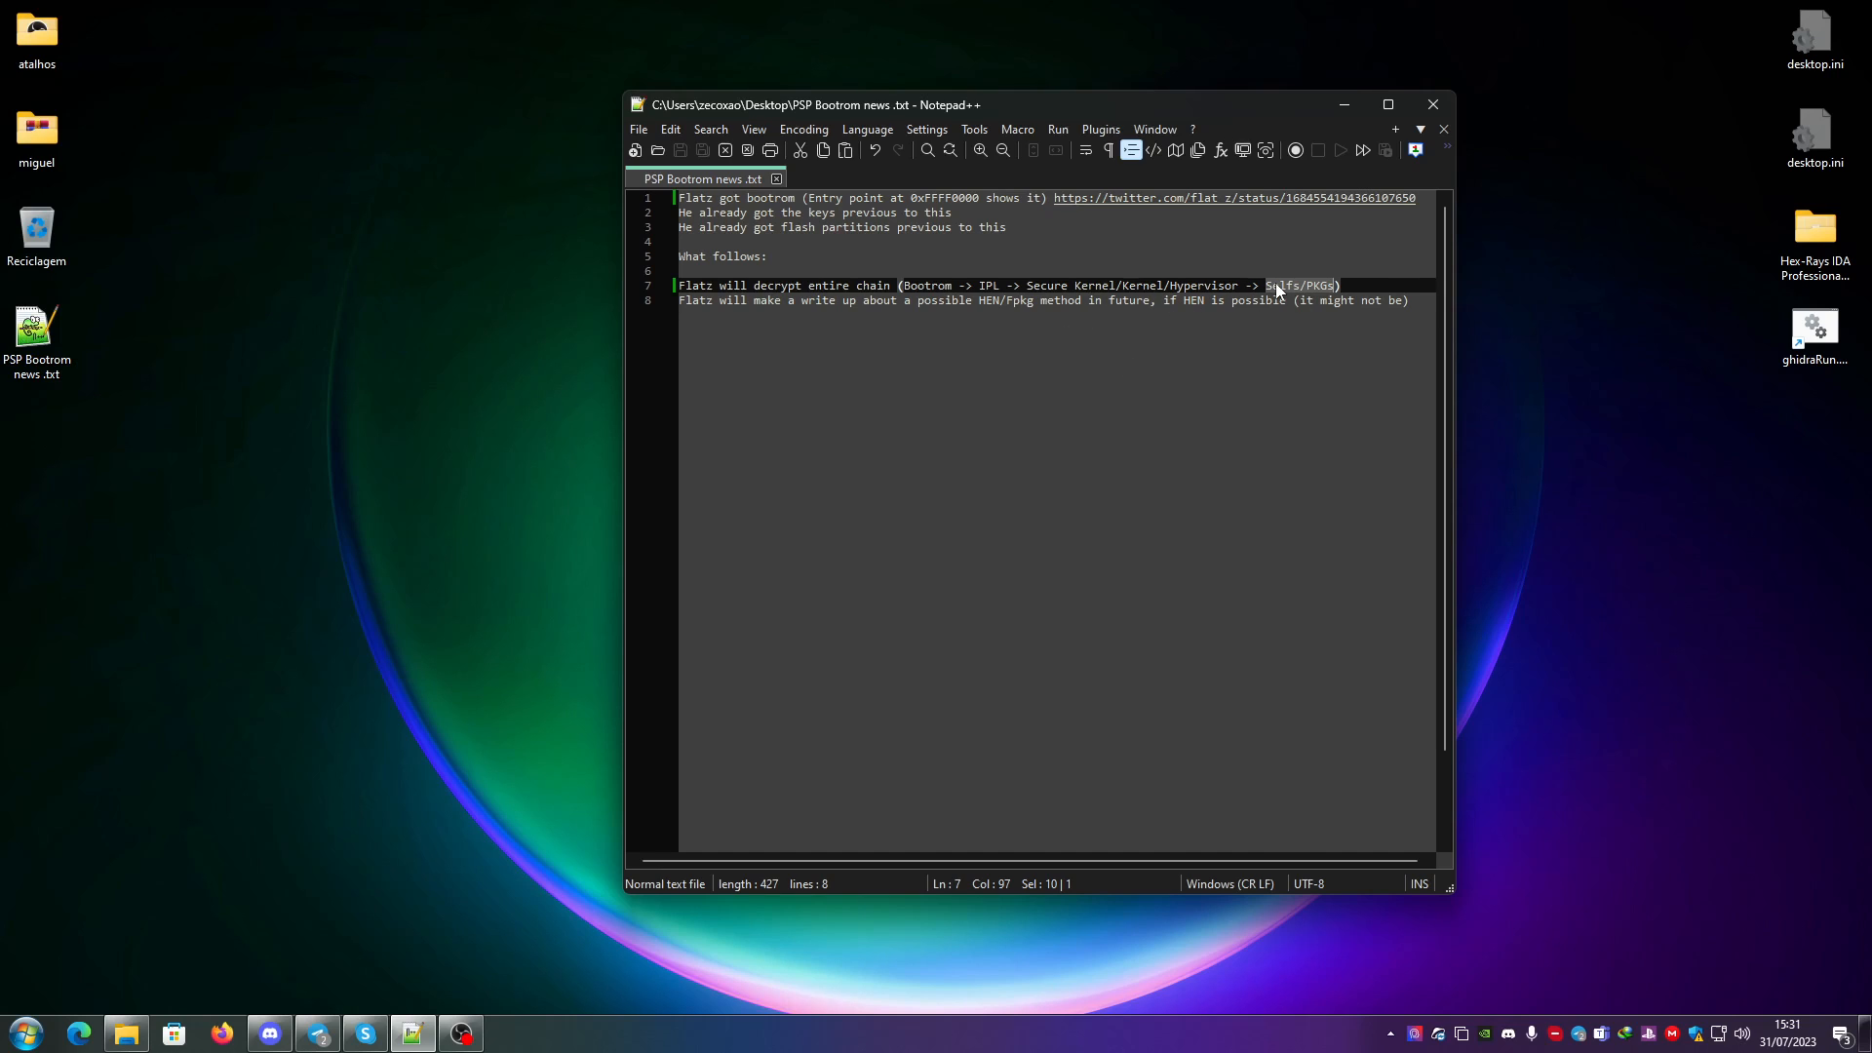
mouse_move(1289, 298)
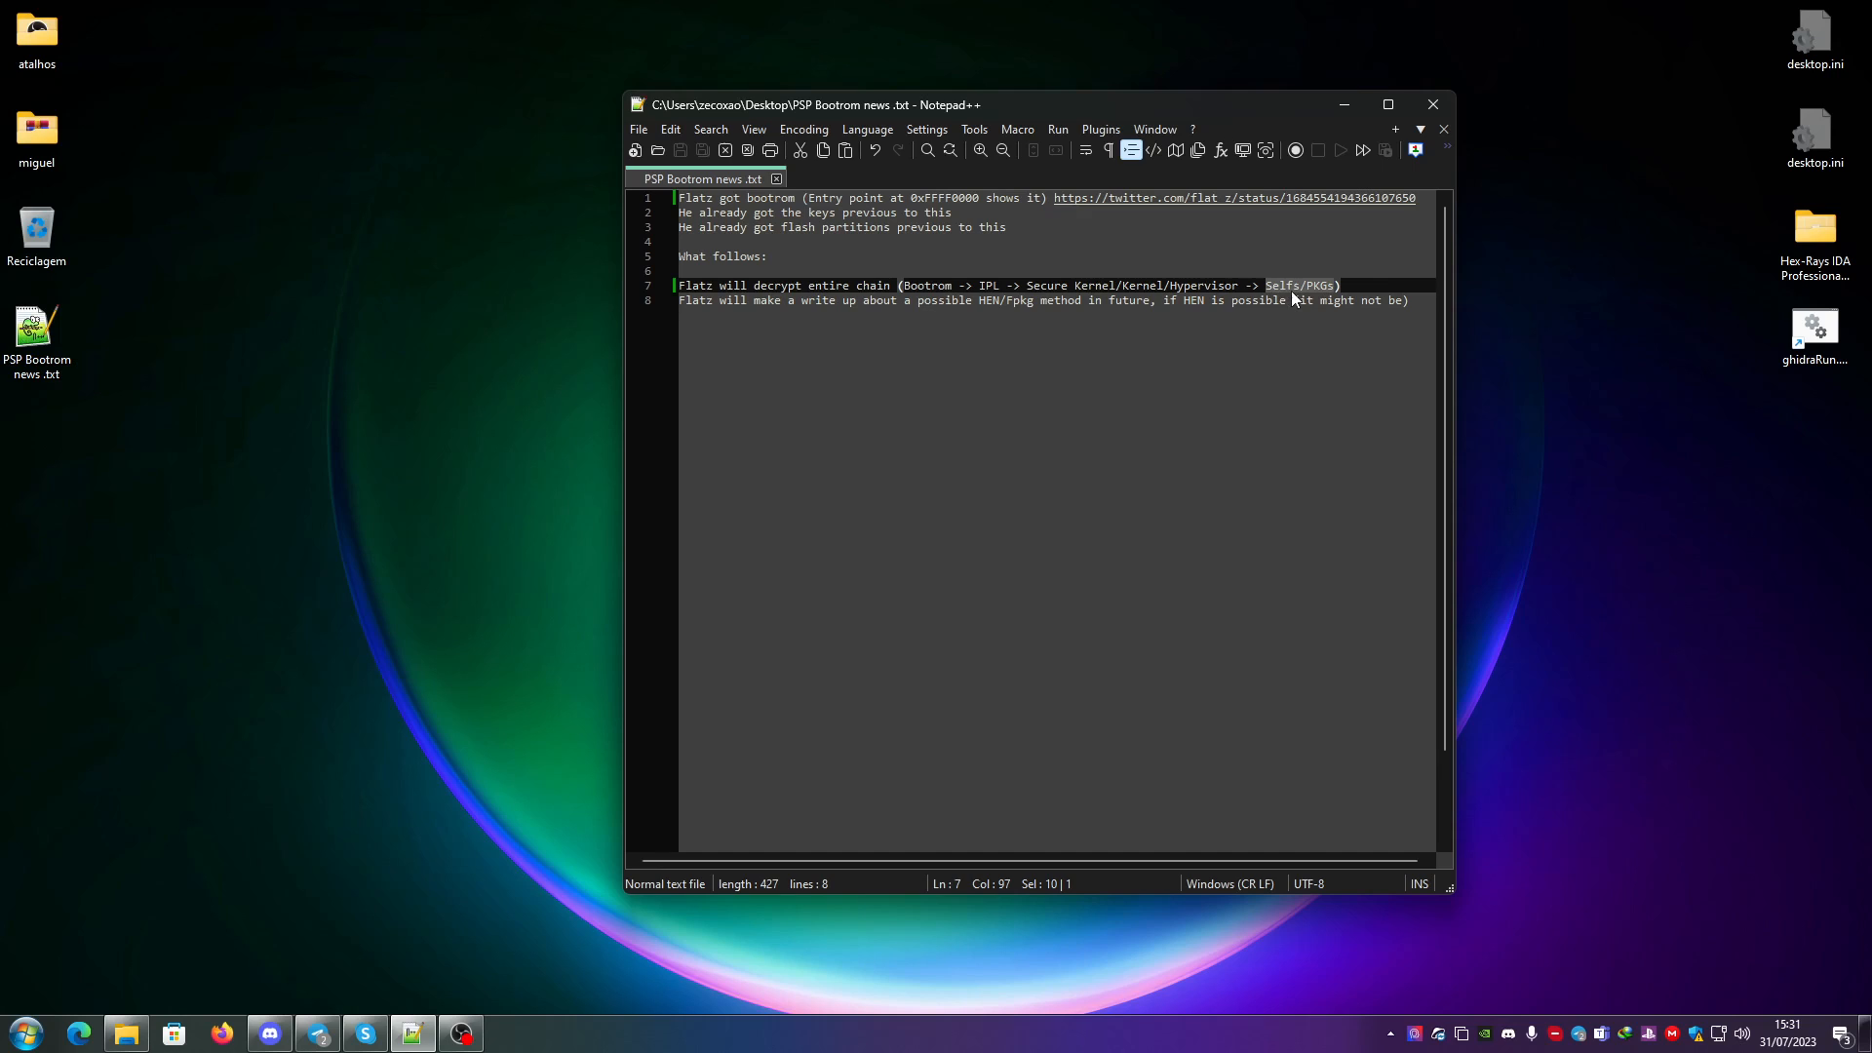
mouse_move(1320, 297)
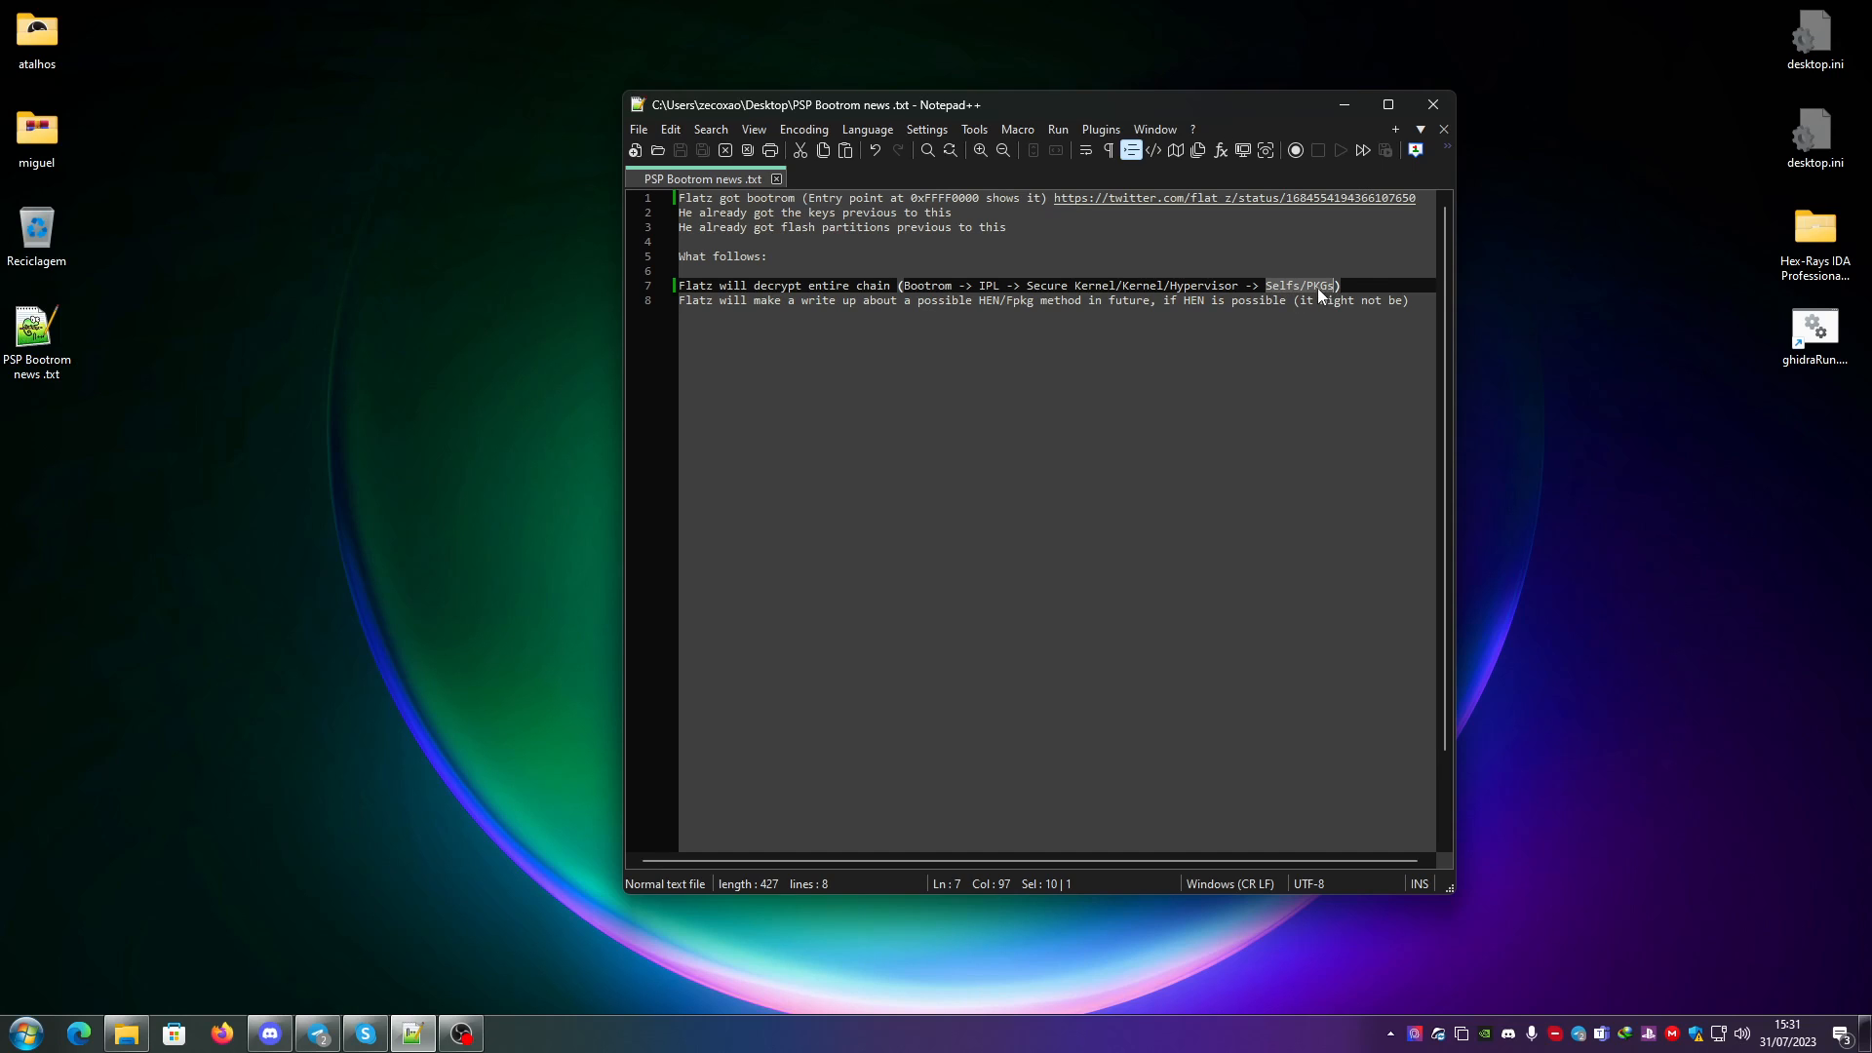
mouse_move(1311, 295)
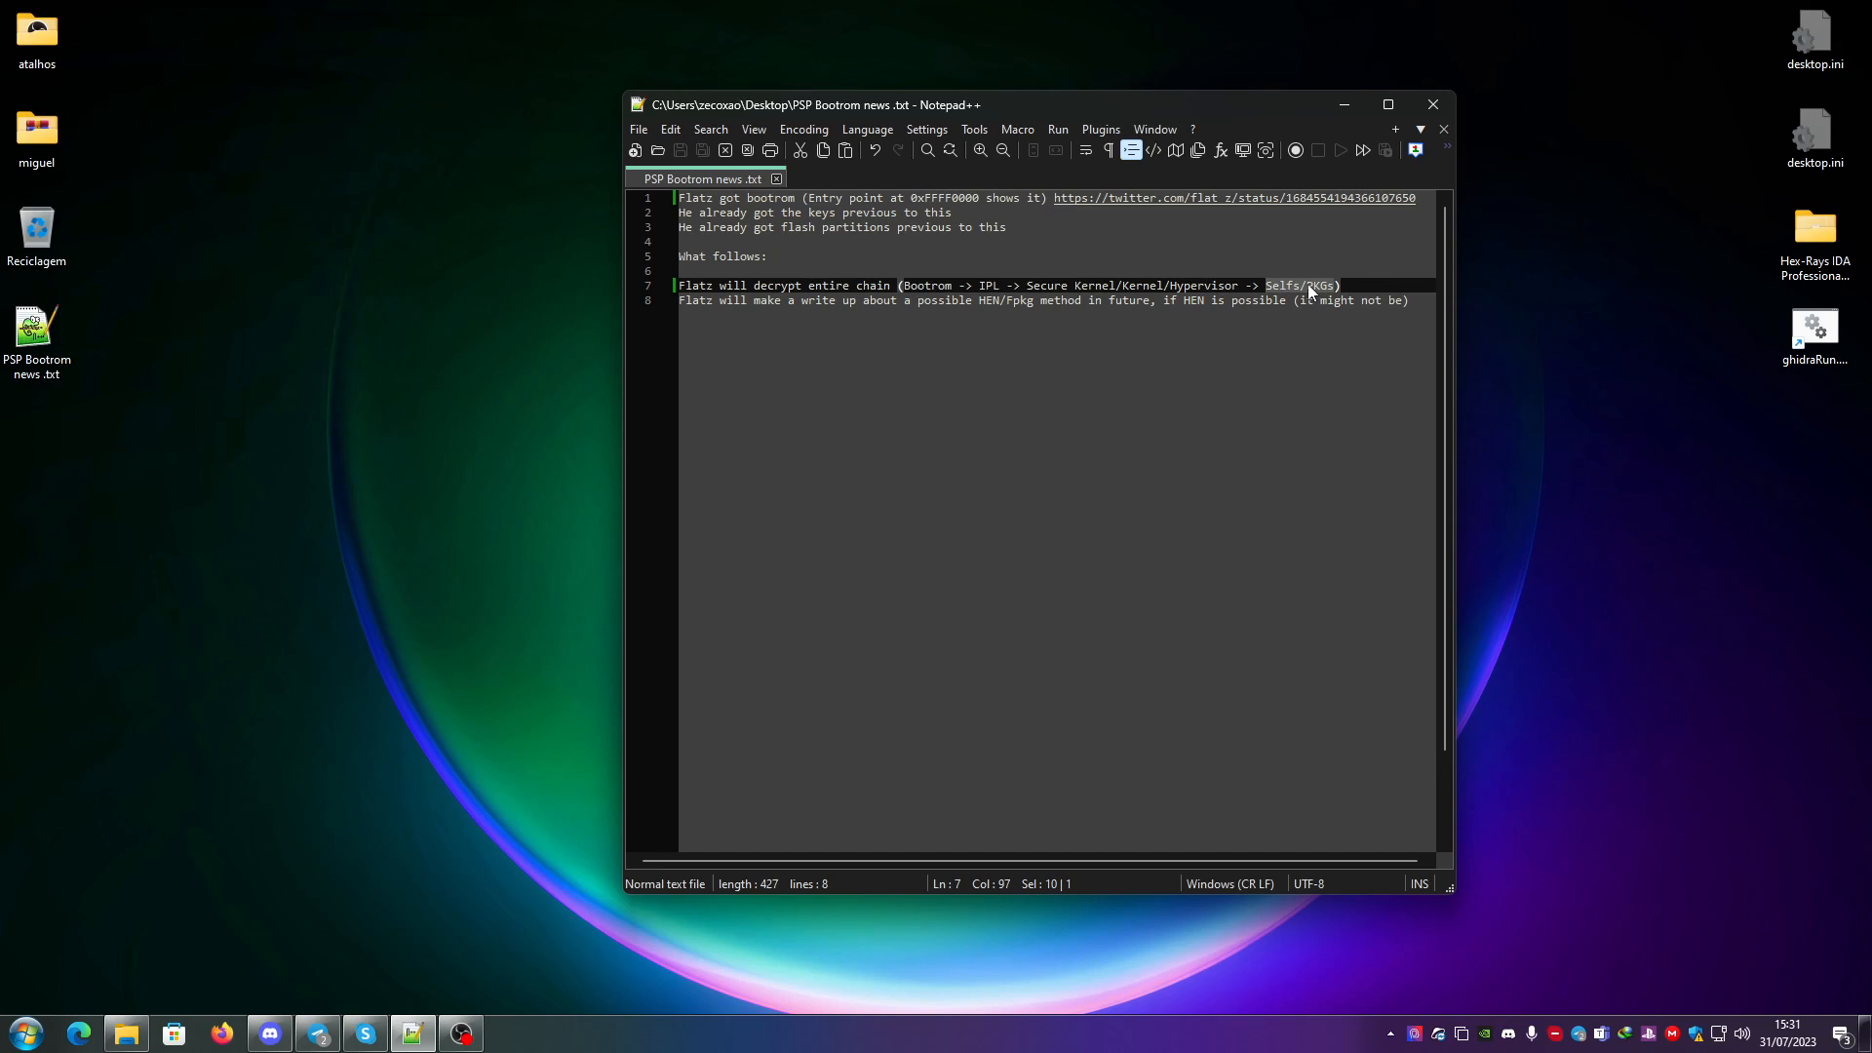
mouse_move(1311, 298)
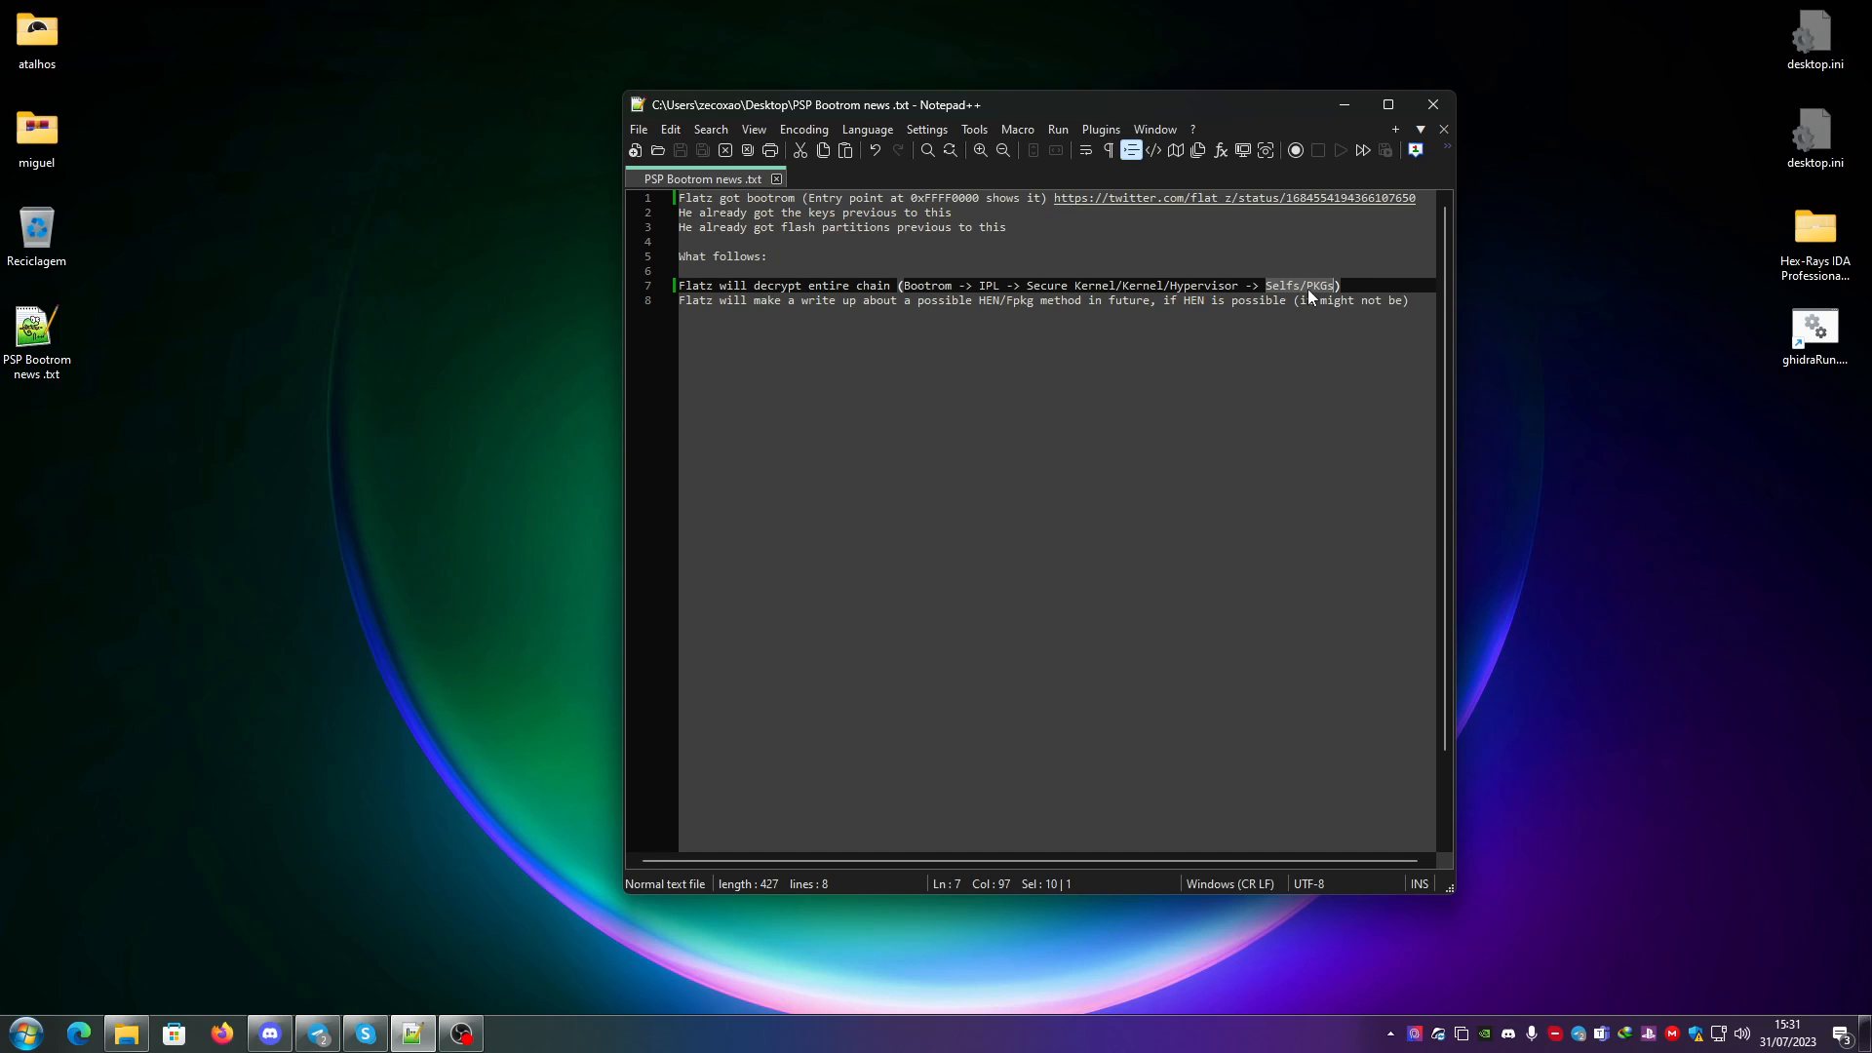
left_click(1306, 285)
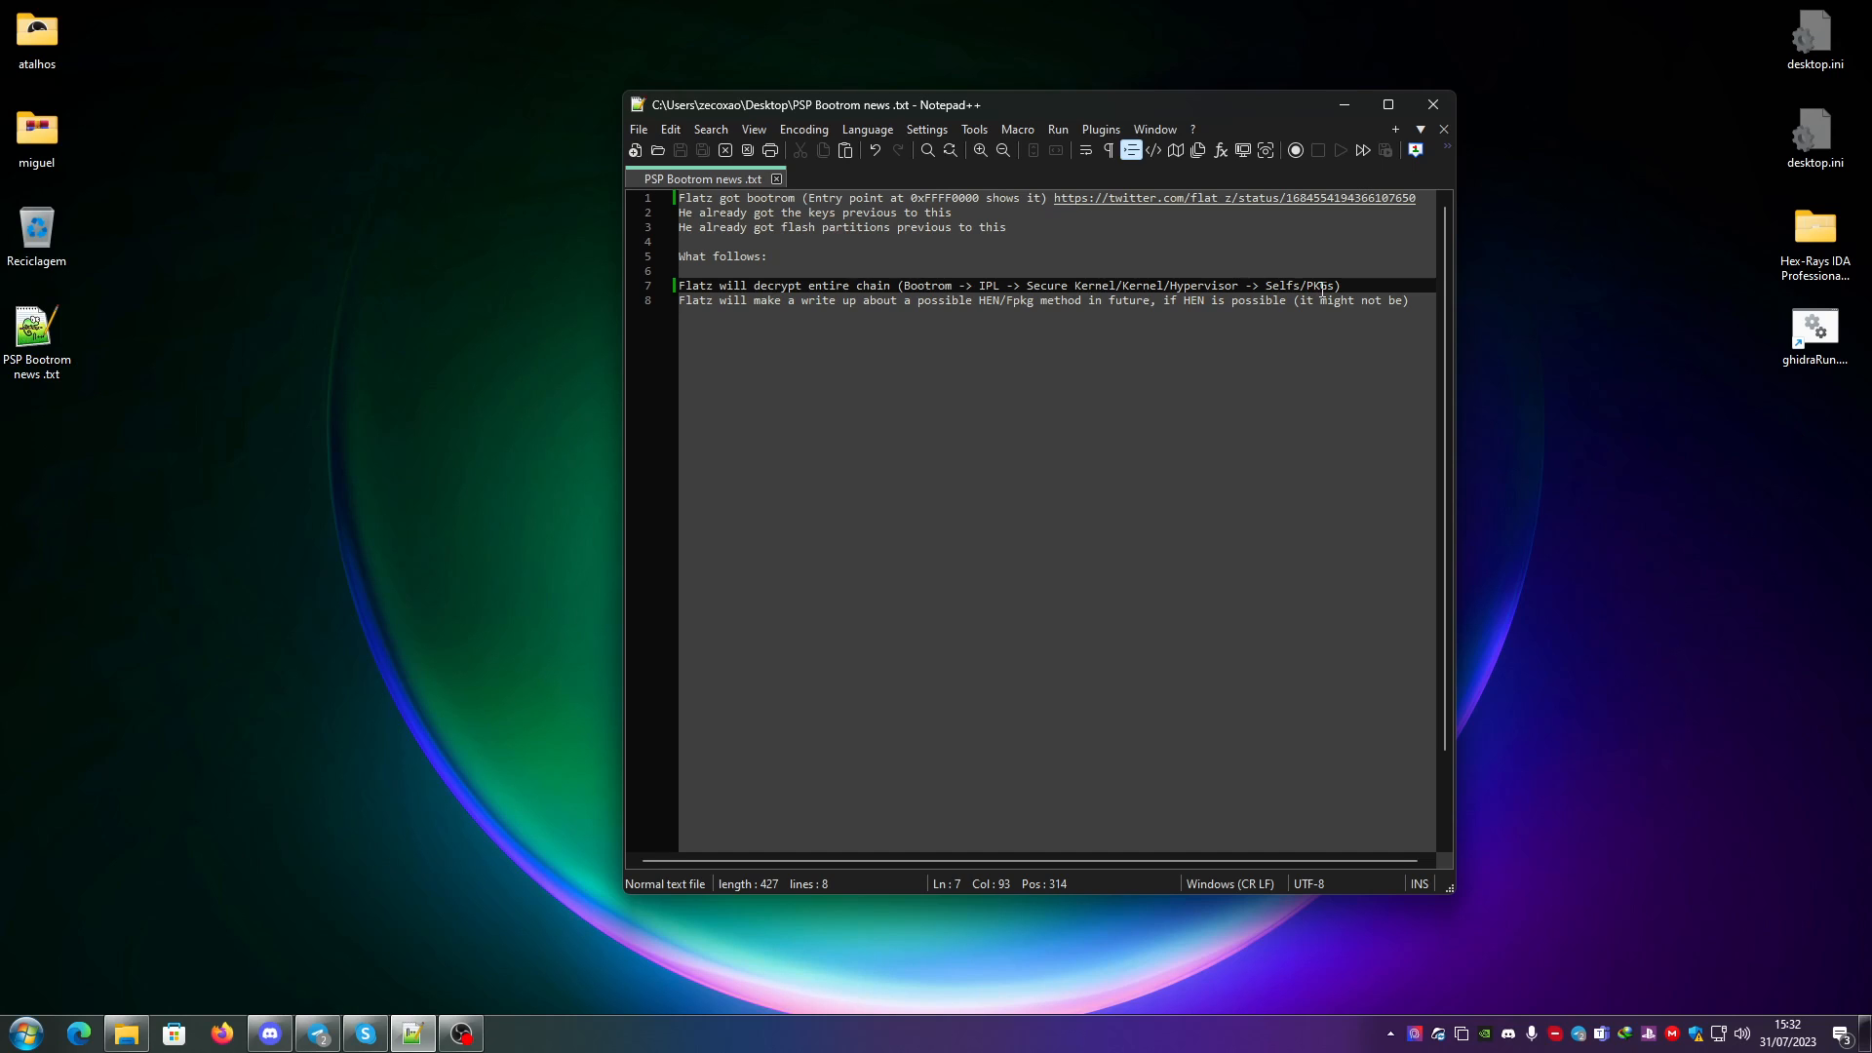
mouse_move(1322, 267)
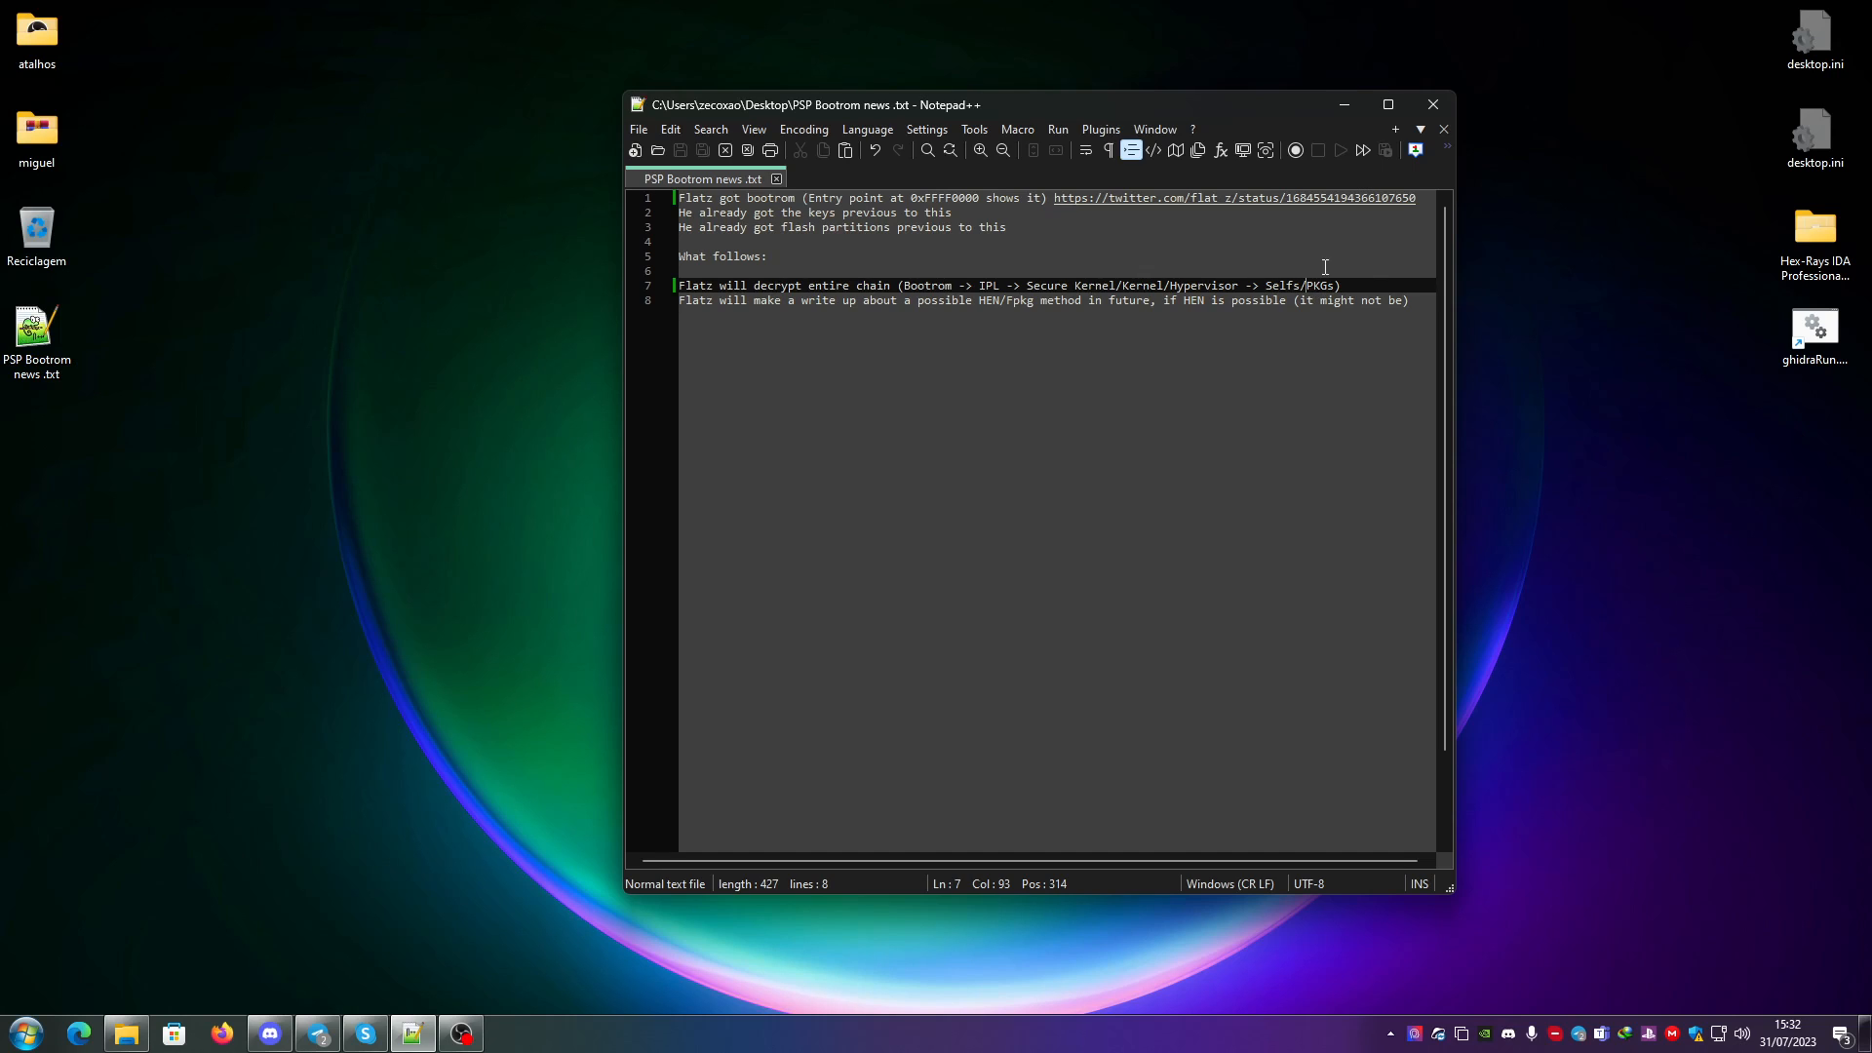
mouse_move(1334, 289)
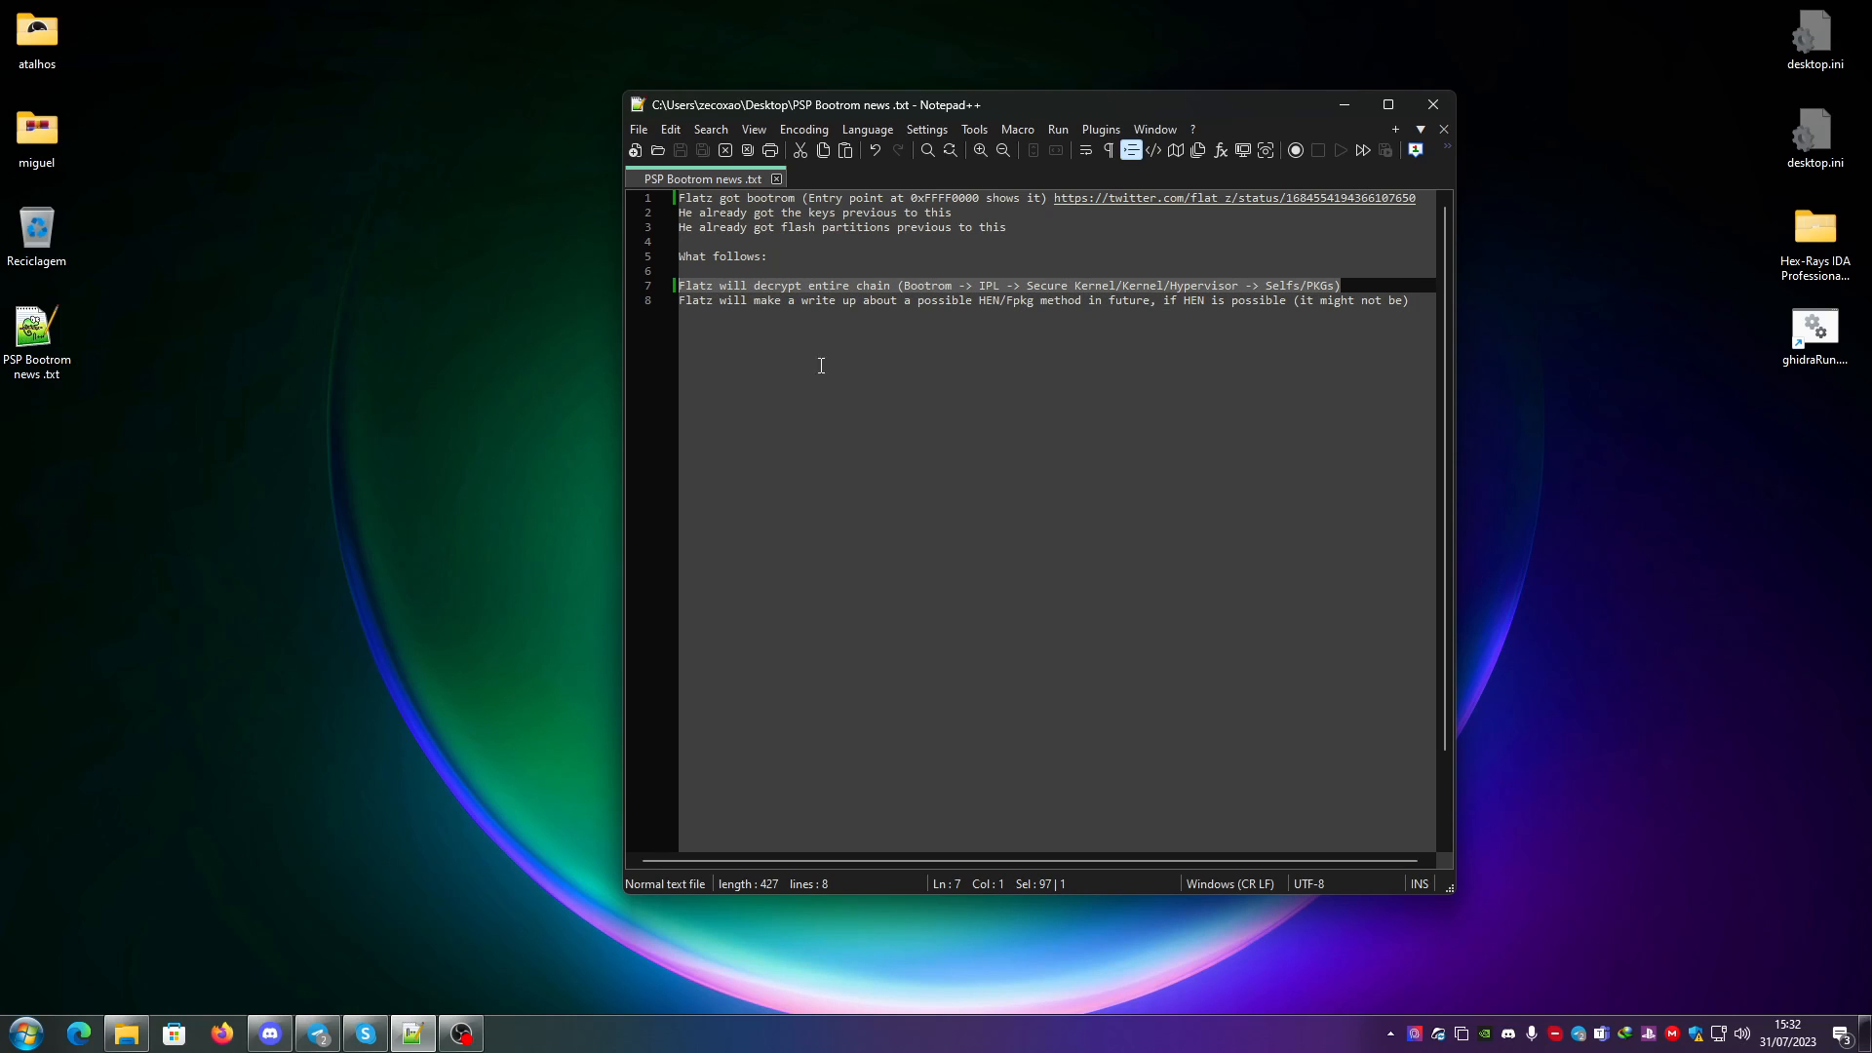
Read the final note about the HEN/Fpkg write-up, then minimize the notes to the desktop.
left_click(1406, 300)
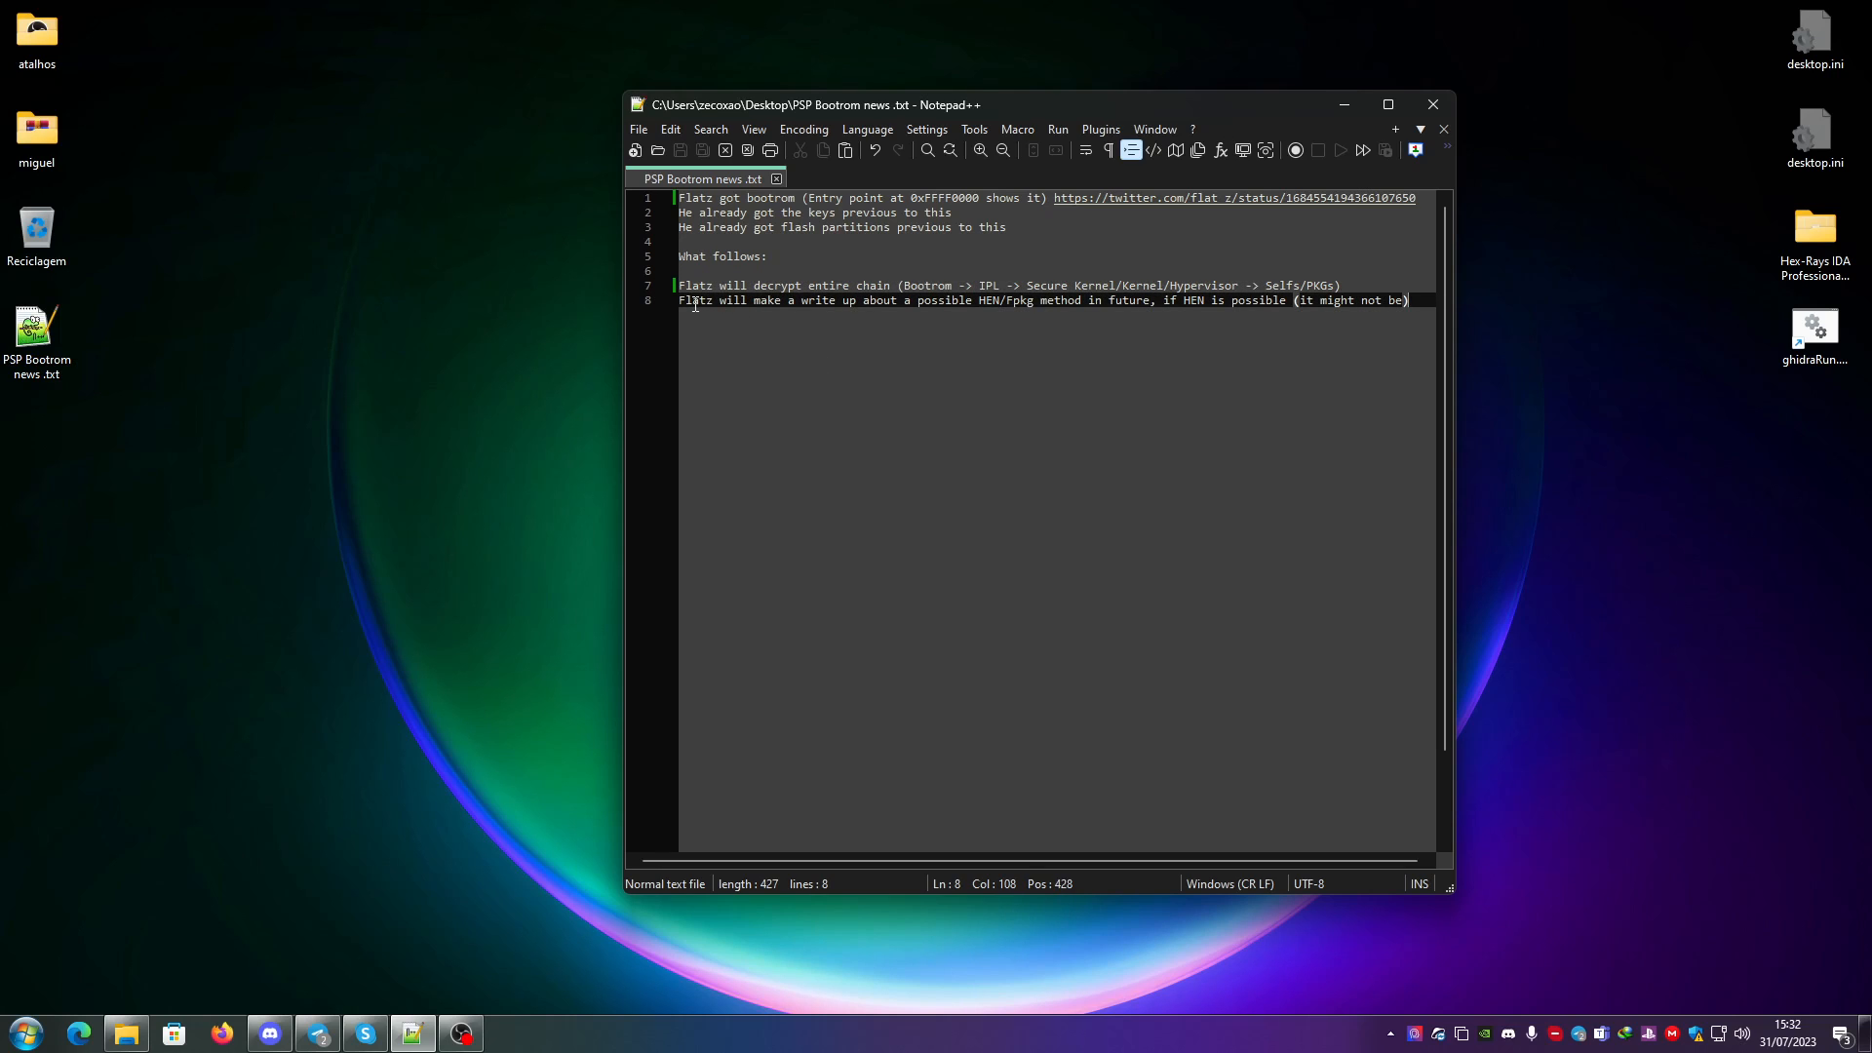
mouse_move(905, 301)
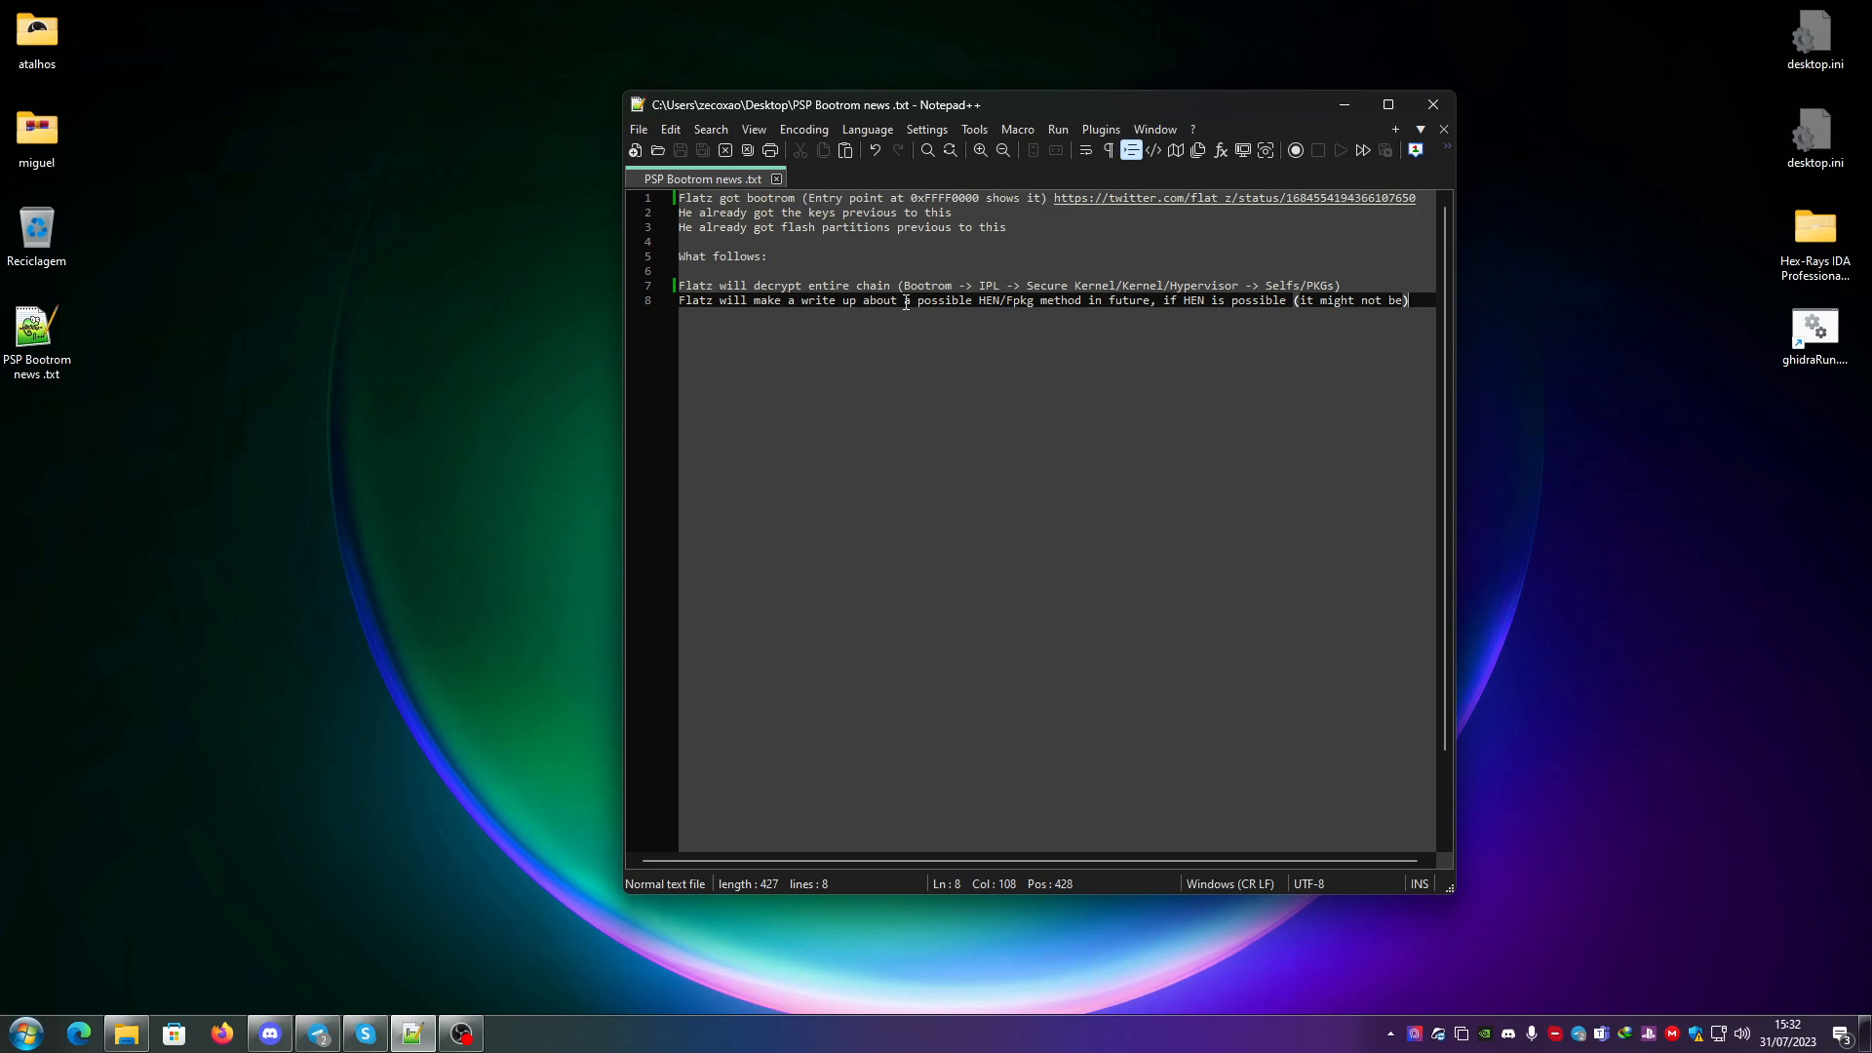
mouse_move(1018, 300)
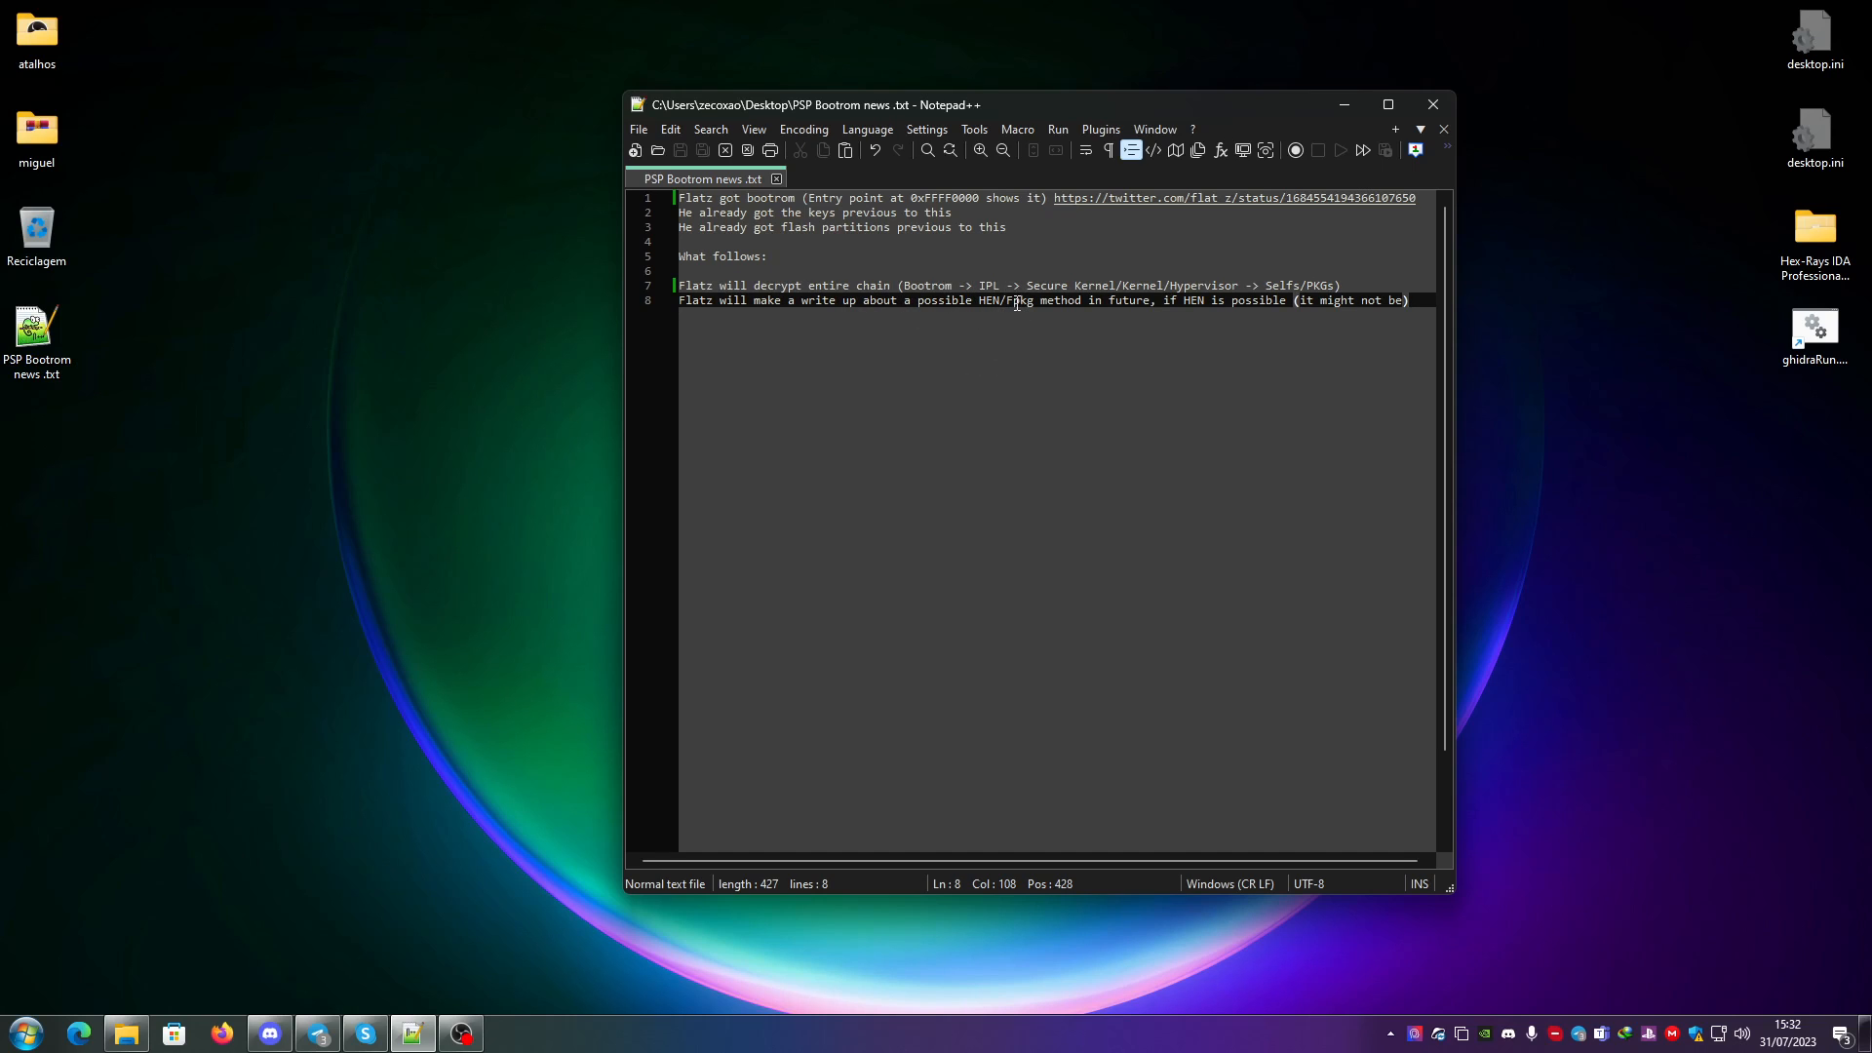
mouse_move(1055, 300)
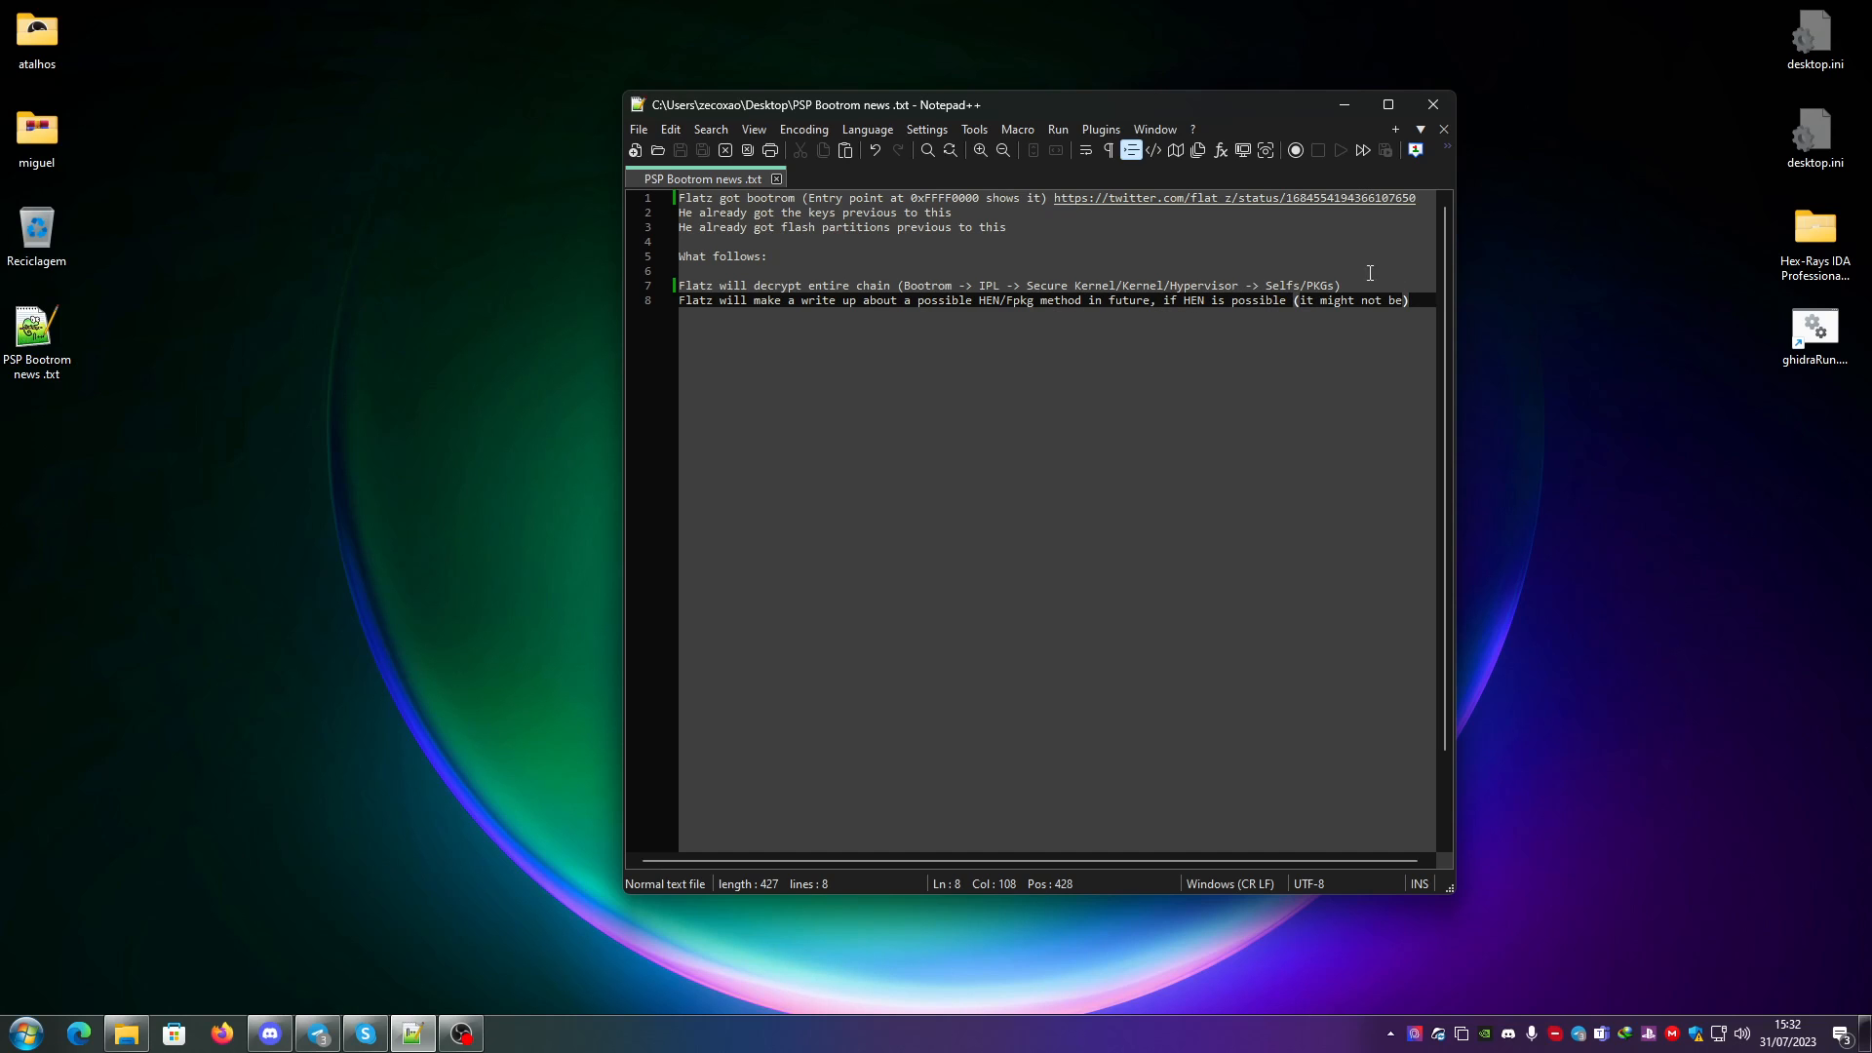
mouse_move(1418, 301)
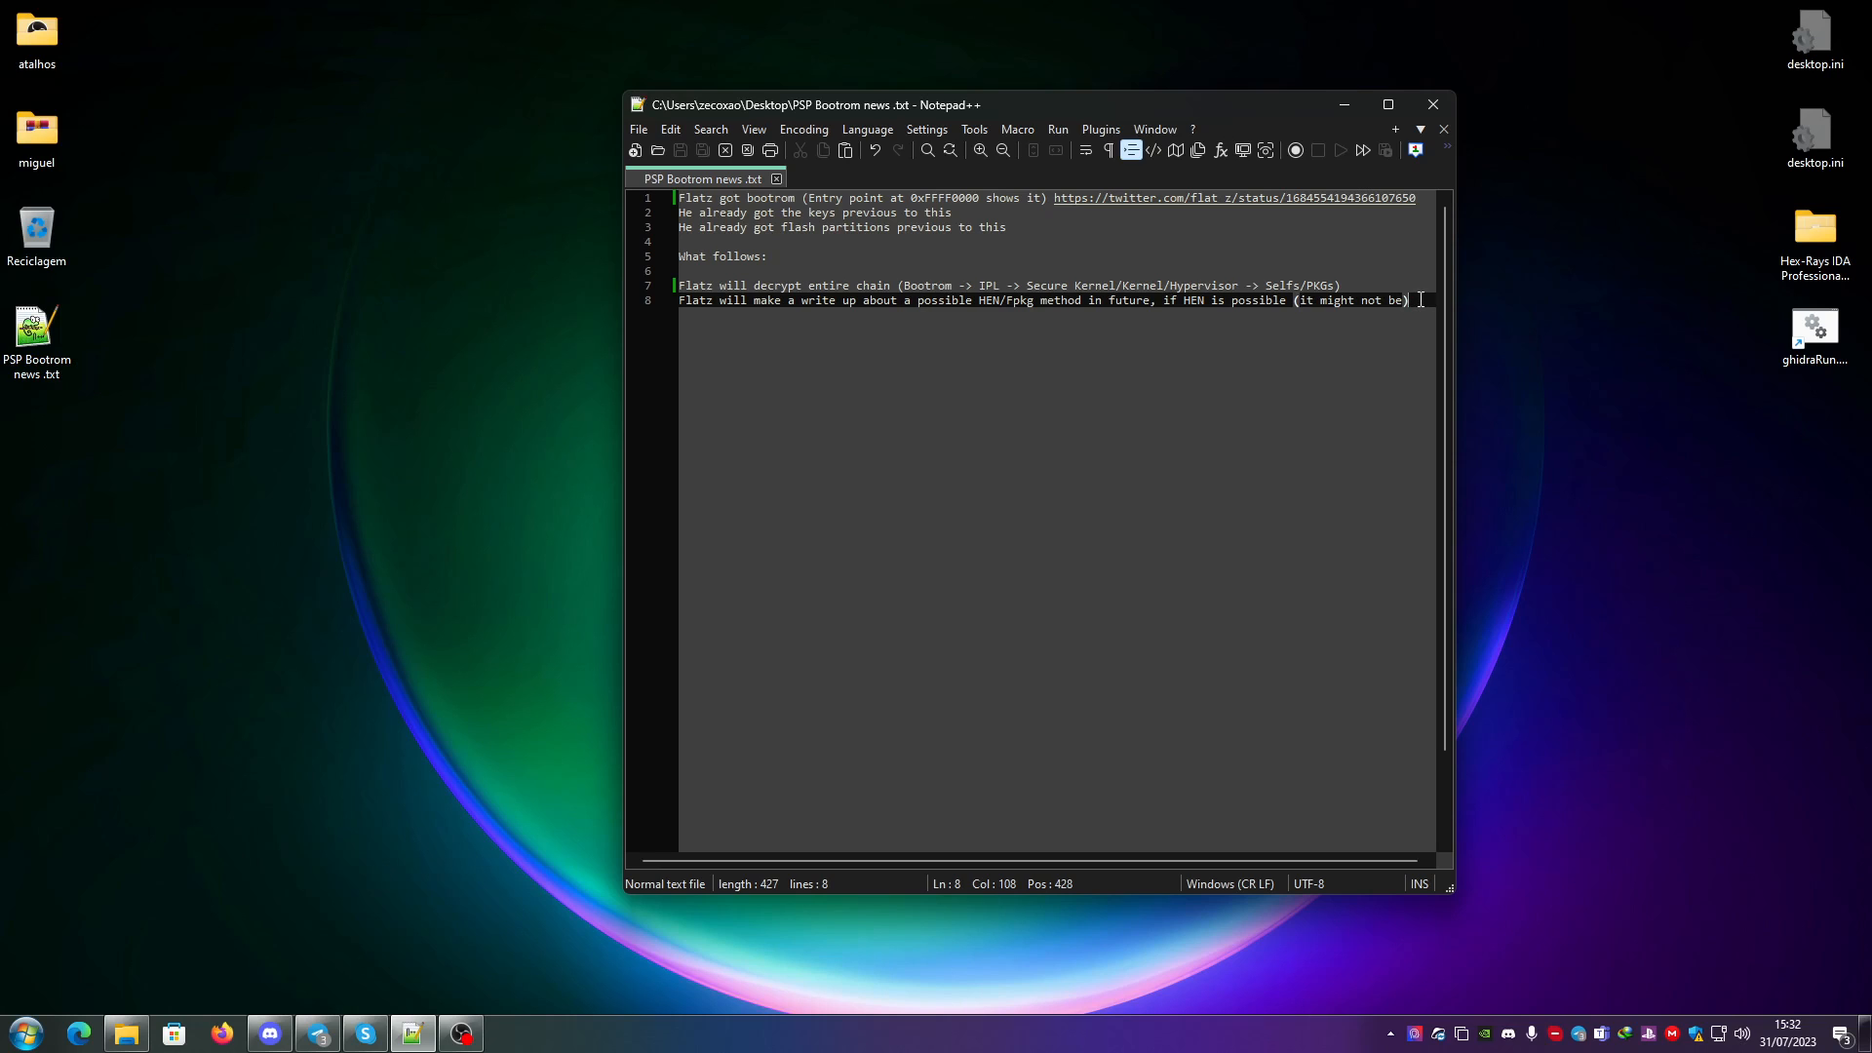
mouse_move(882, 316)
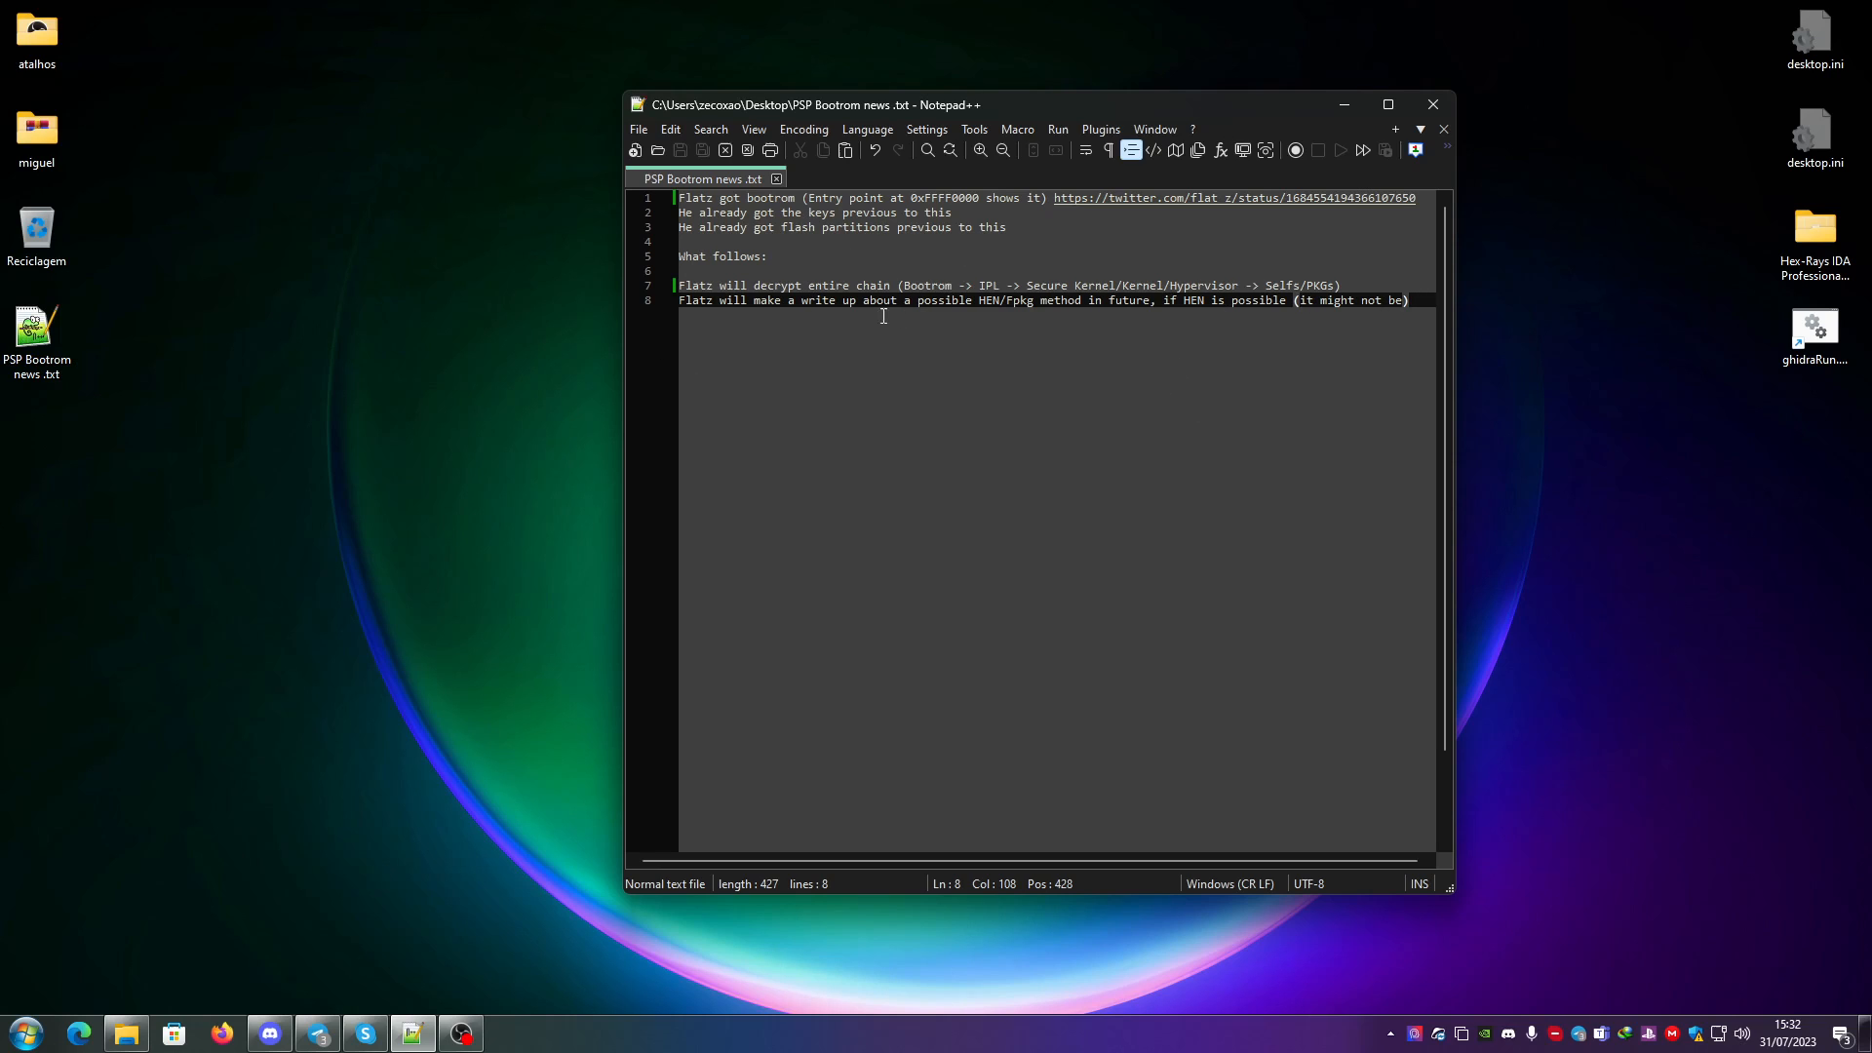
mouse_move(1332, 322)
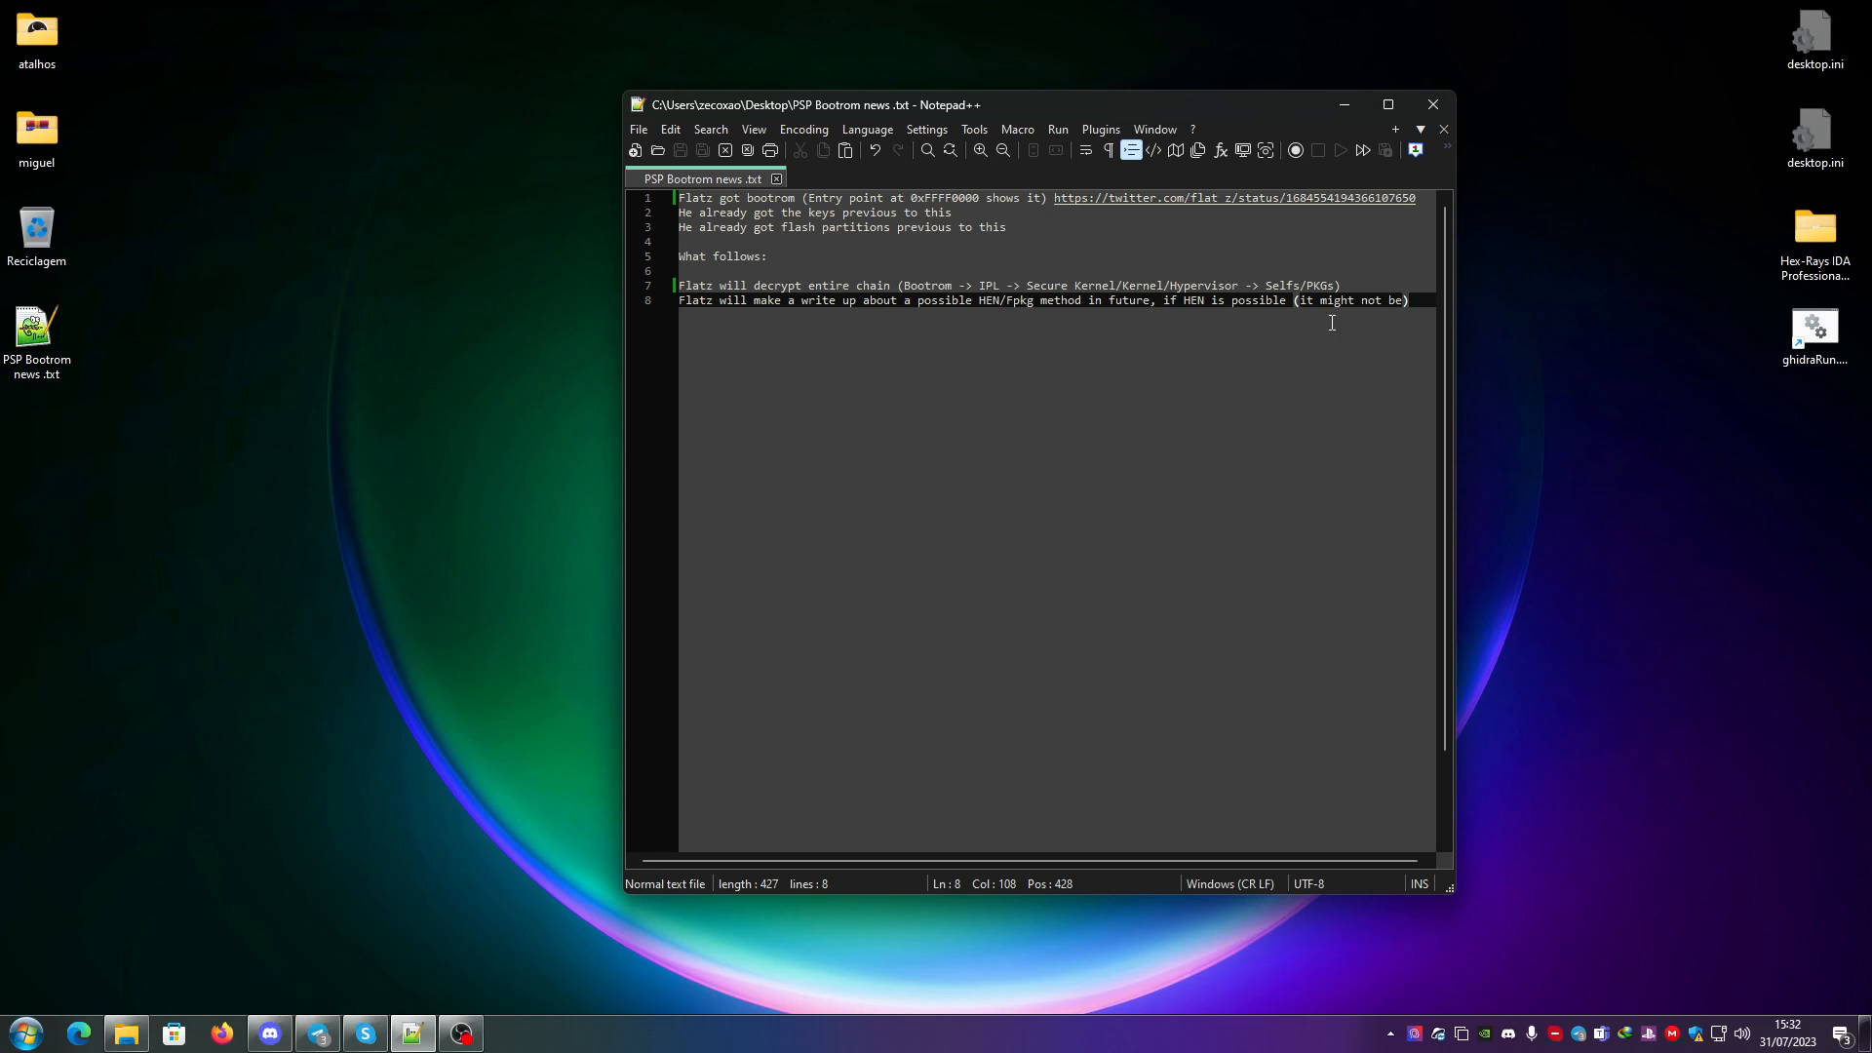
mouse_move(1192, 242)
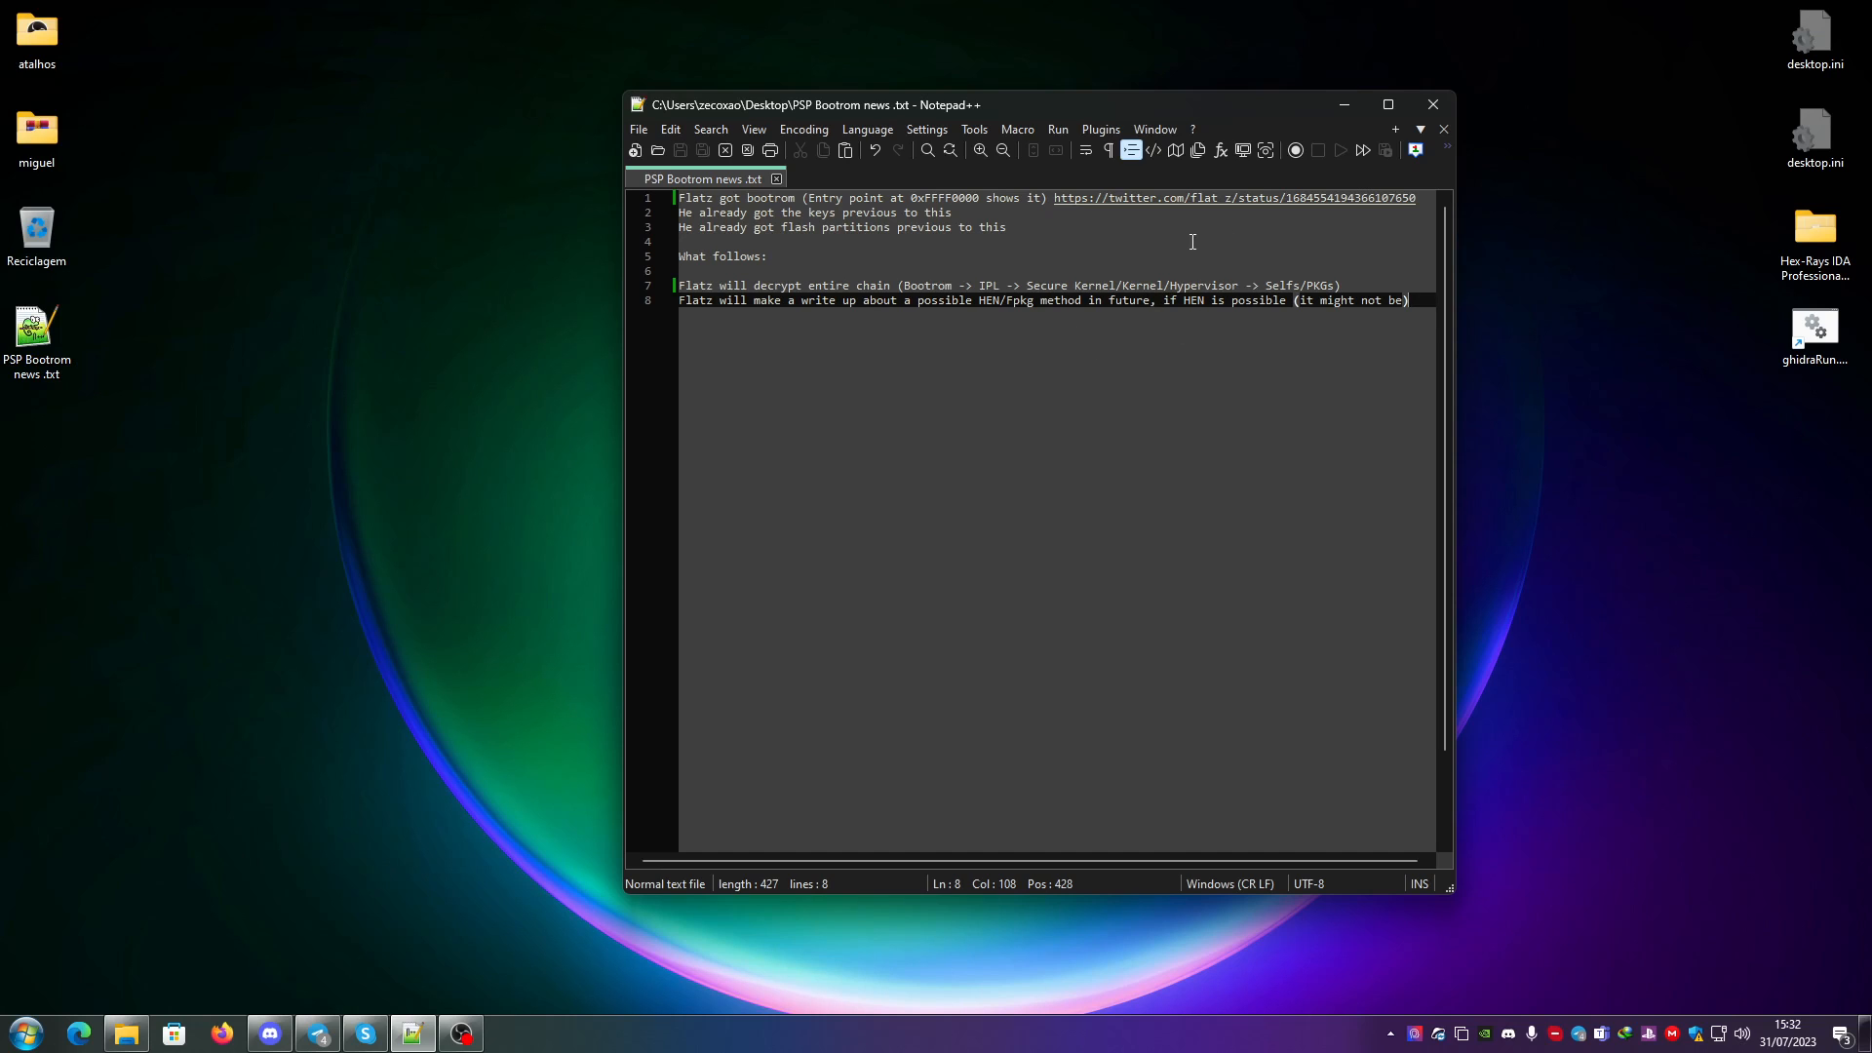
mouse_move(1163, 332)
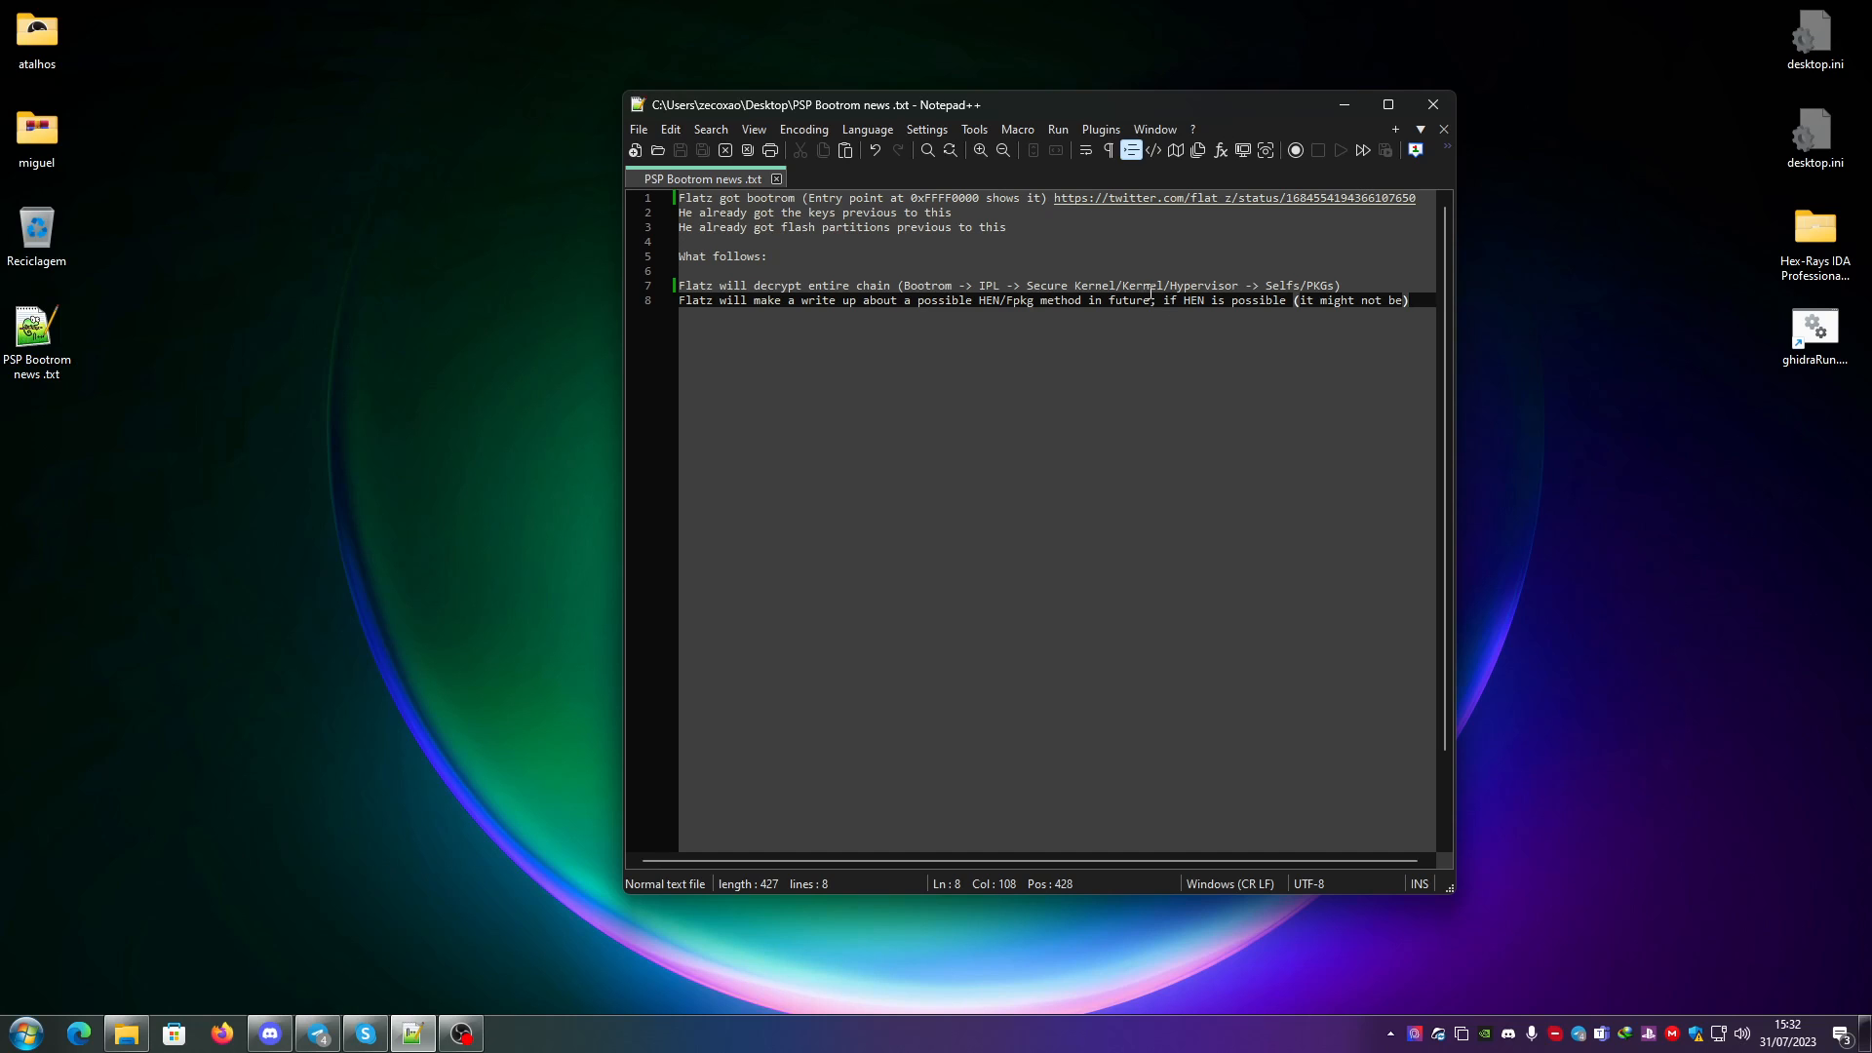
mouse_move(1220, 304)
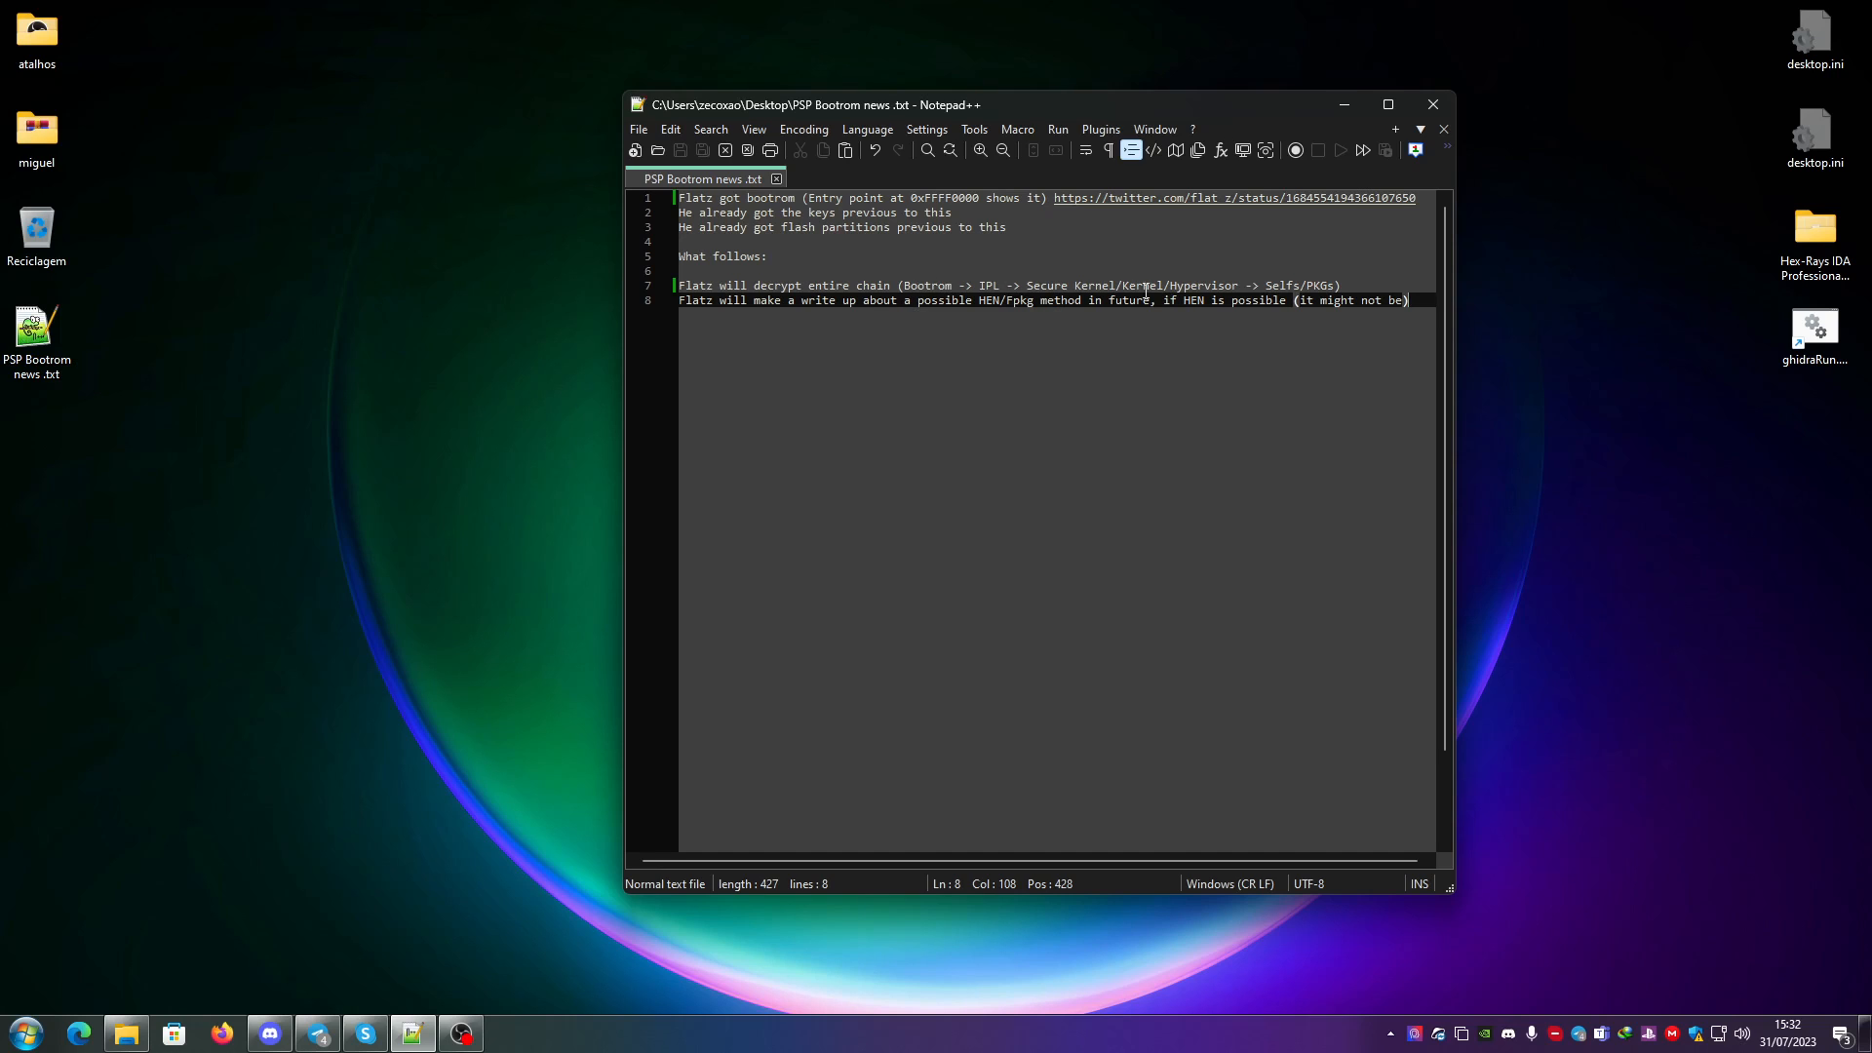
mouse_move(1181, 301)
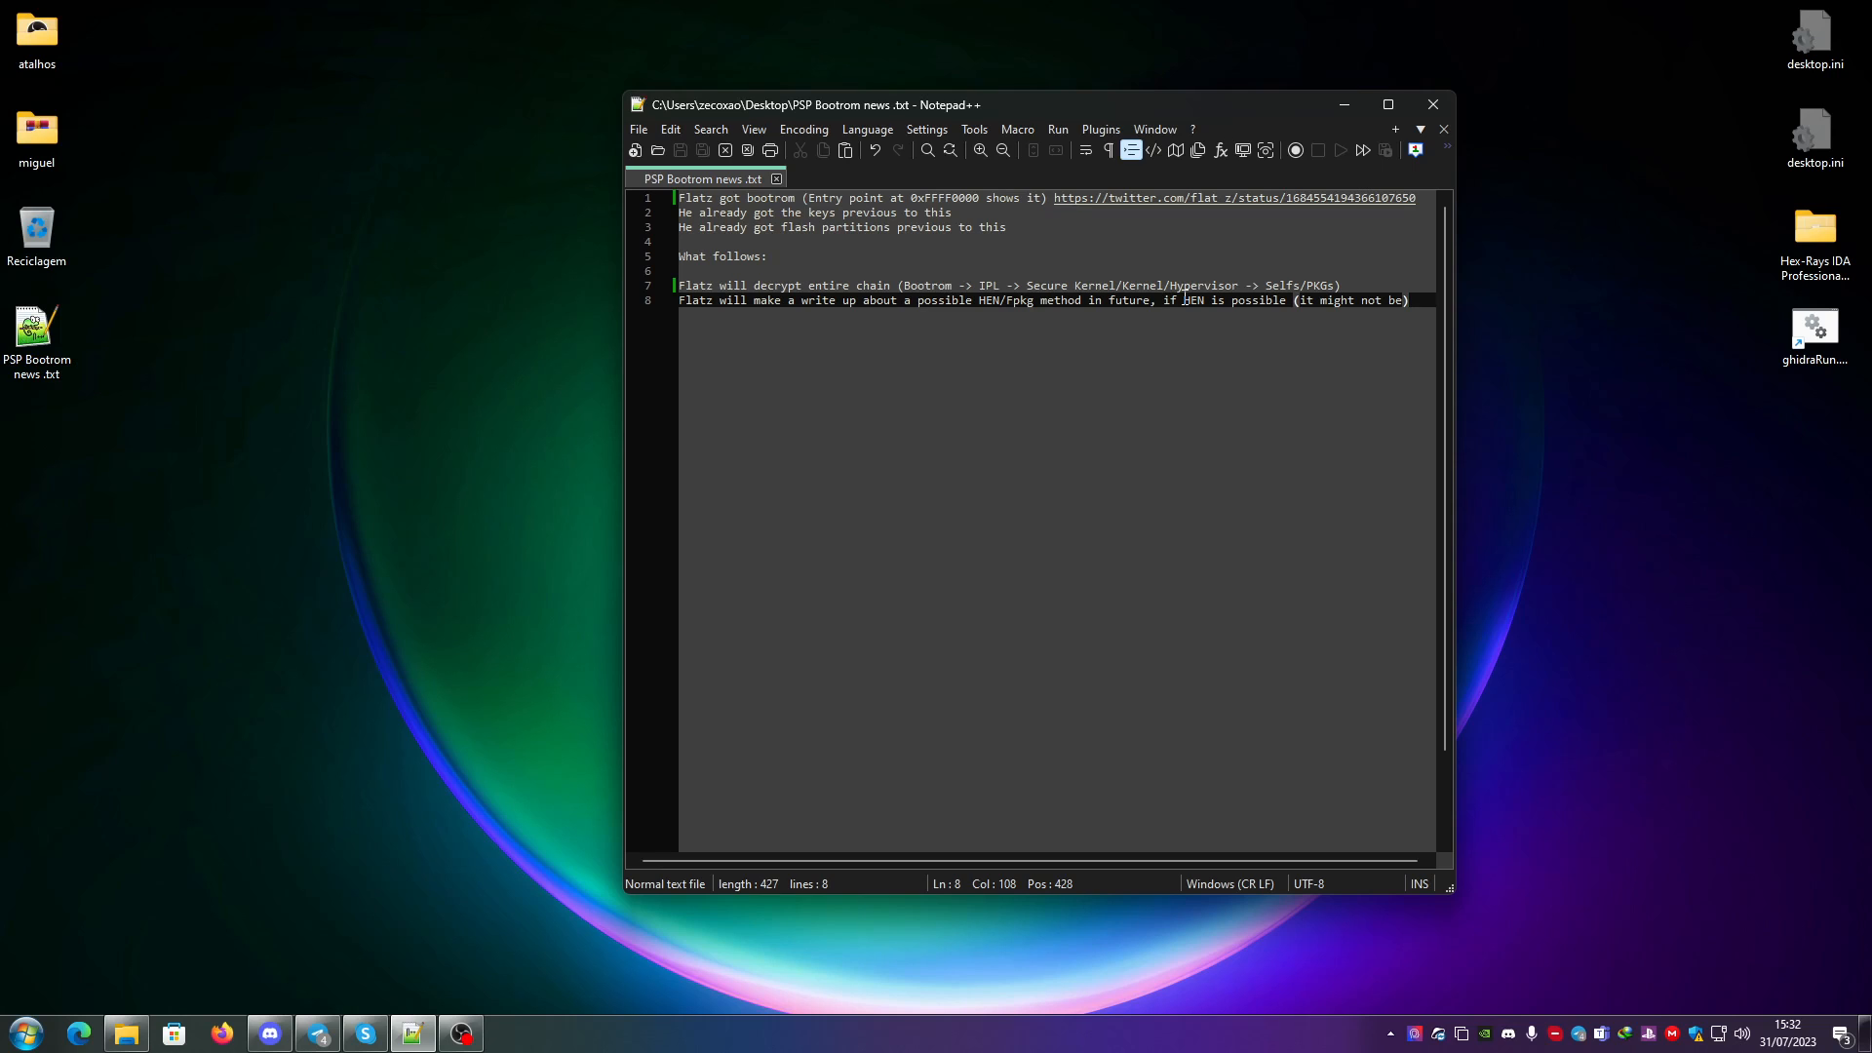
mouse_move(1222, 353)
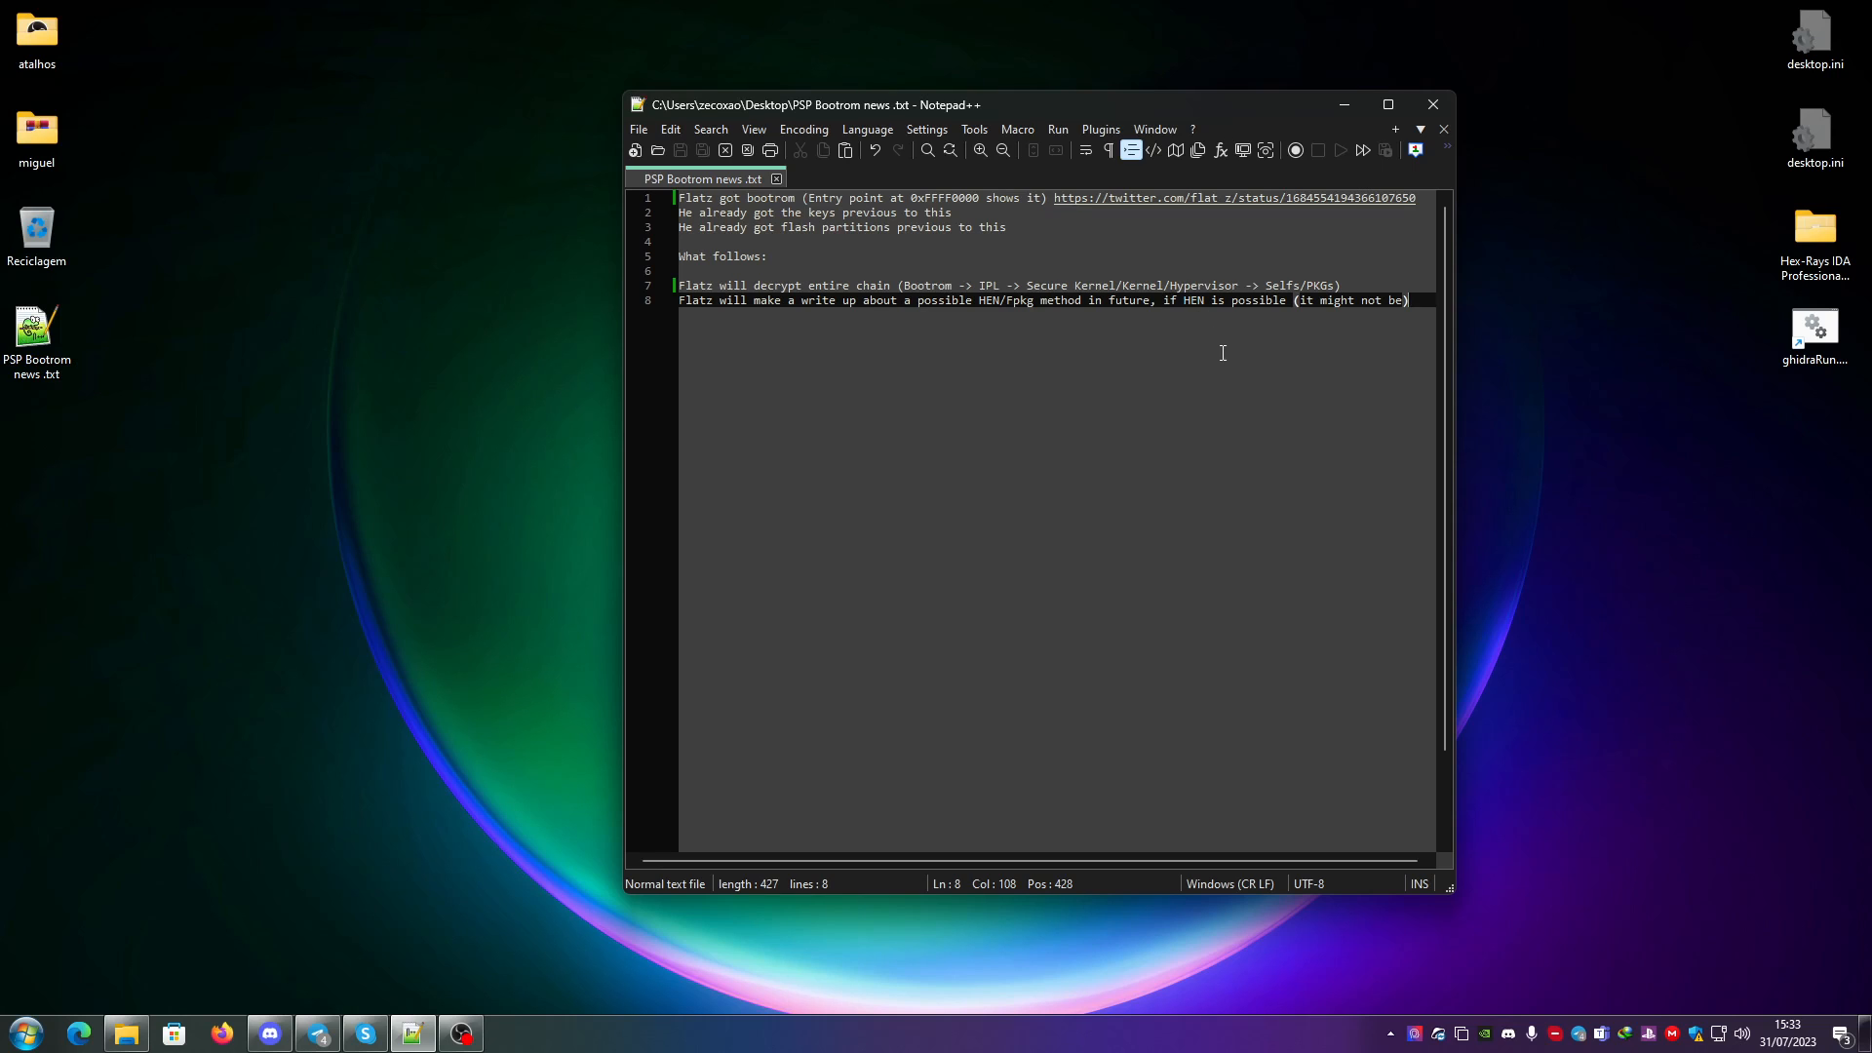
mouse_move(1182, 300)
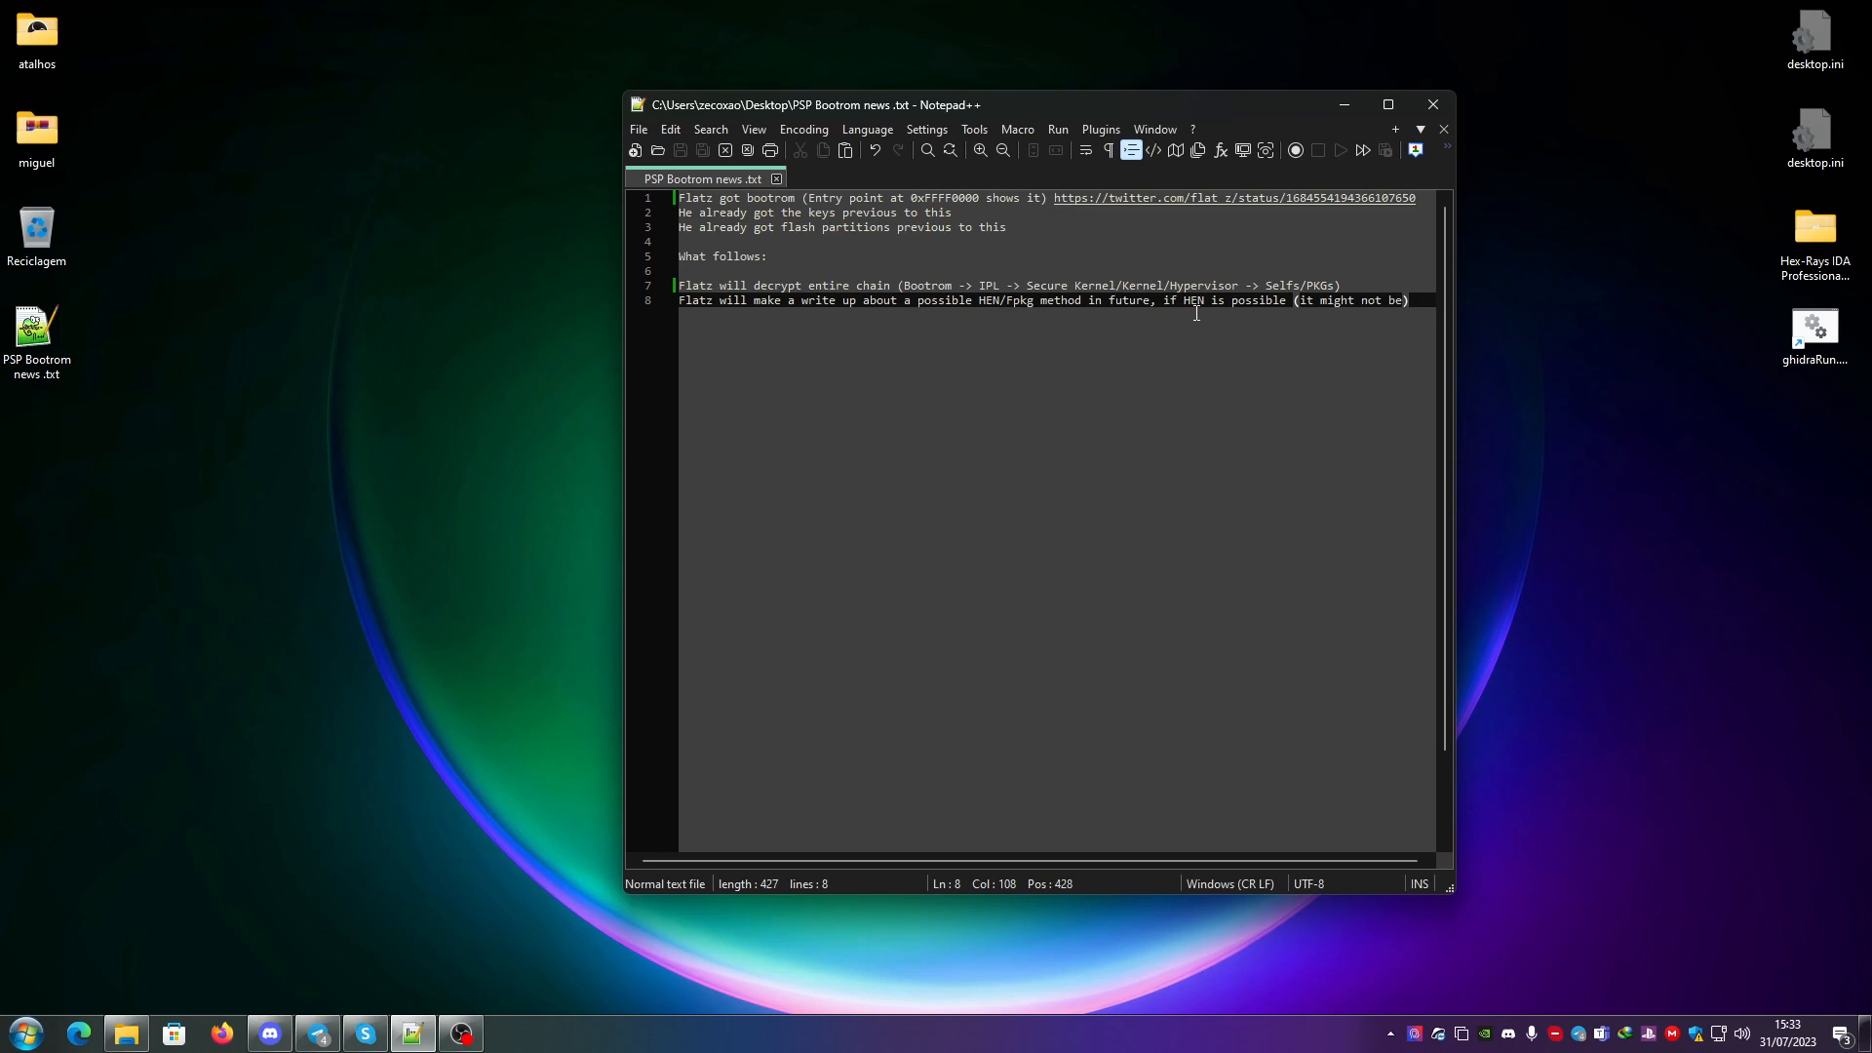
mouse_move(1181, 303)
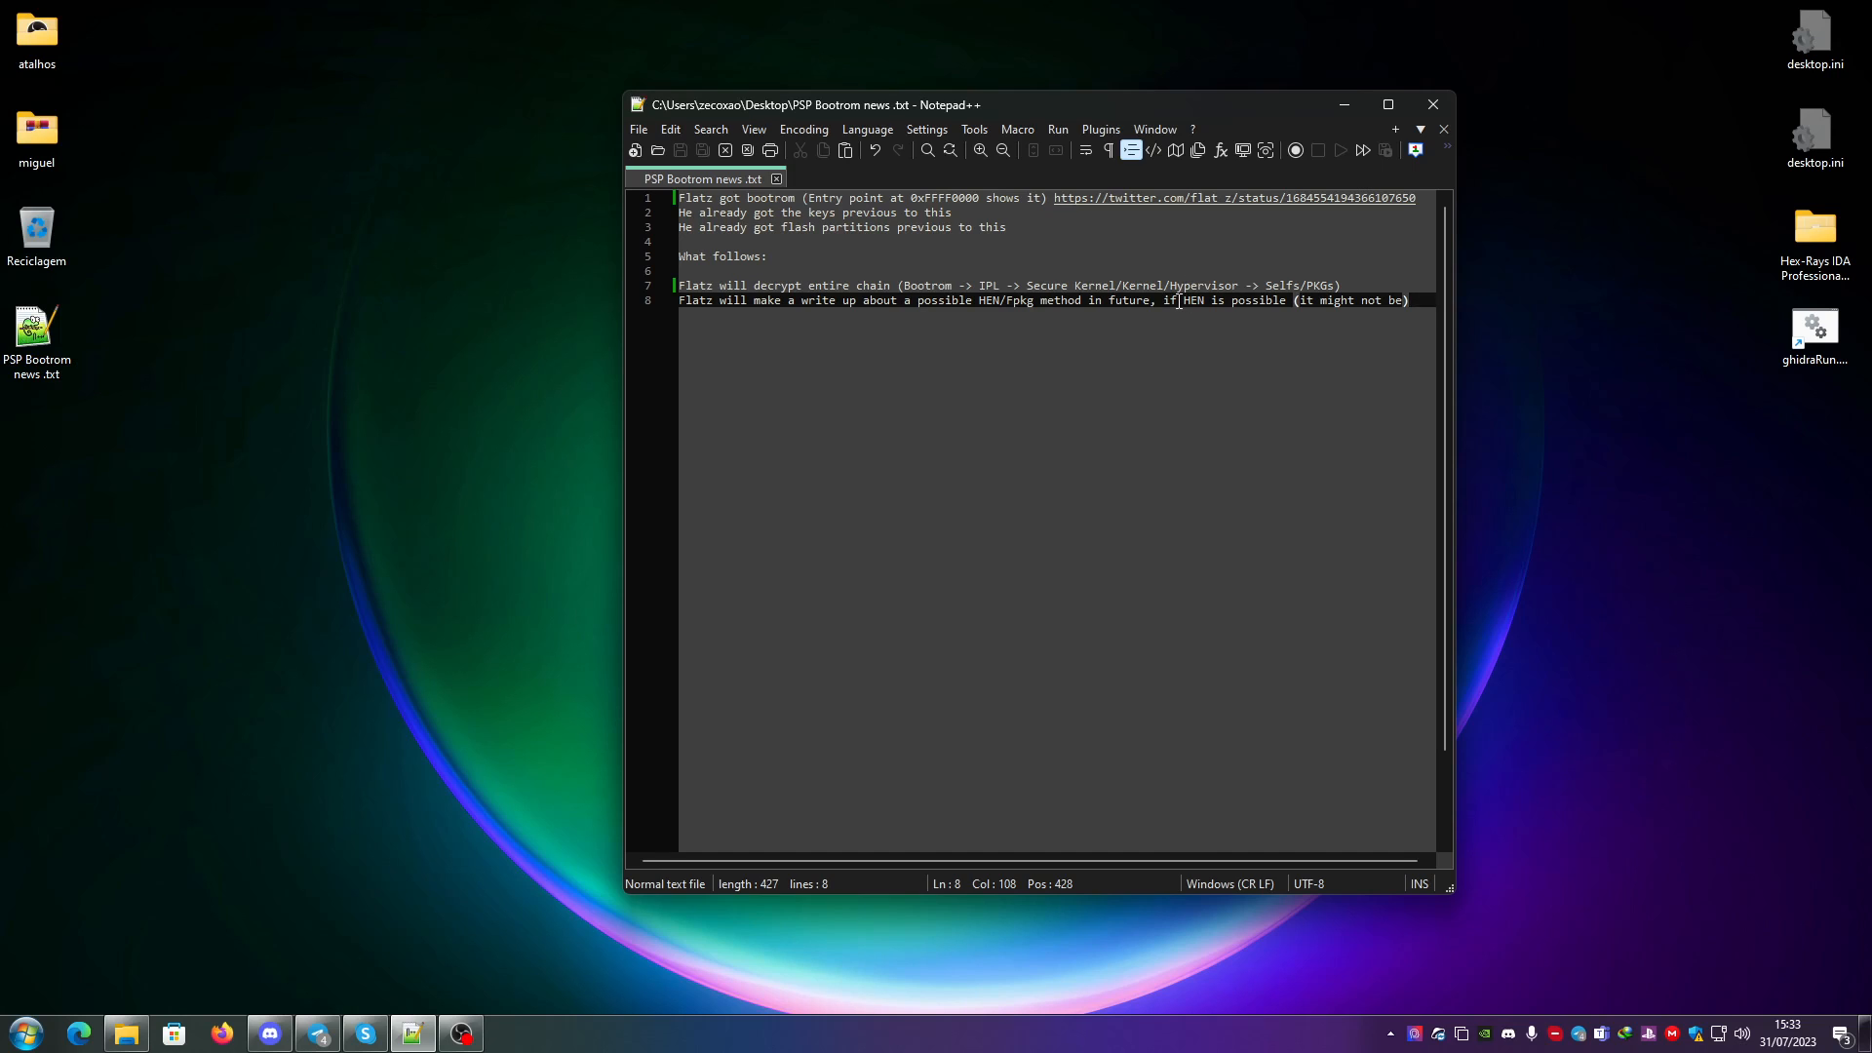
mouse_move(1141, 349)
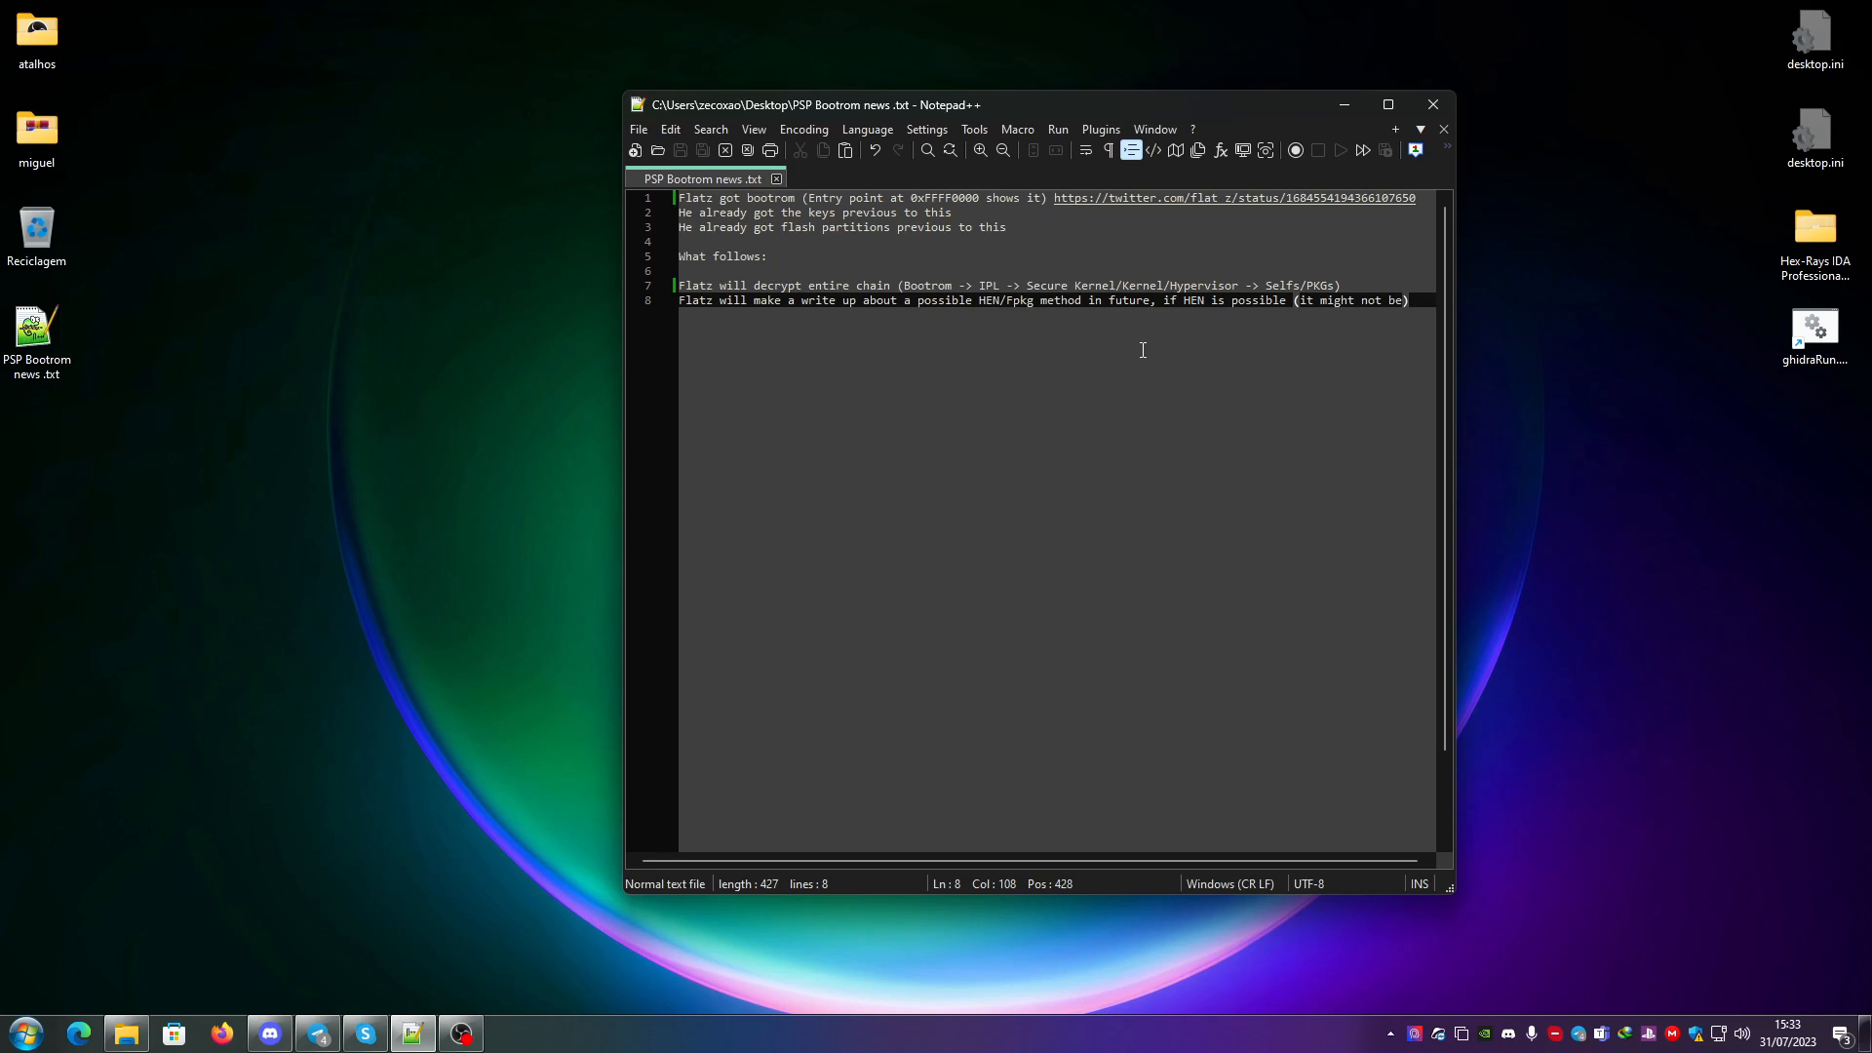
mouse_move(1182, 300)
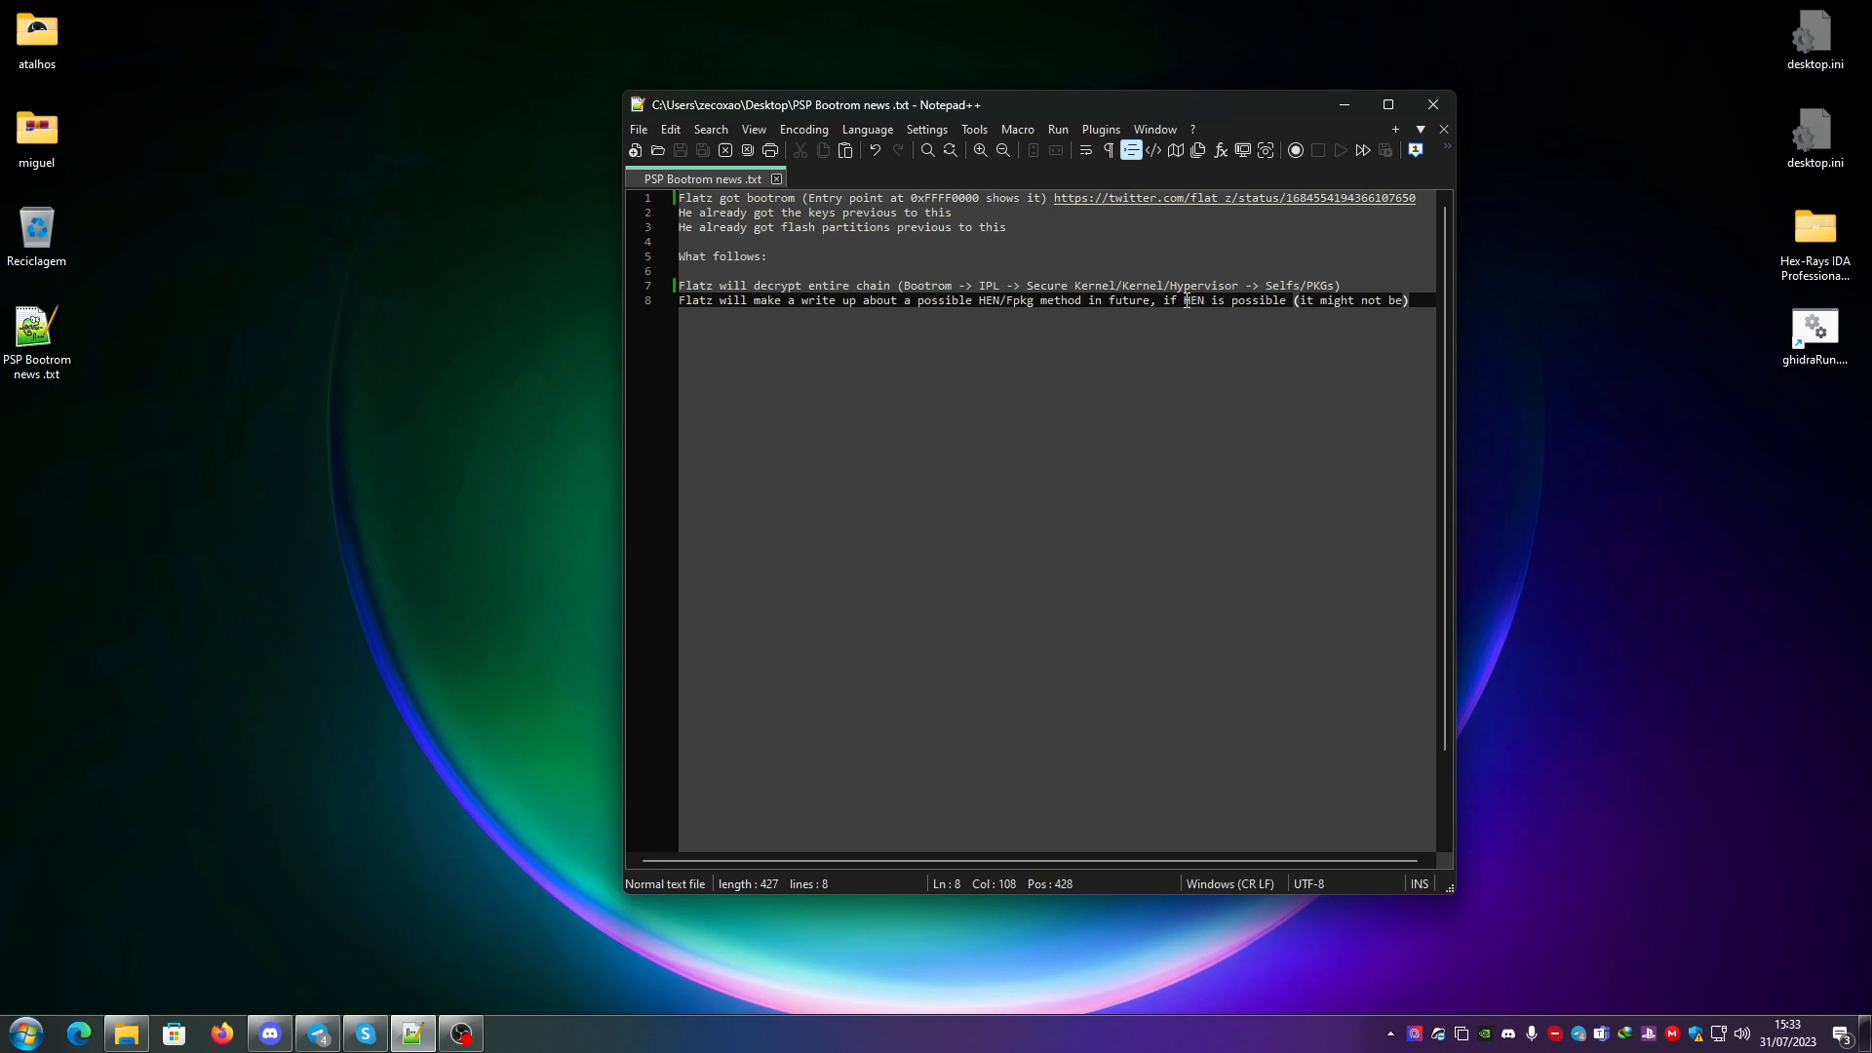
mouse_move(1184, 306)
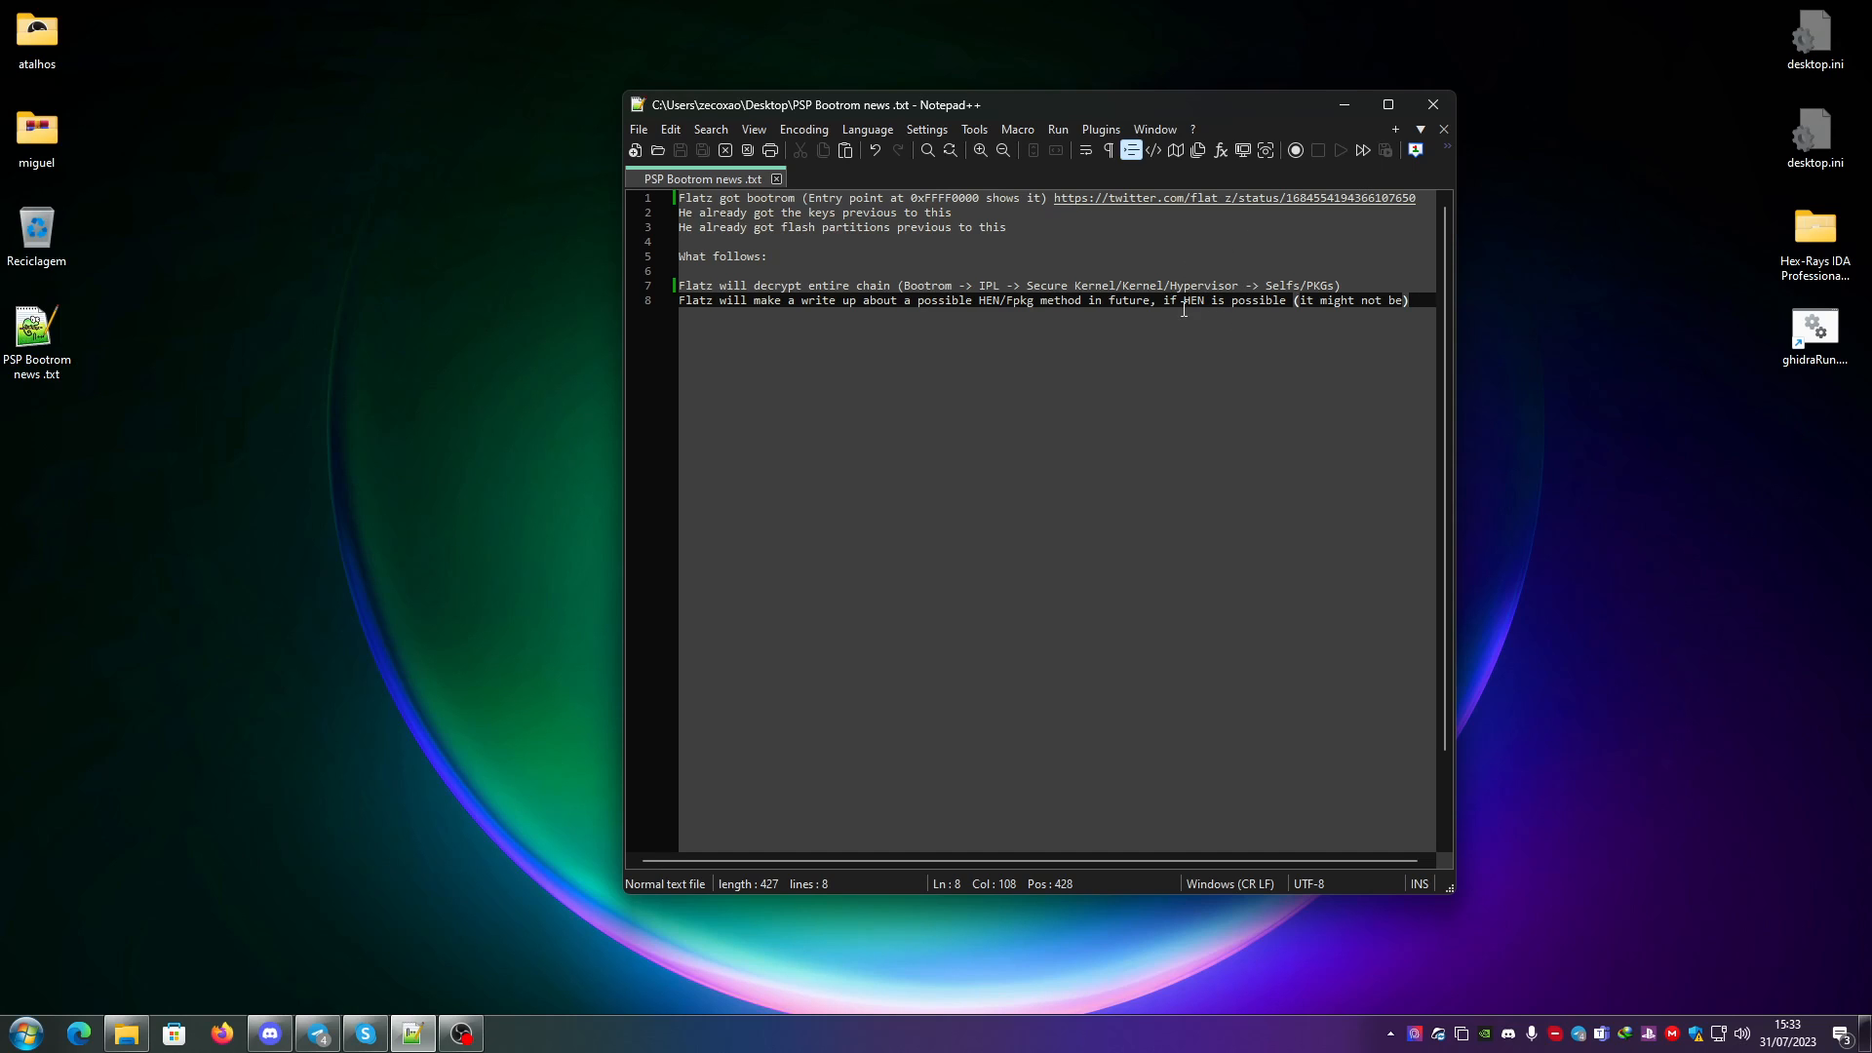
mouse_move(1293, 296)
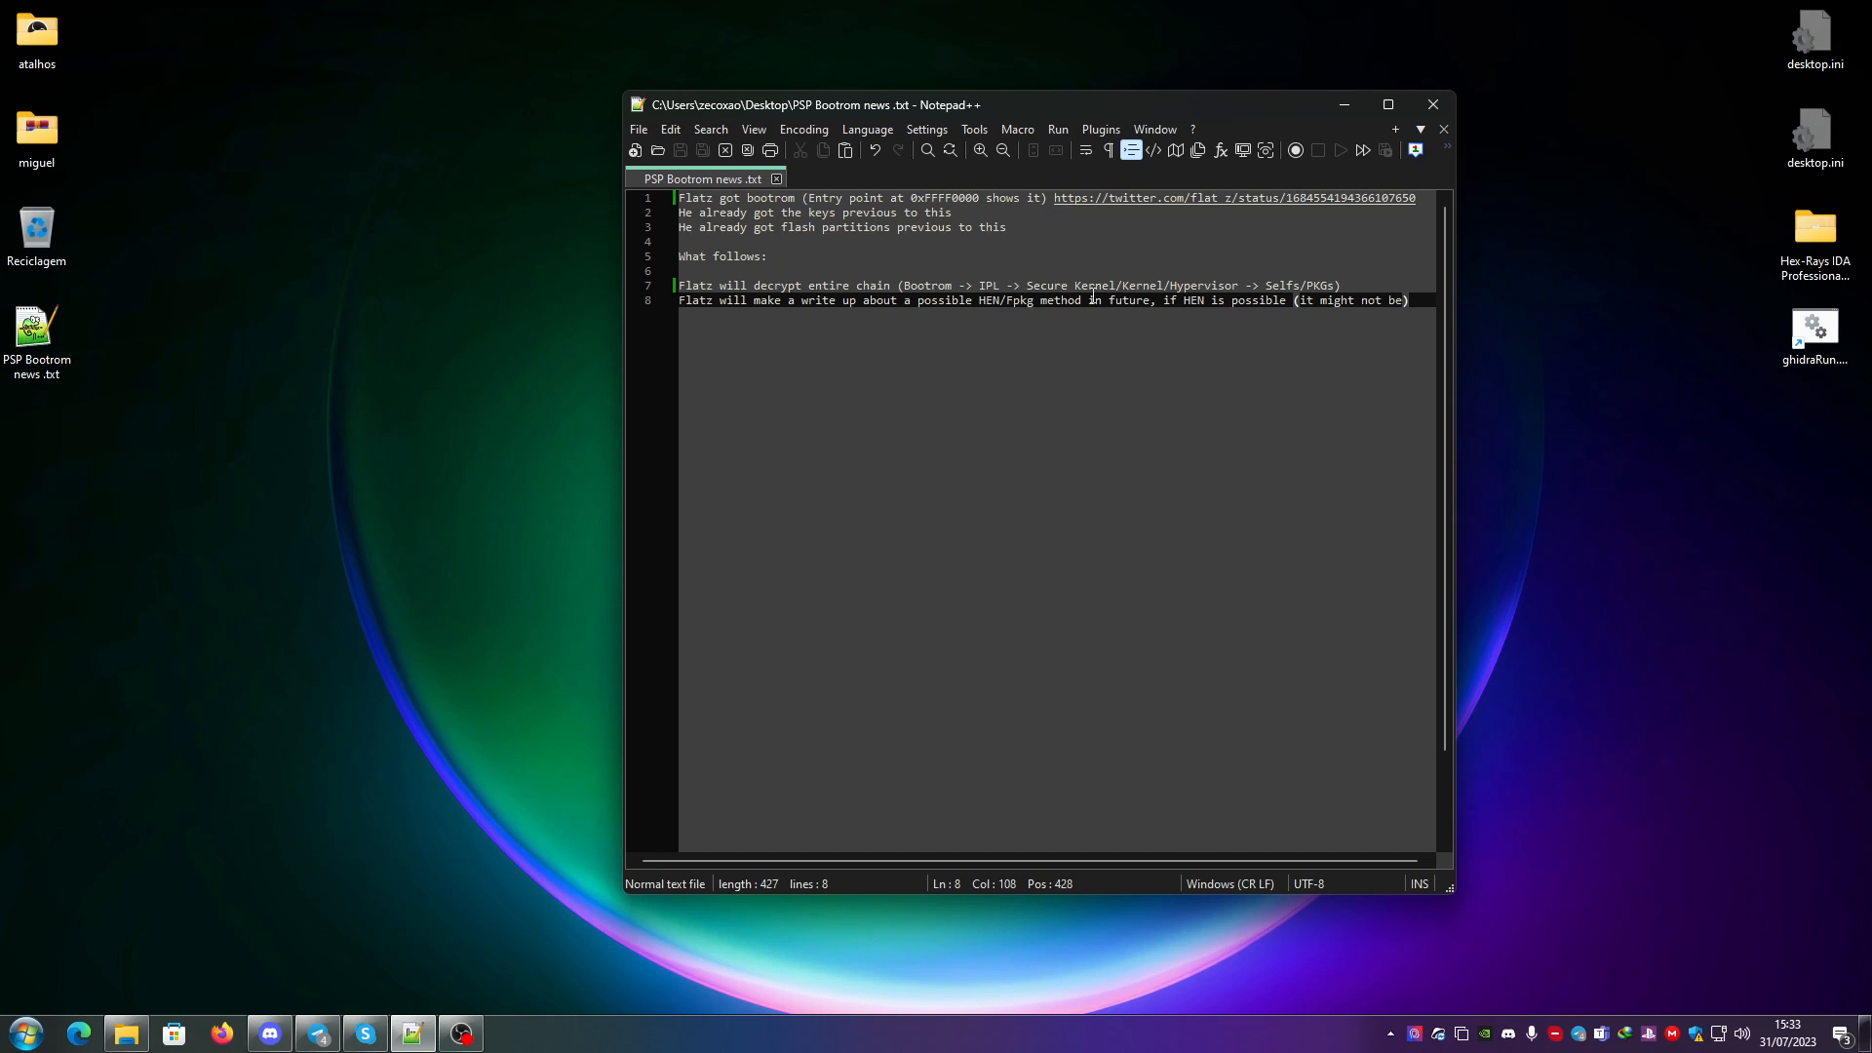
mouse_move(1227, 275)
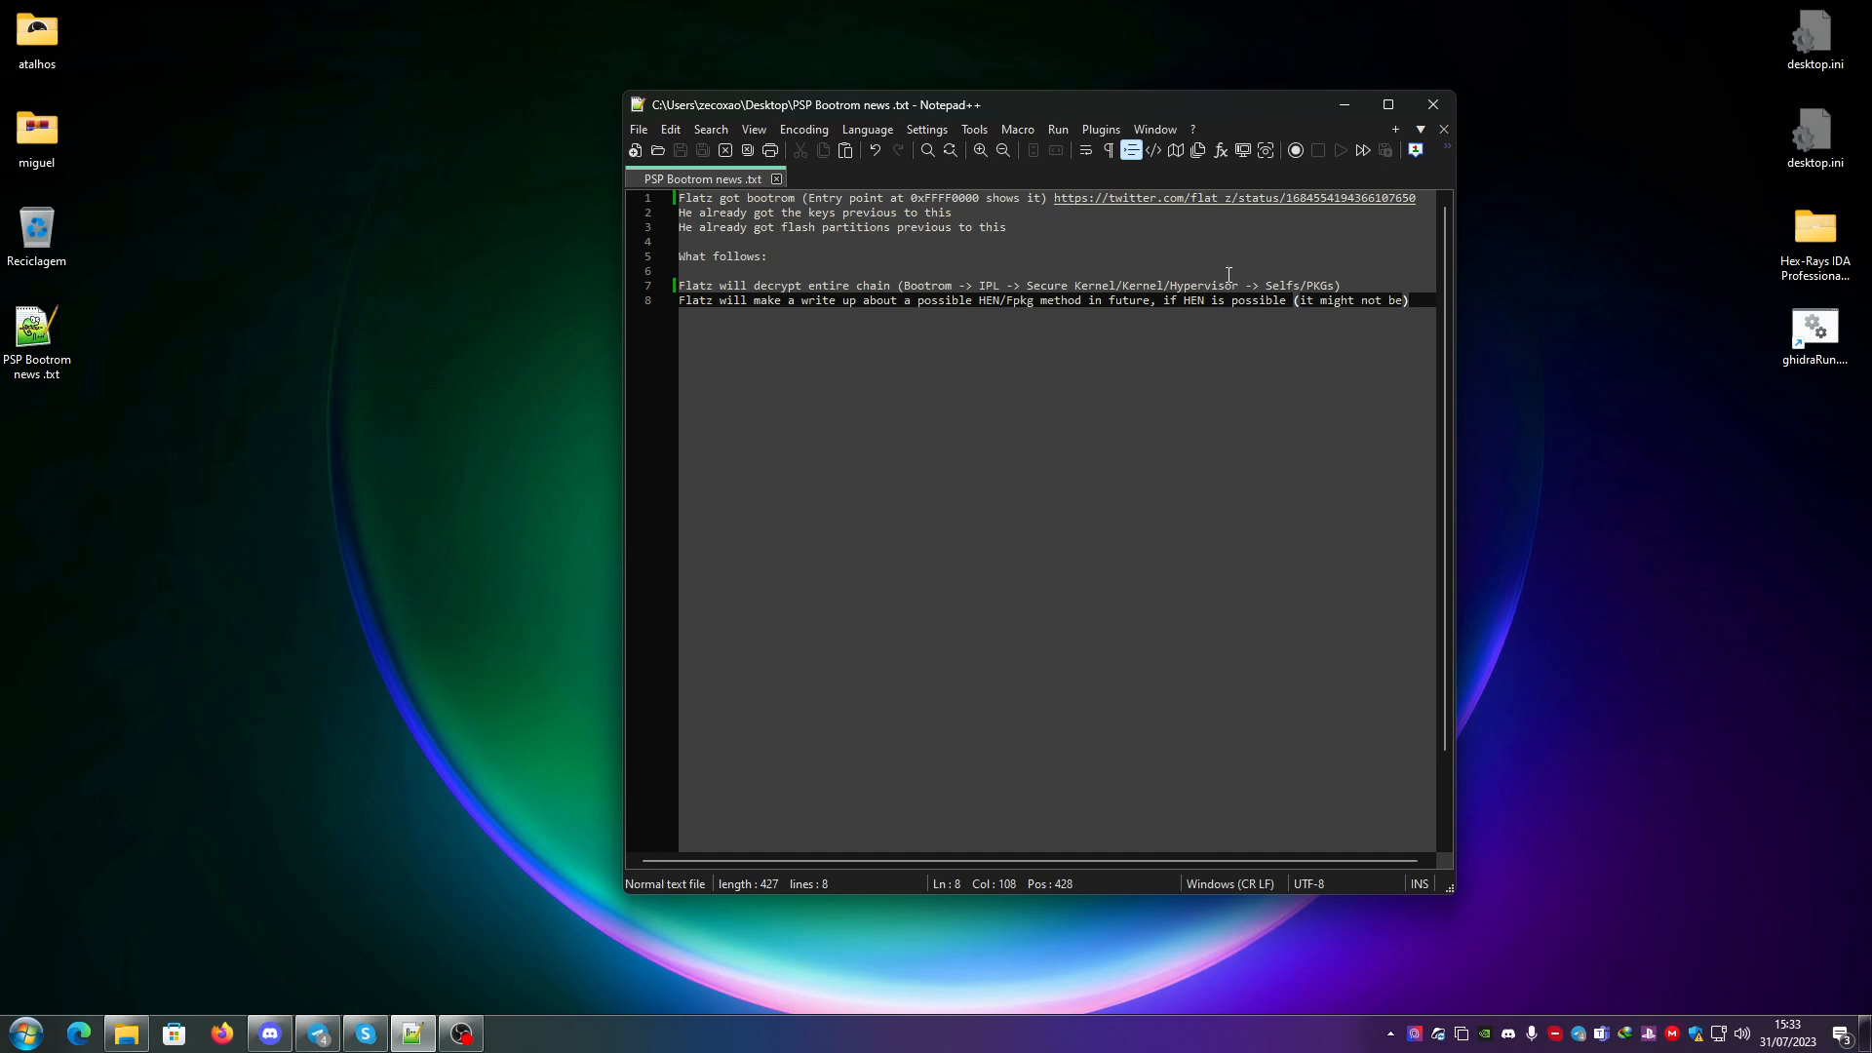
mouse_move(1223, 370)
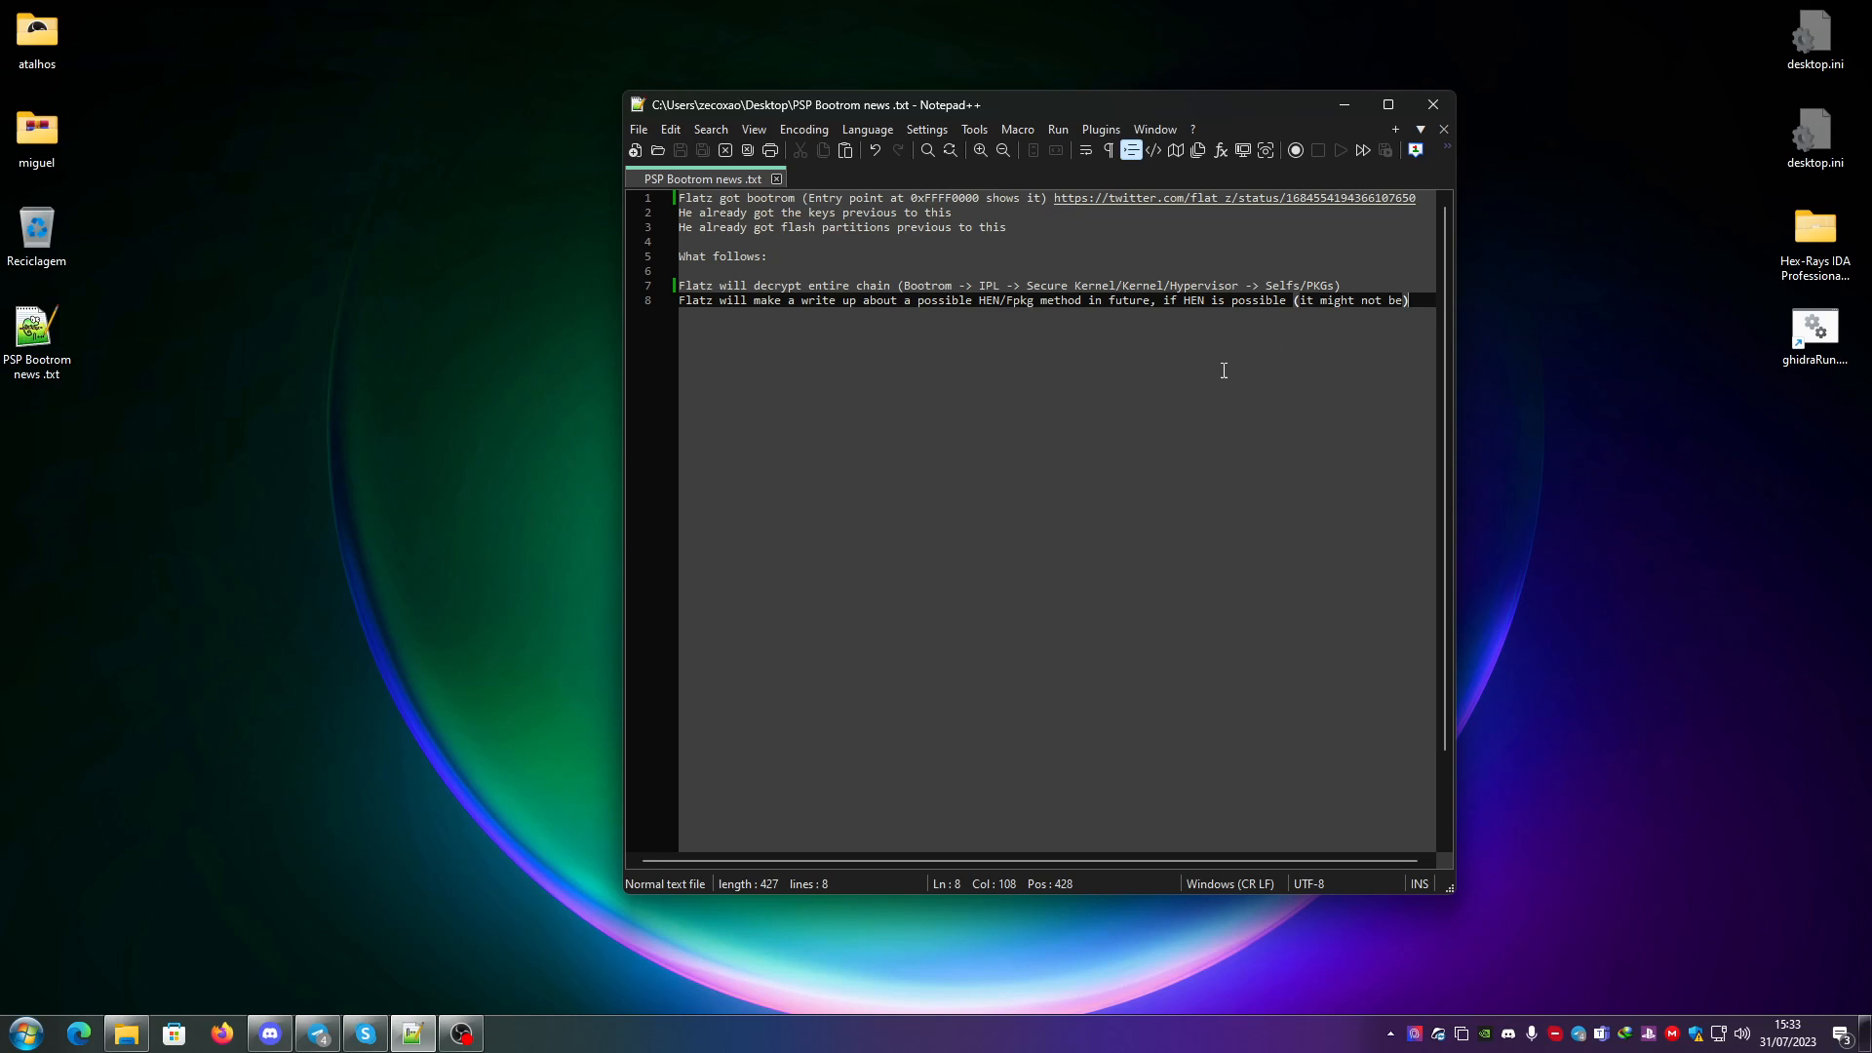
mouse_move(1144, 353)
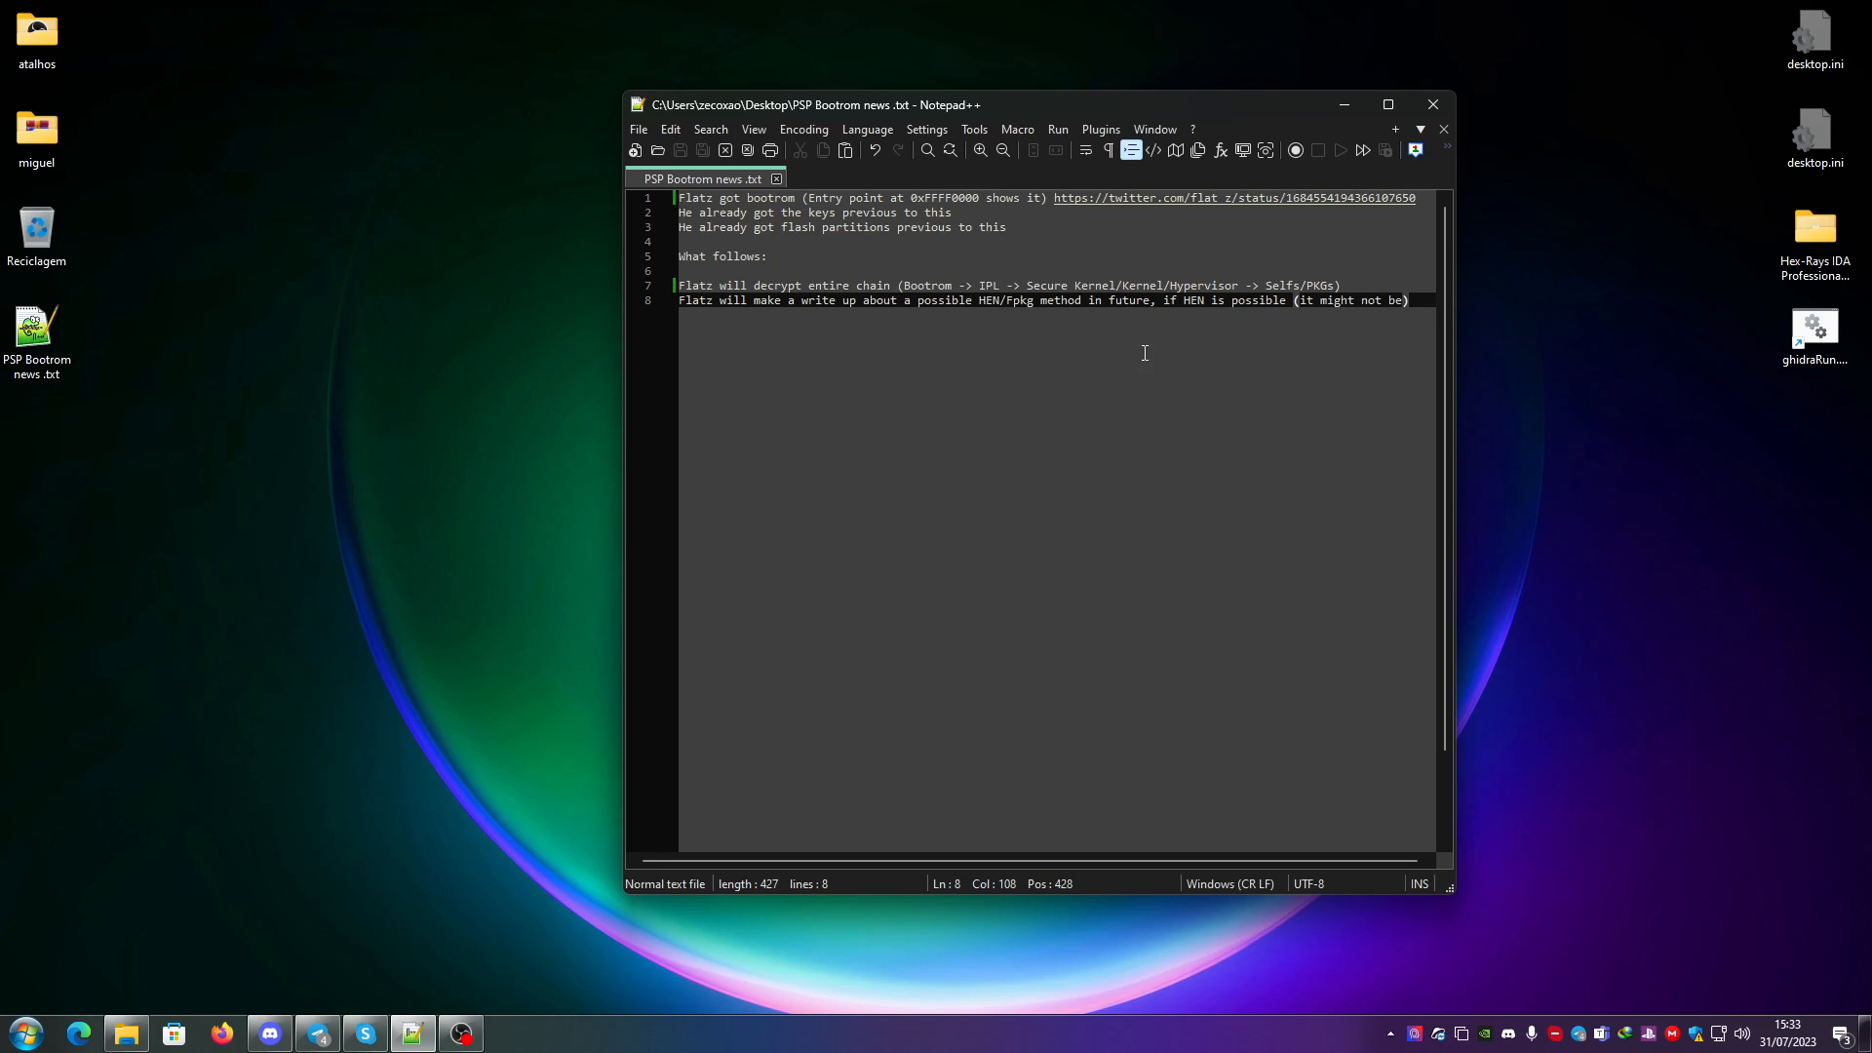
mouse_move(1092, 300)
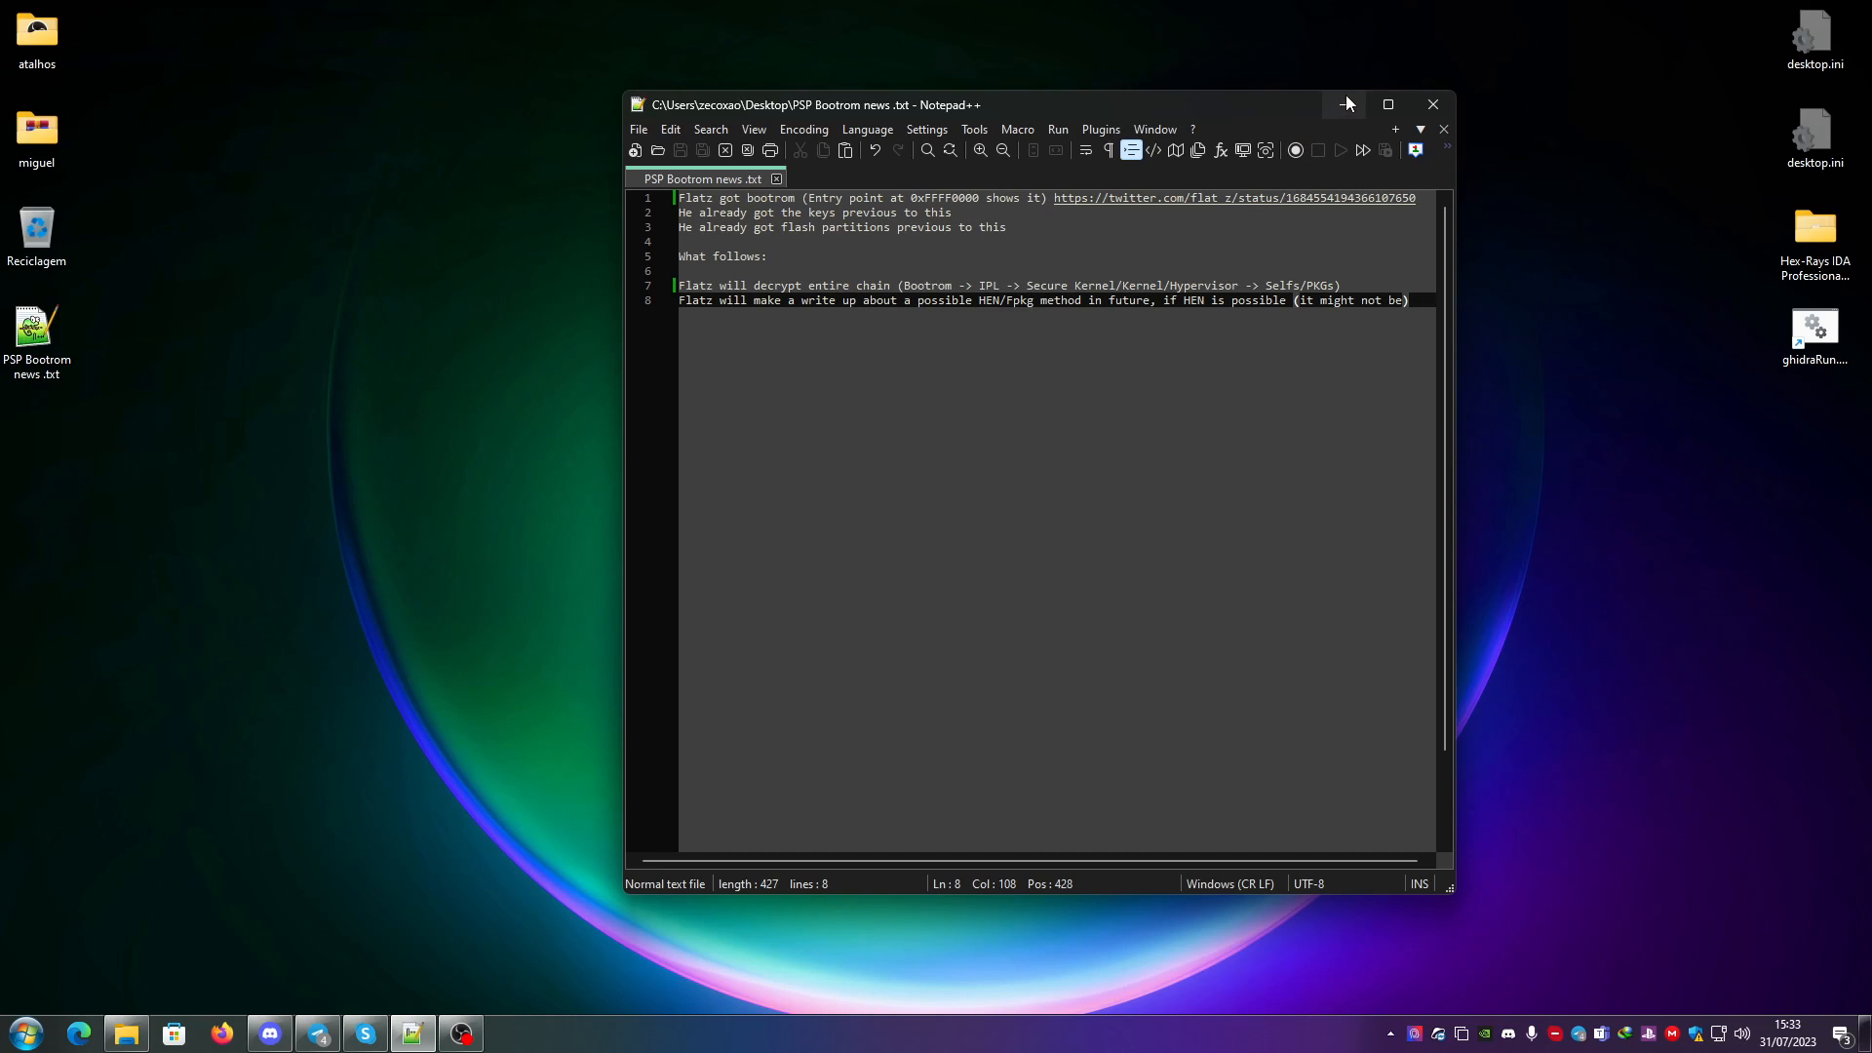
mouse_move(1343, 103)
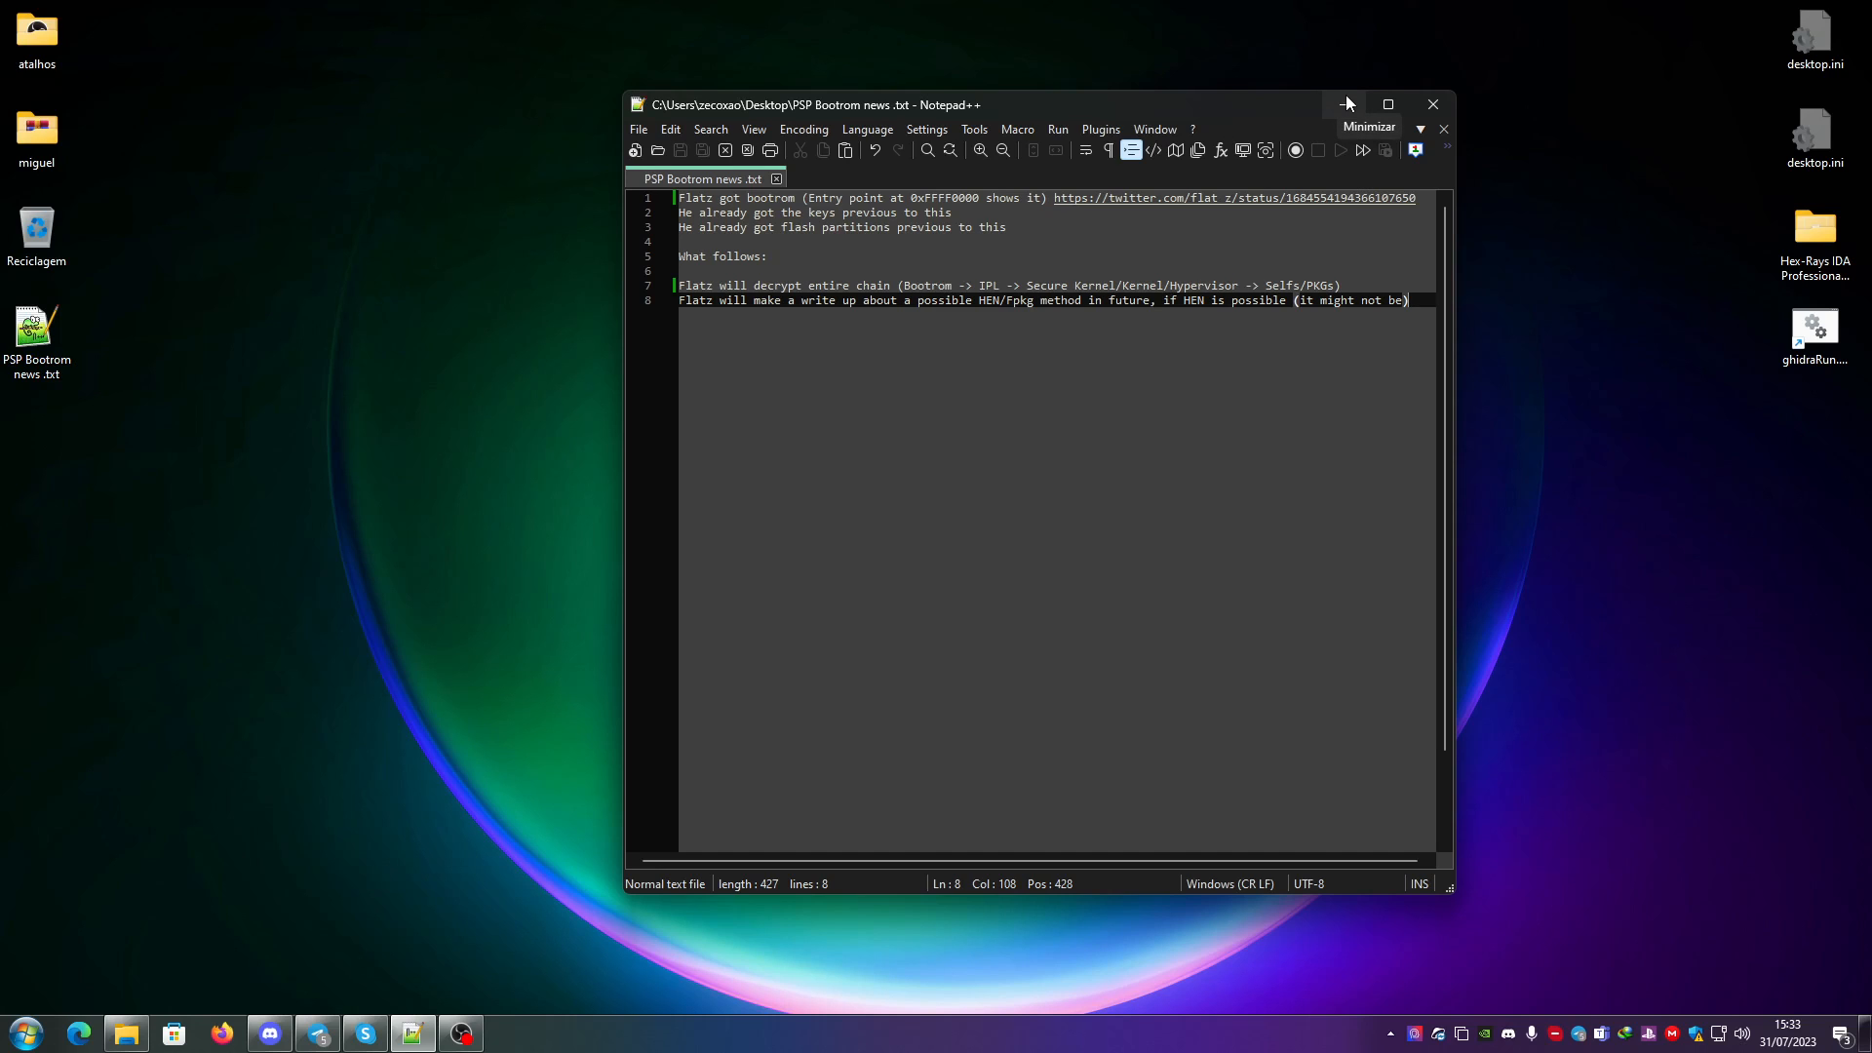
left_click(1386, 105)
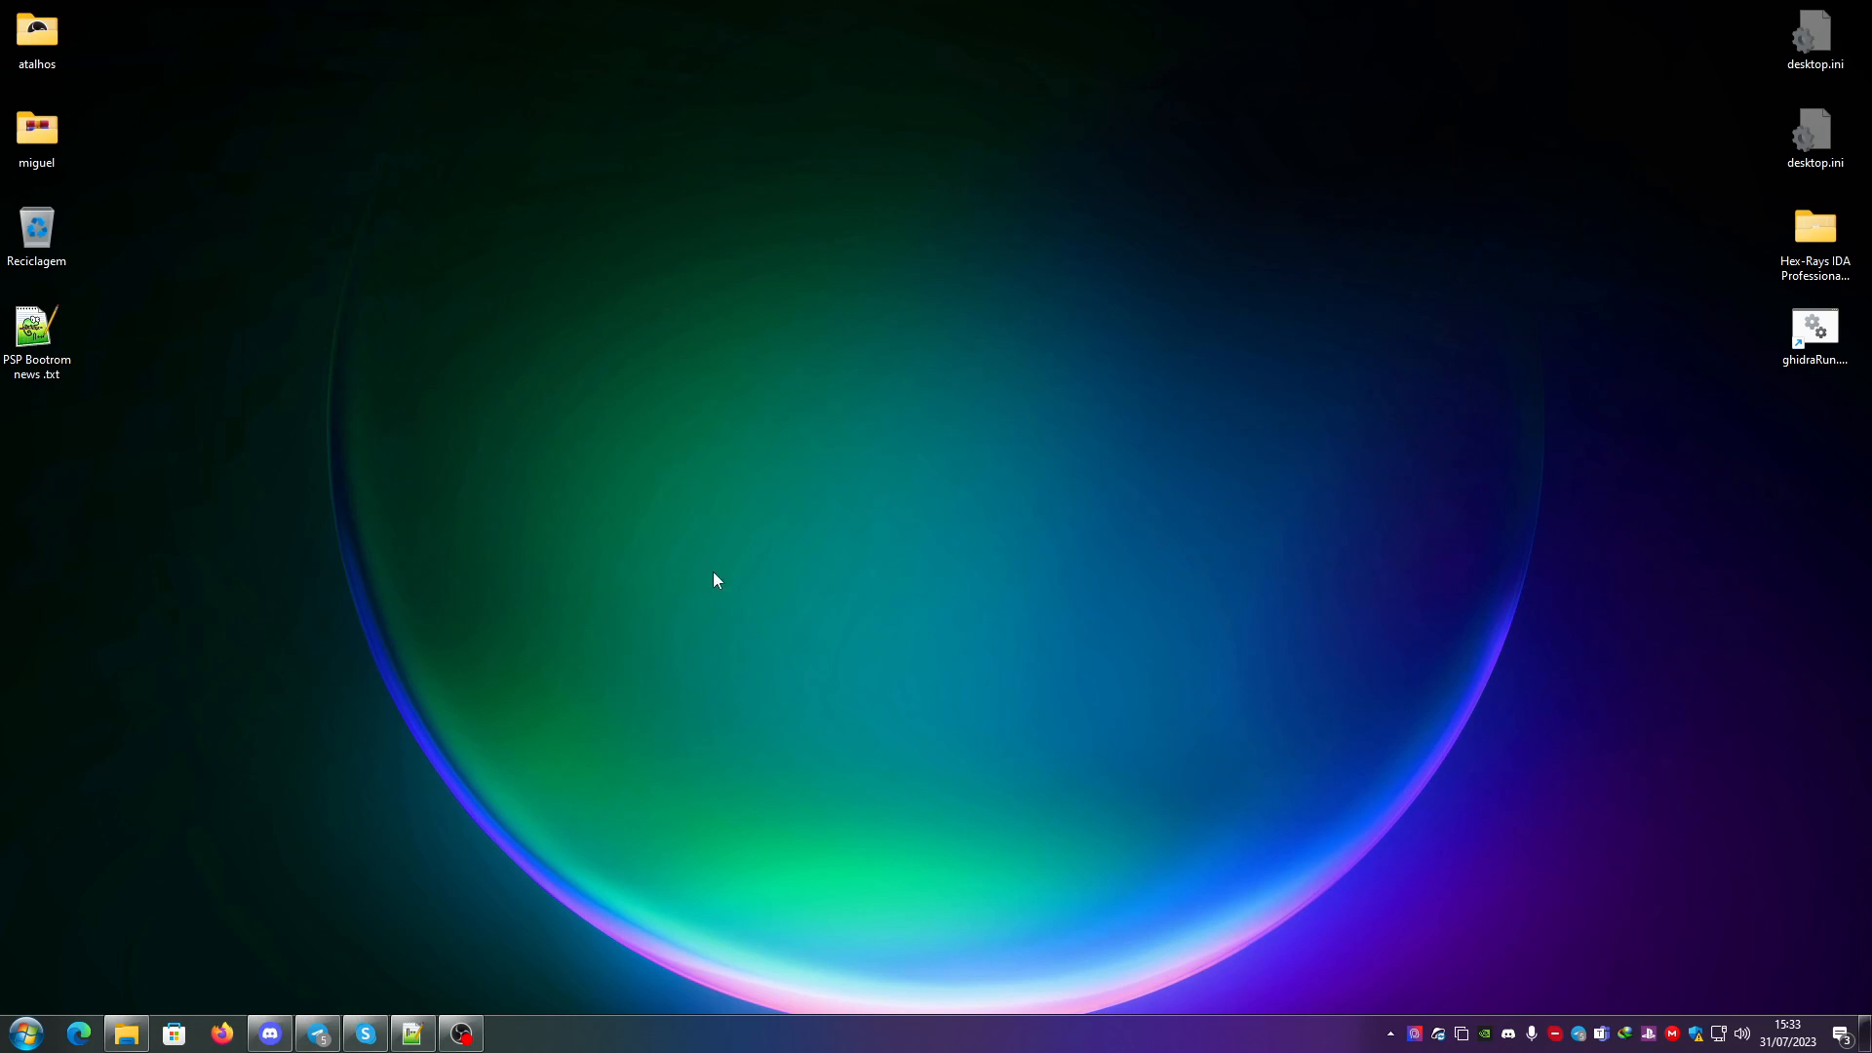
mouse_move(903, 614)
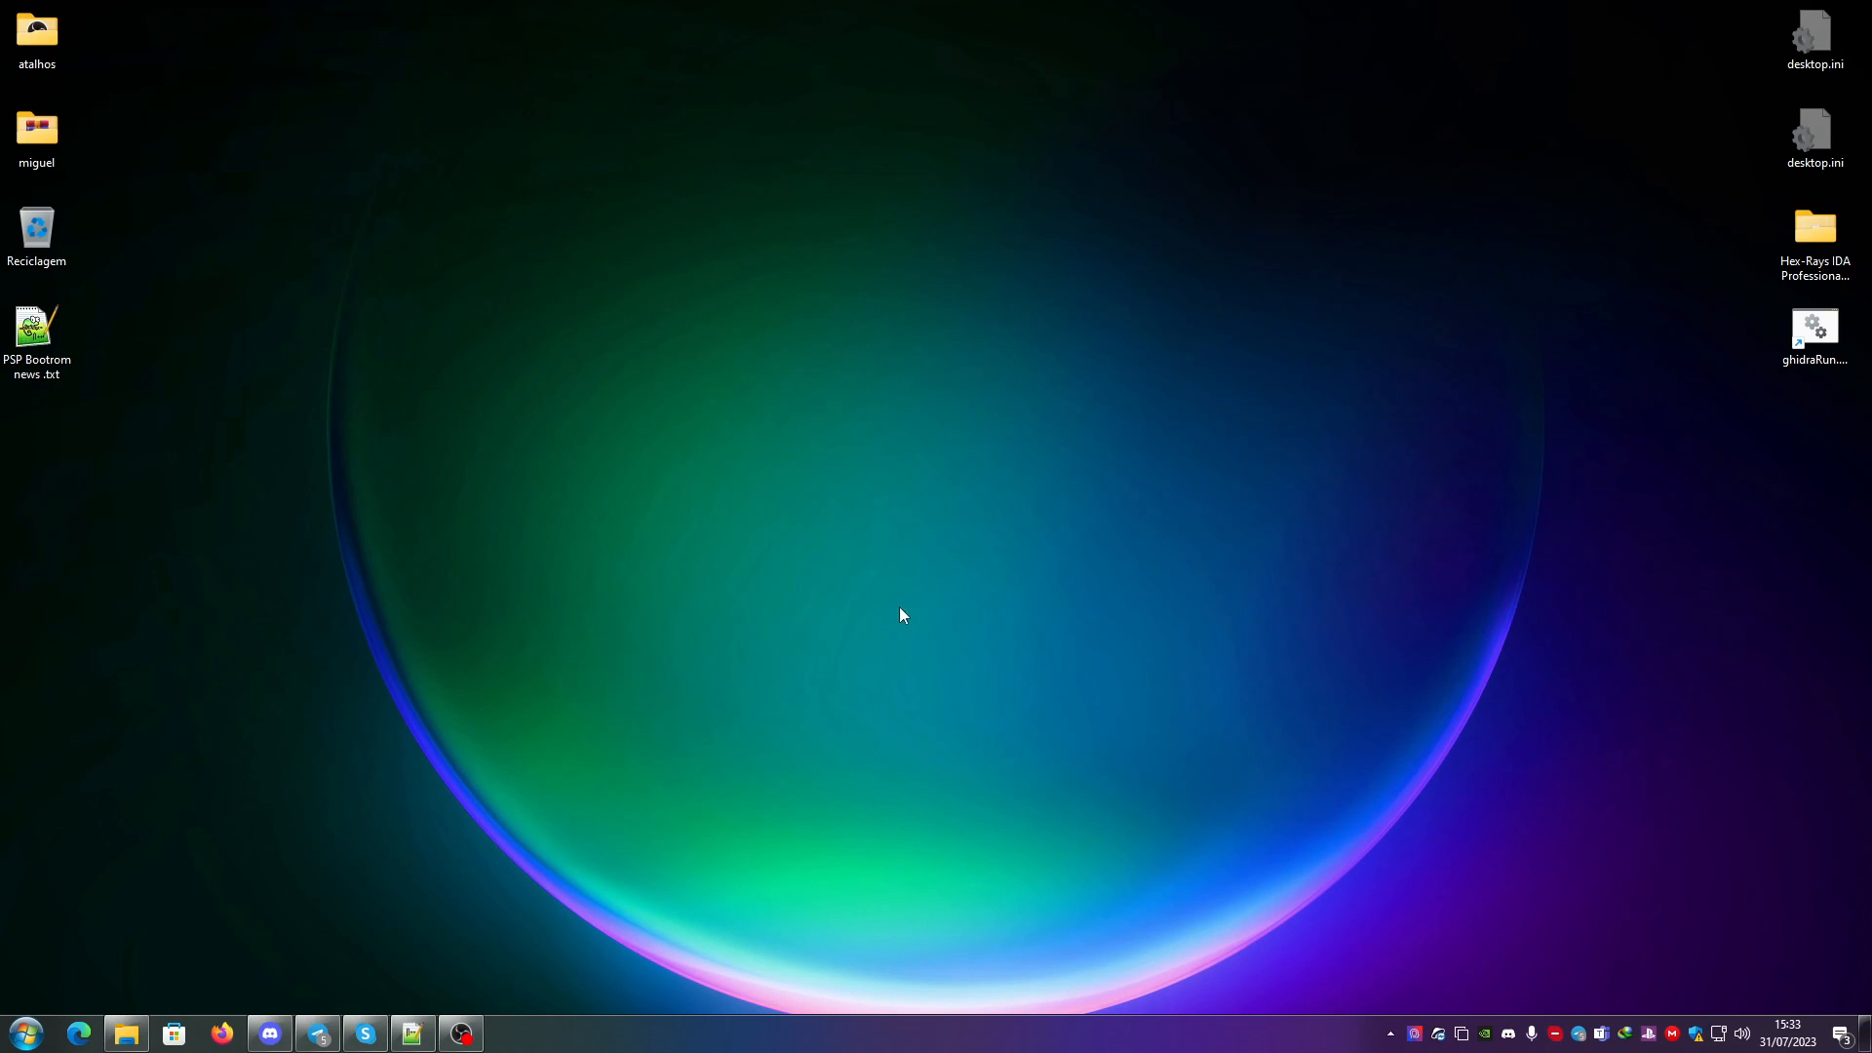
mouse_move(774, 669)
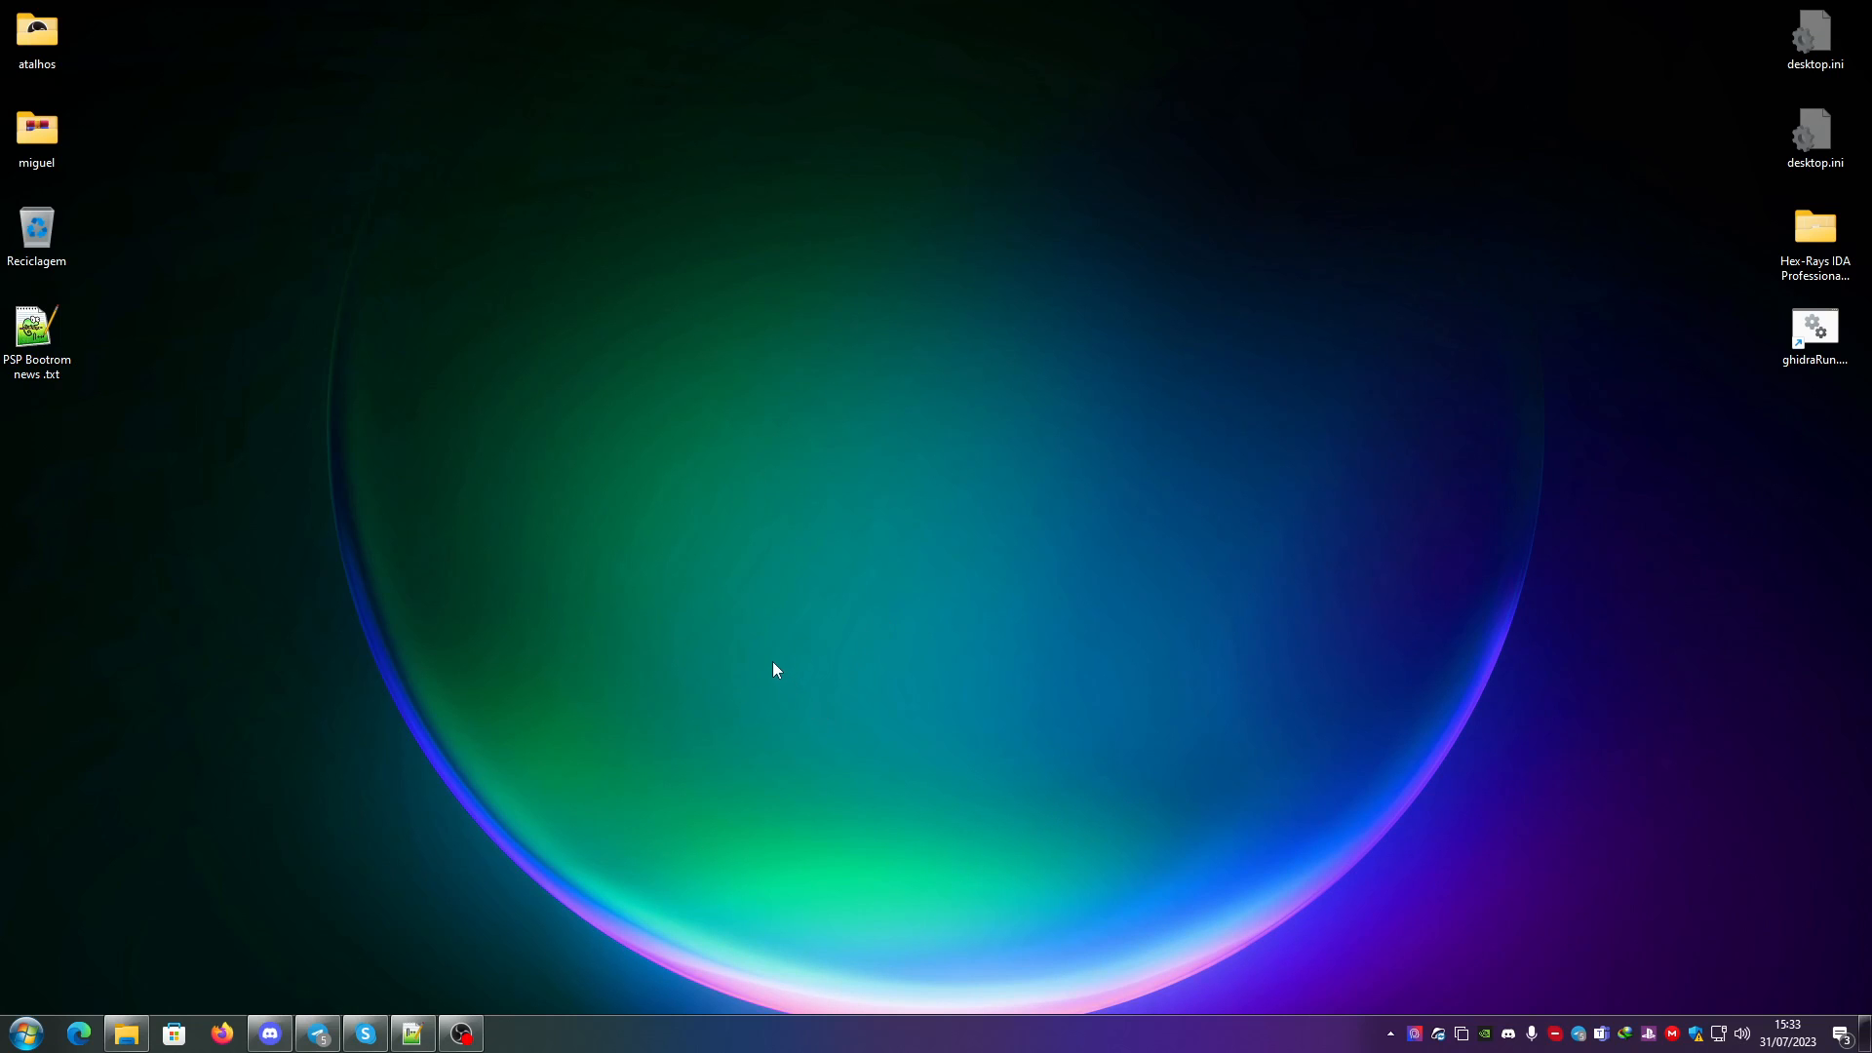